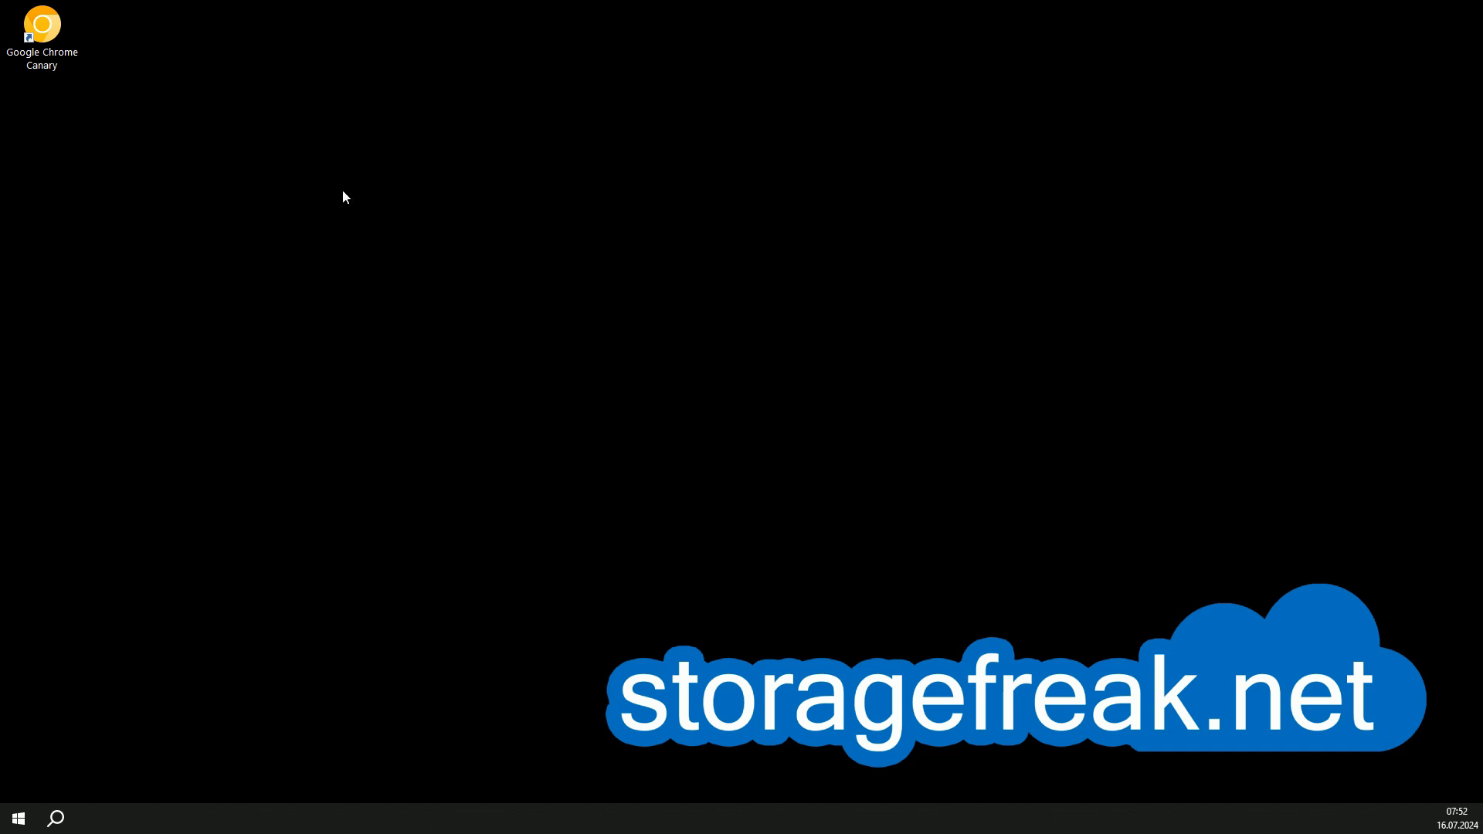
mouse_move(128, 84)
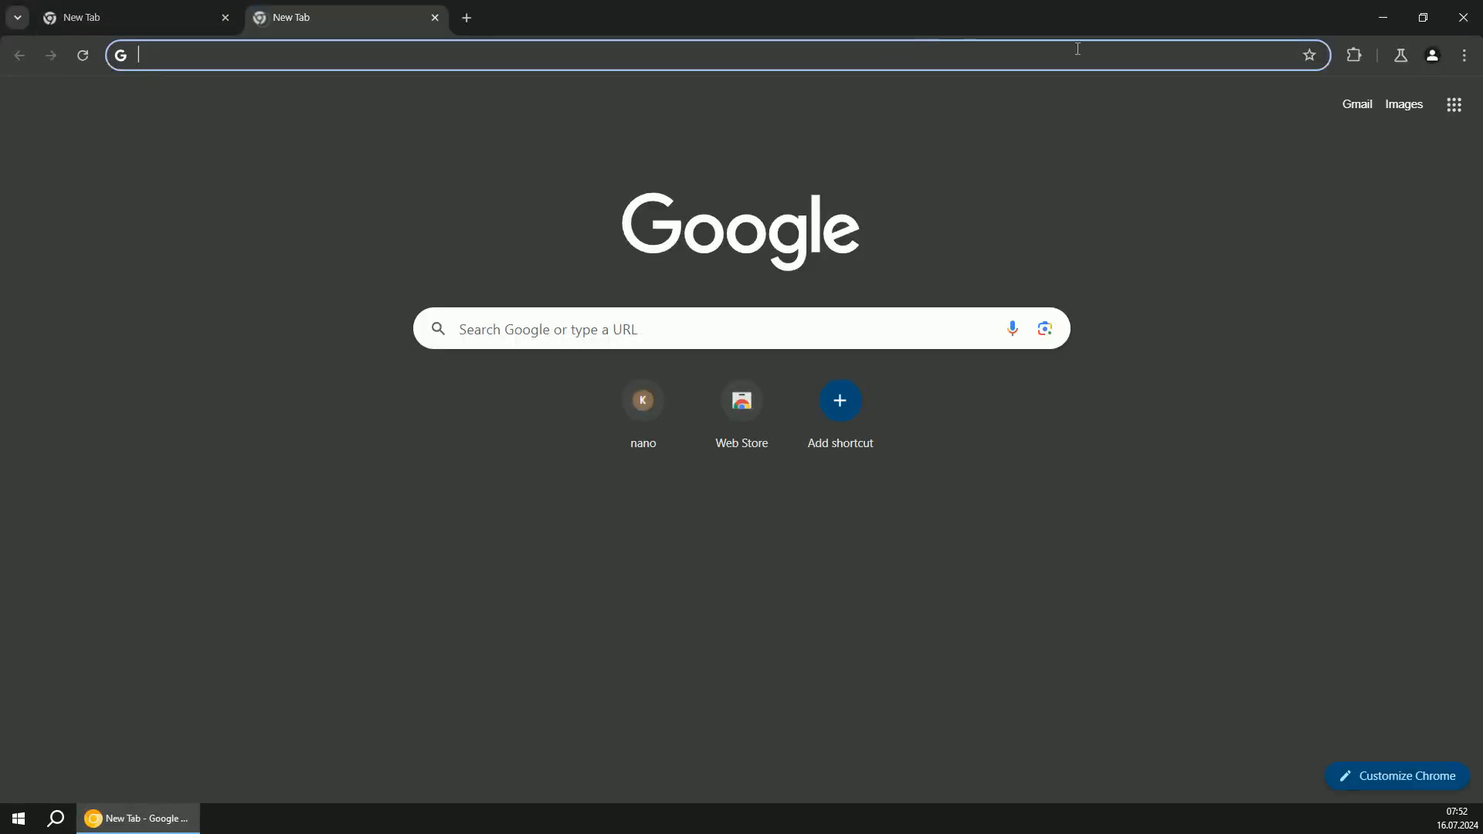
- Leave Chrome Canary with a single New Tab page showing Google search
click(1462, 55)
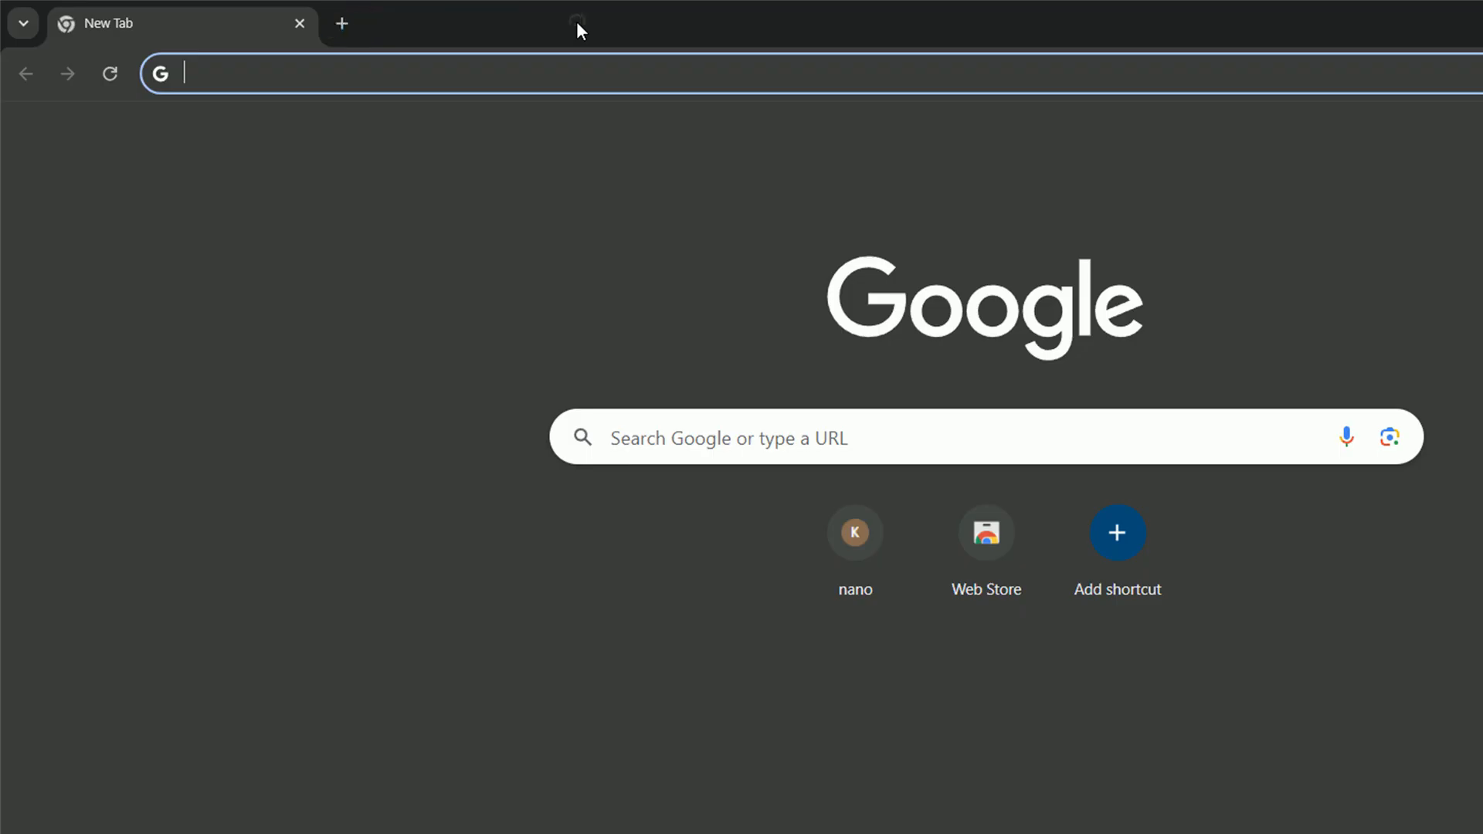
mouse_move(594, 40)
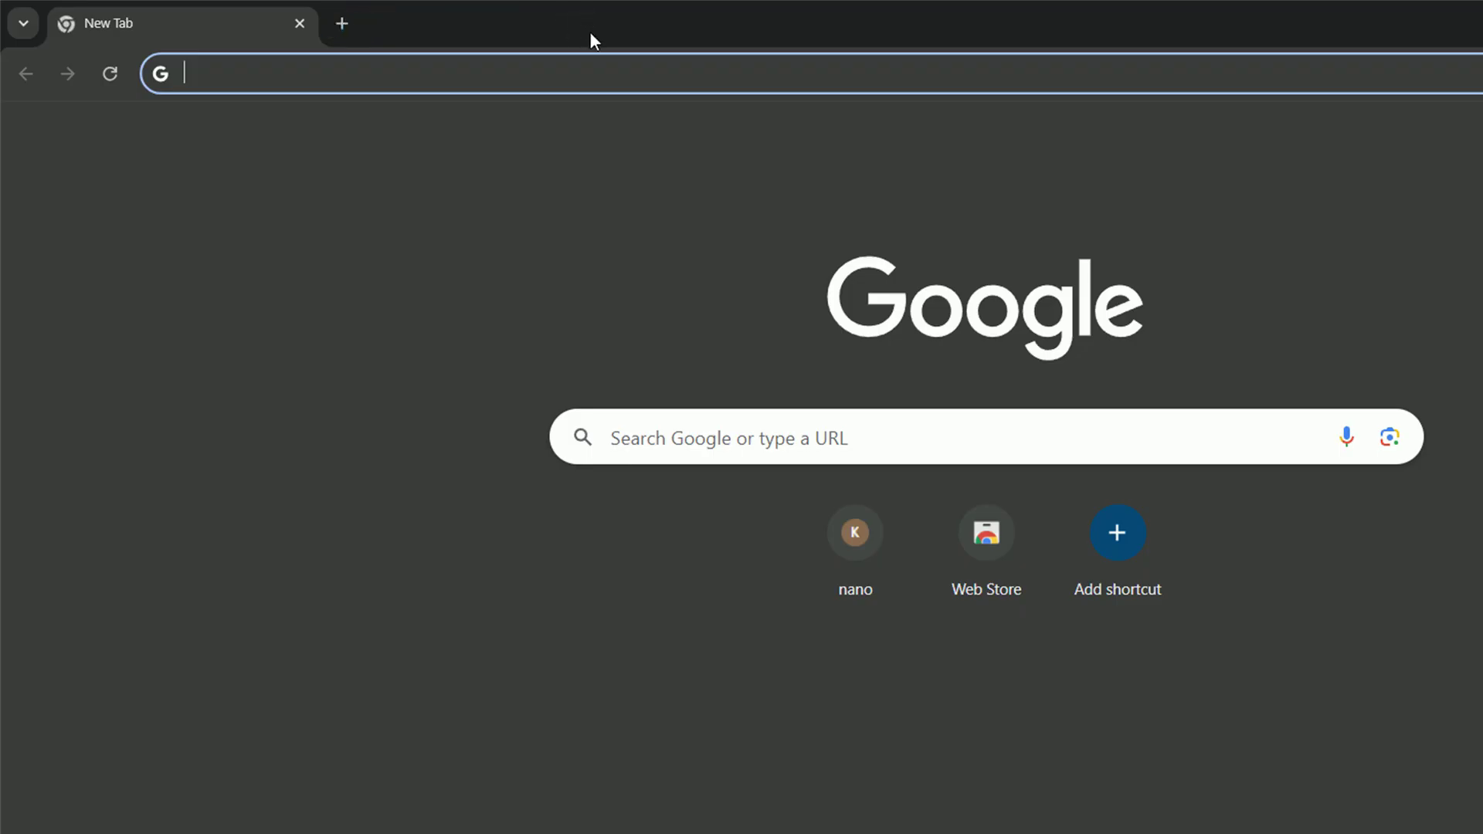
- On chrome://flags, enable the Prompt API for Gemini Nano flag
text(chrome://flags)
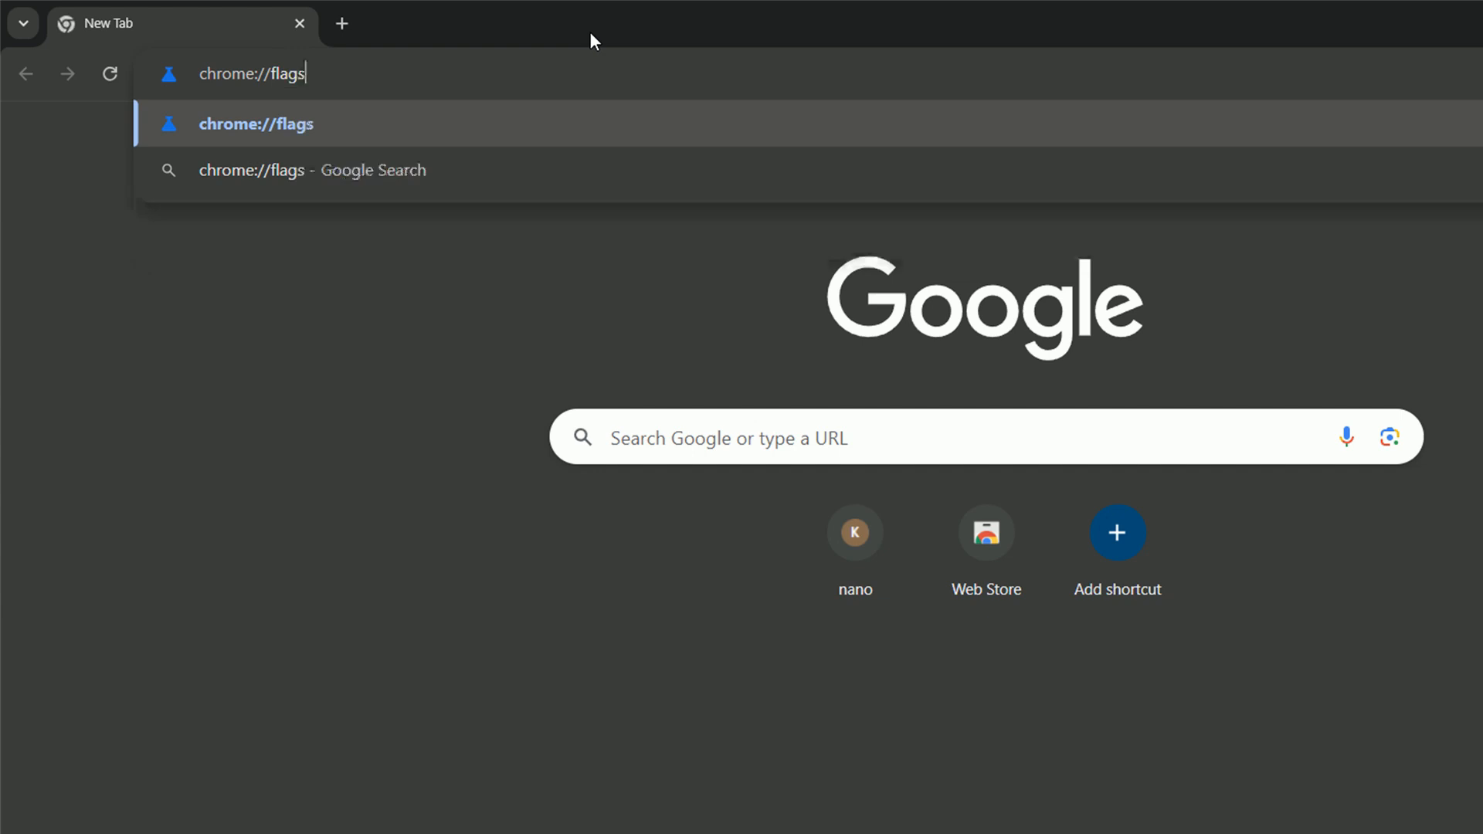
key(Enter)
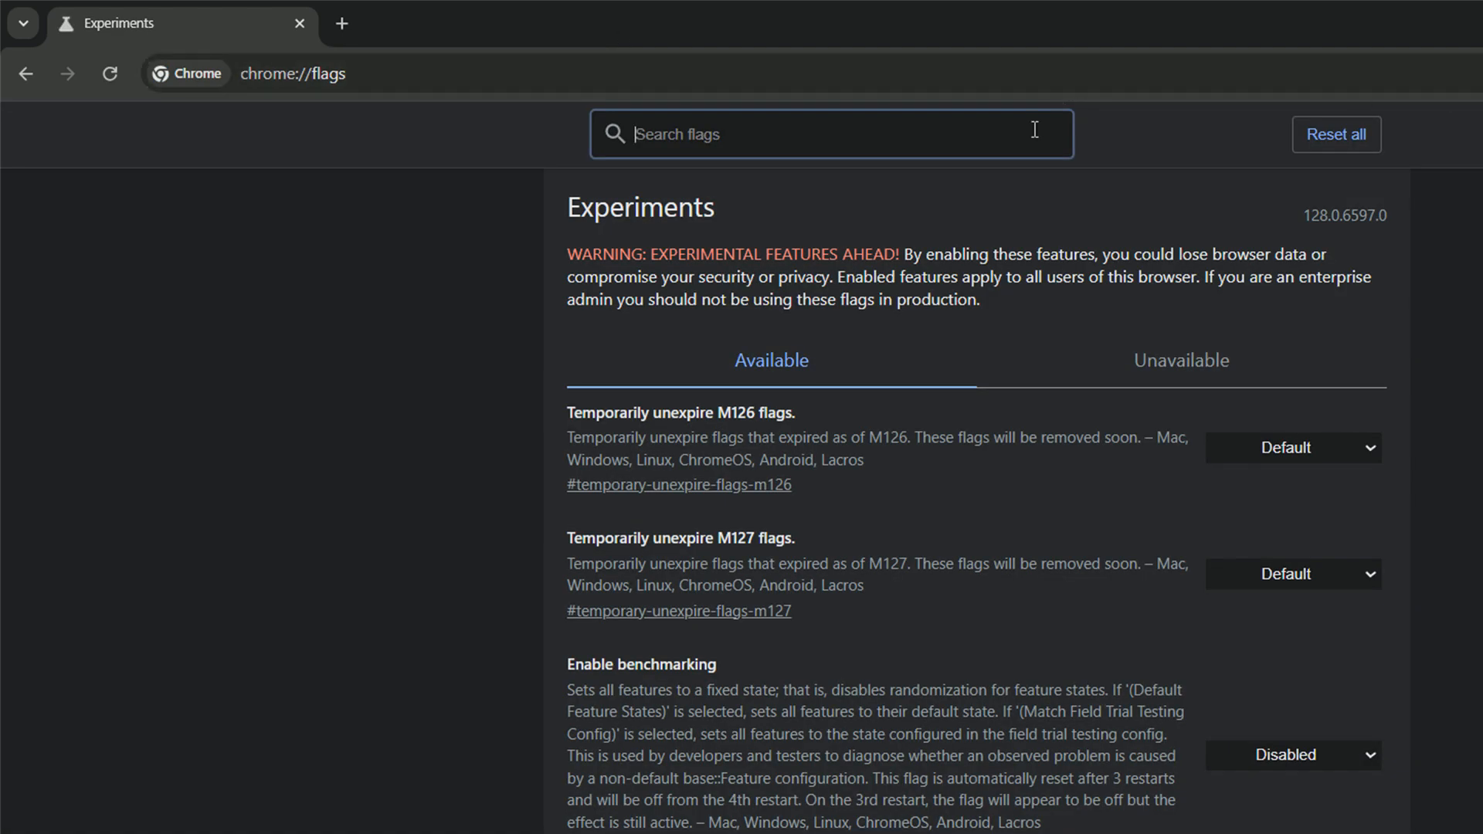
text(prompt-api-)
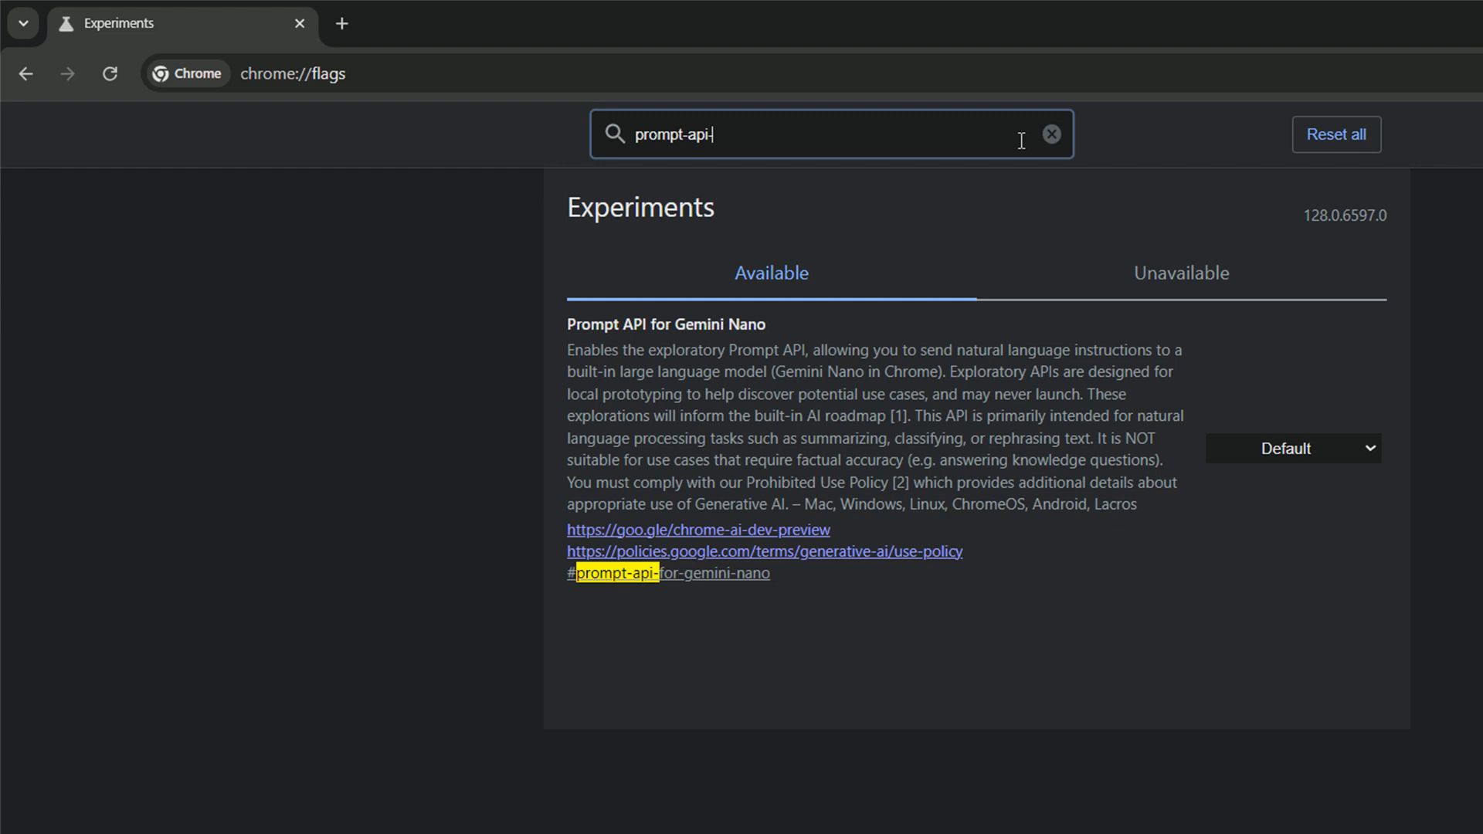
mouse_move(1216, 503)
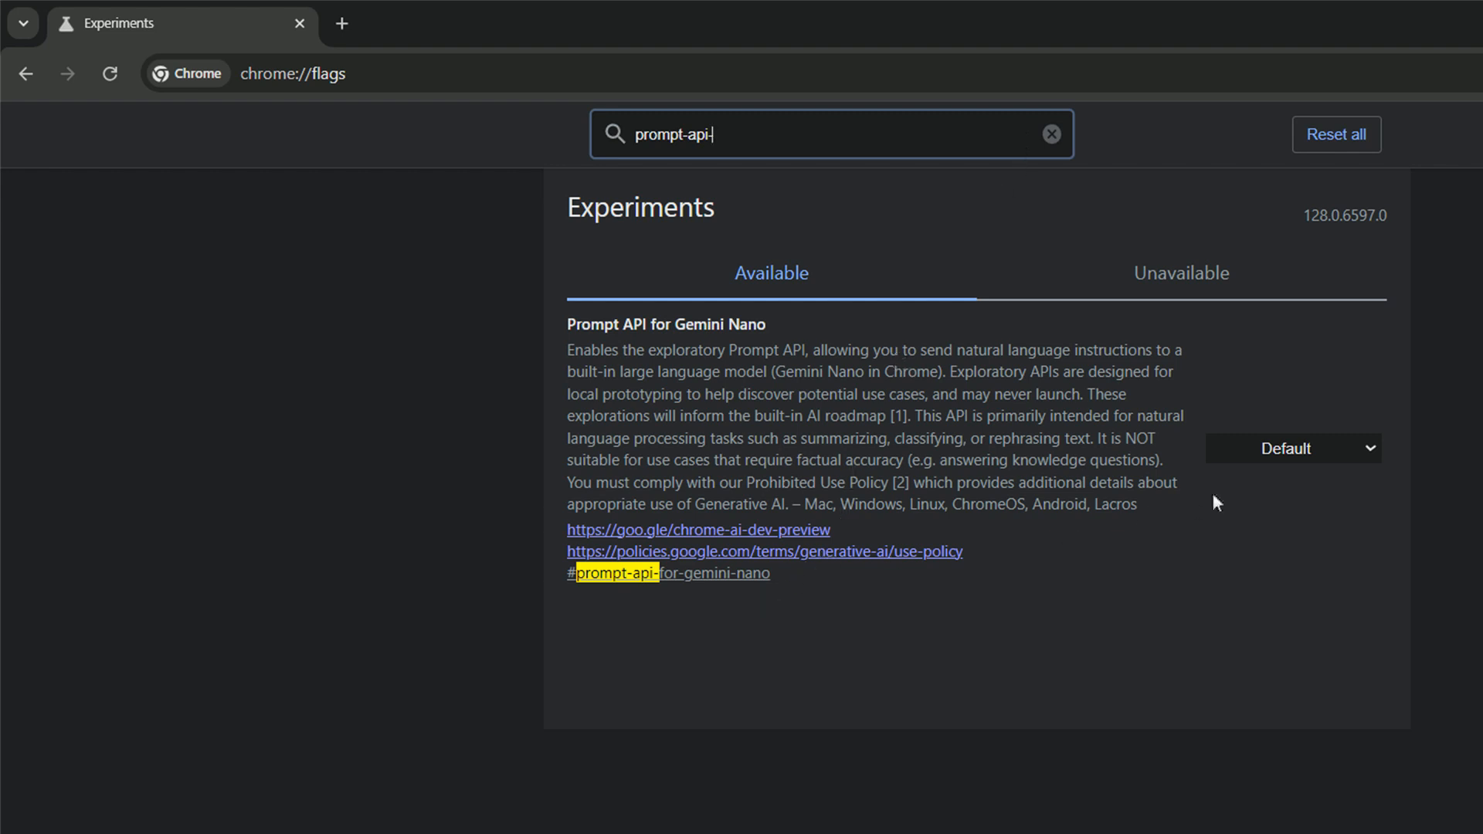
click(1293, 448)
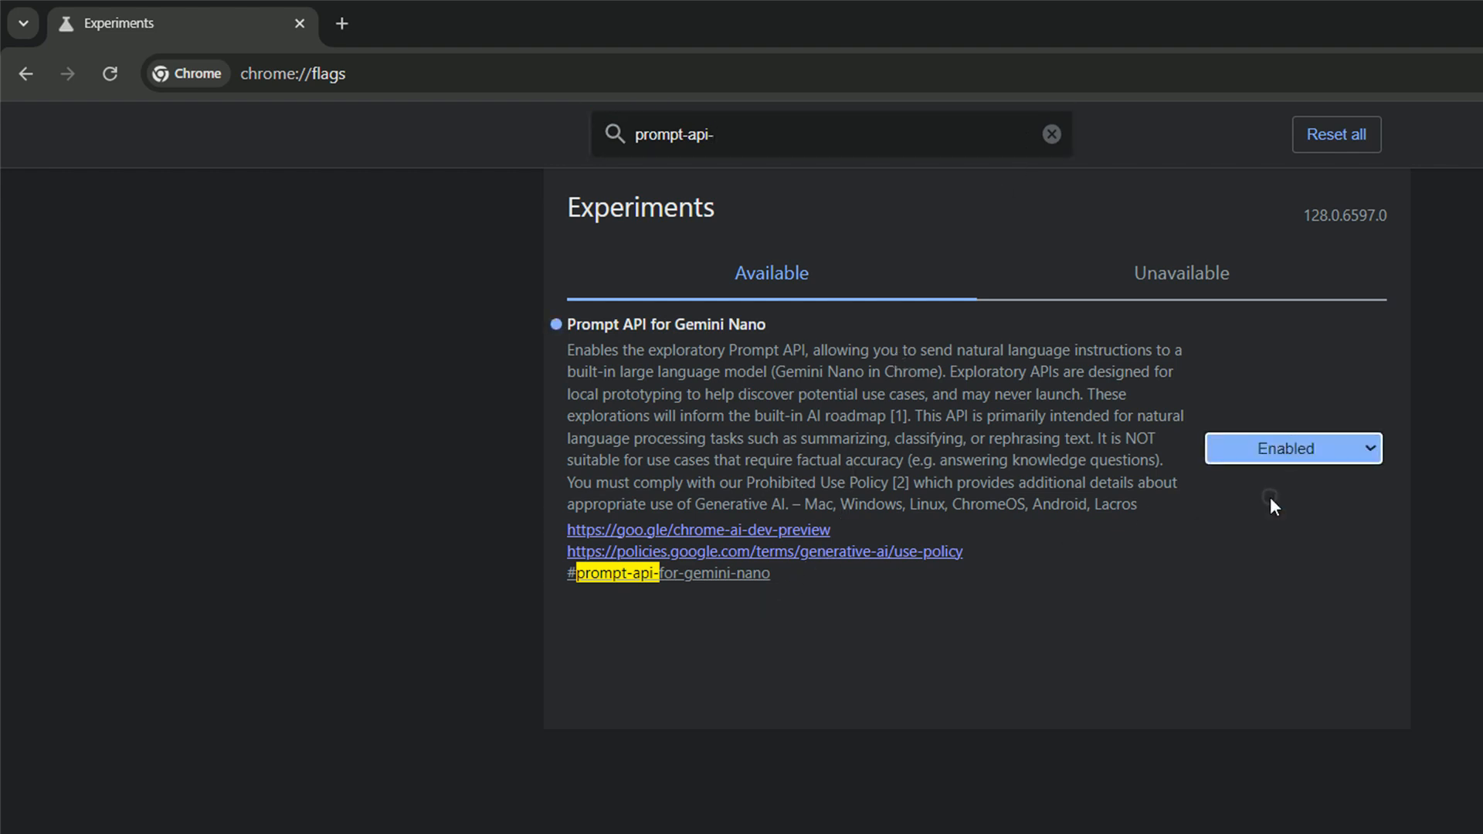
- Set the optimization guide on device flag to Enabled BypassPerfRequirement
click(780, 138)
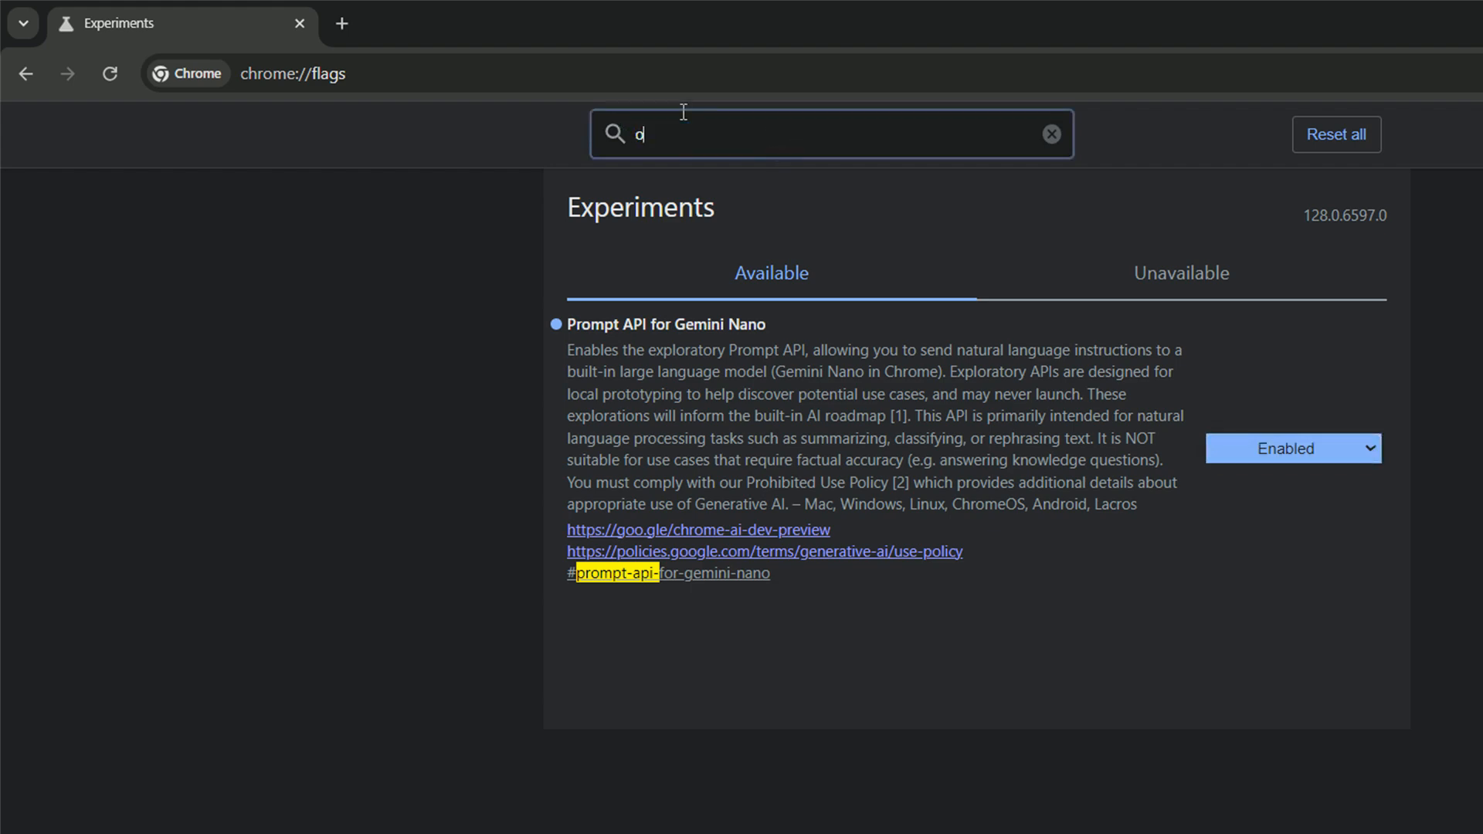
text(optimization)
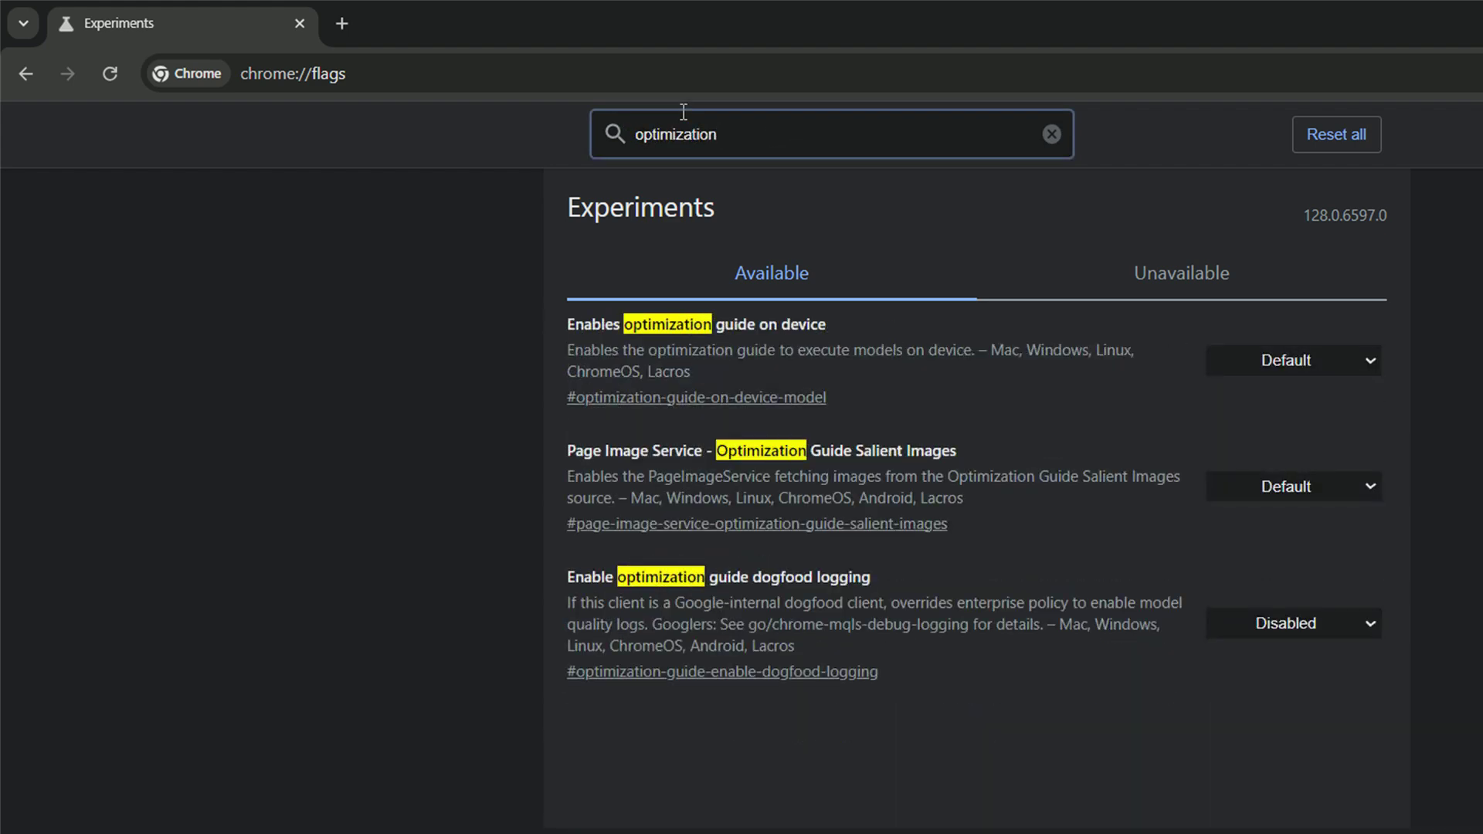
mouse_move(1169, 383)
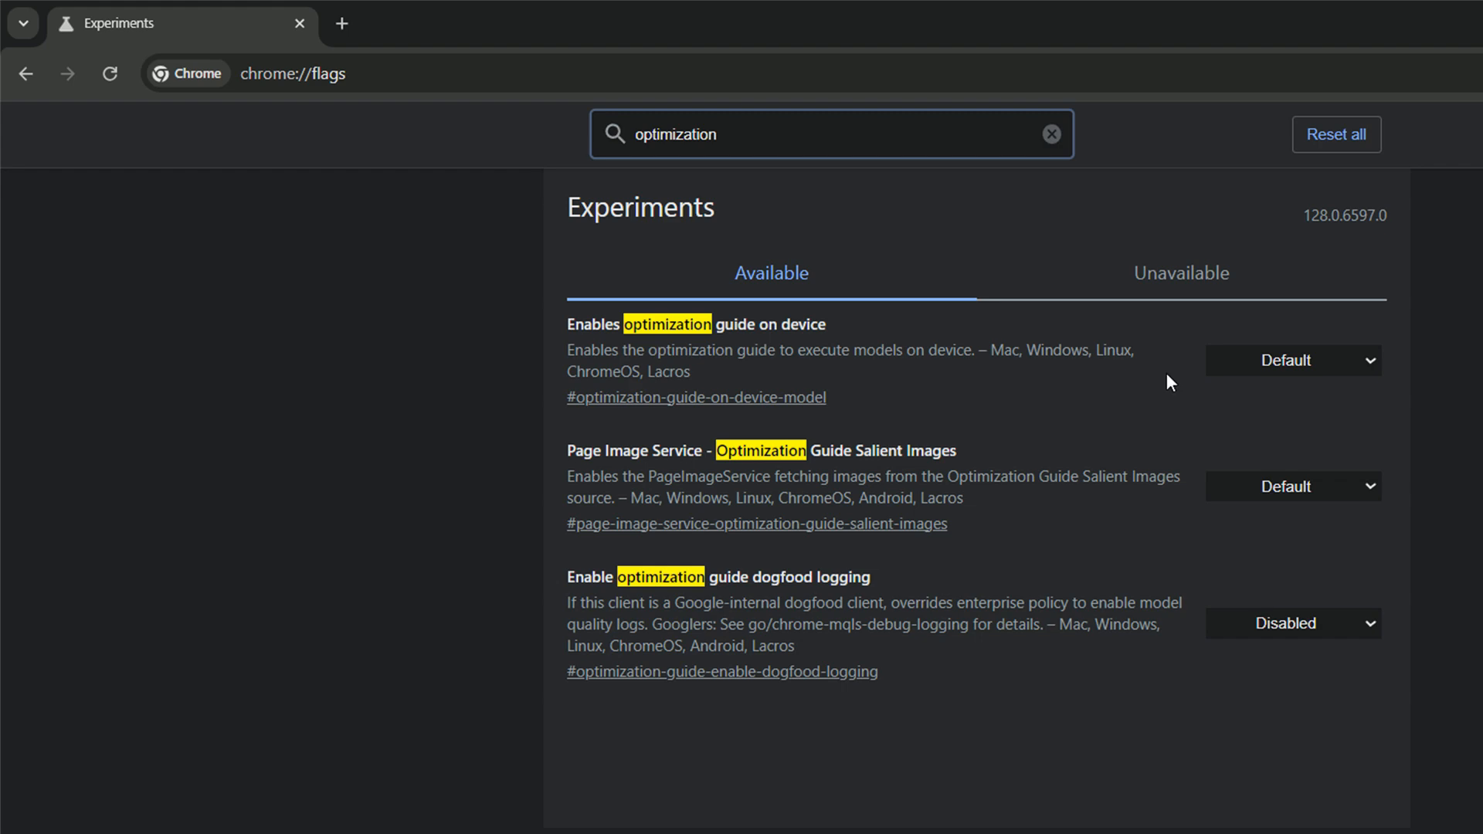
click(1293, 360)
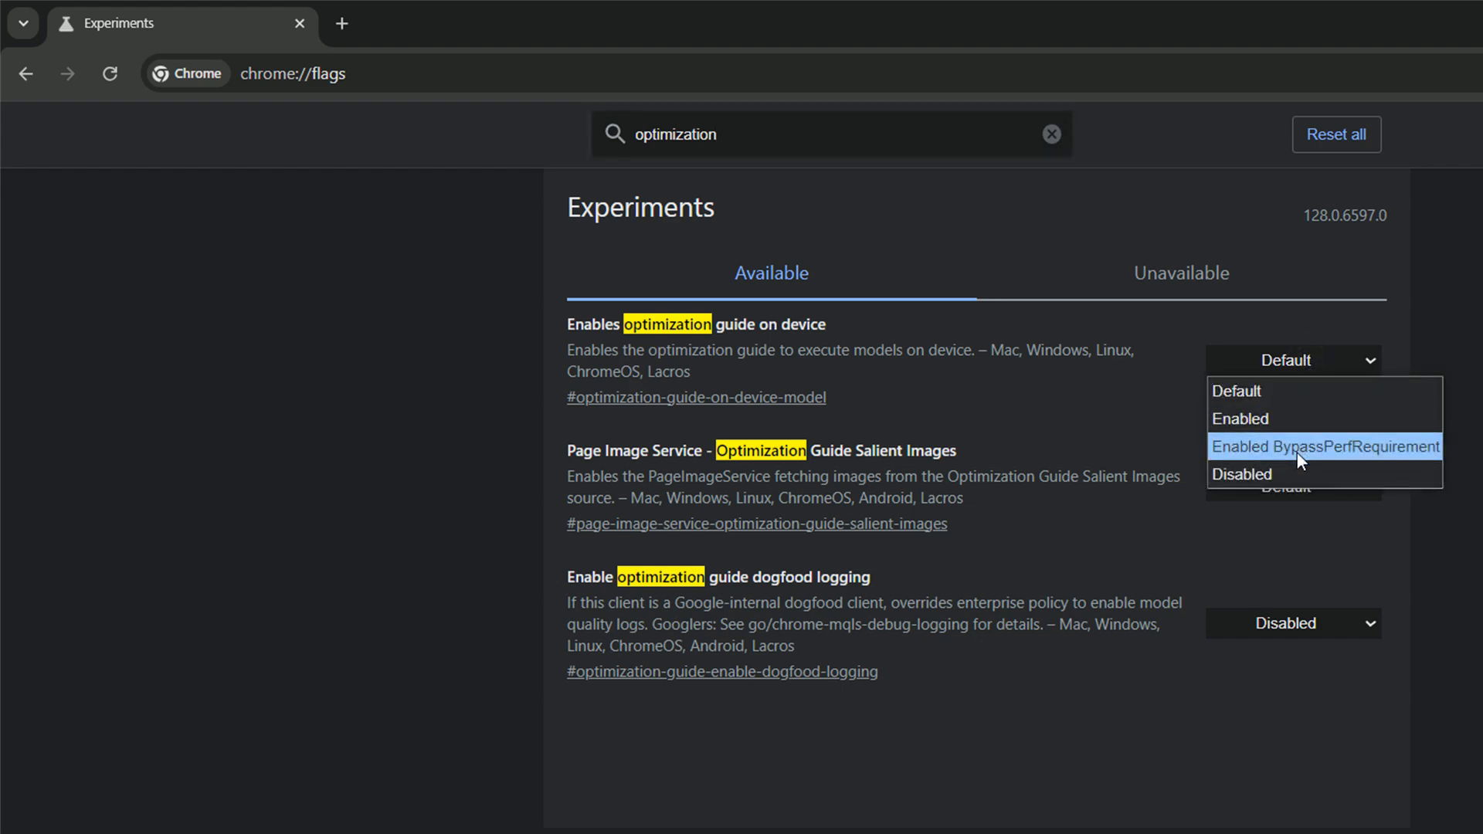
click(1324, 447)
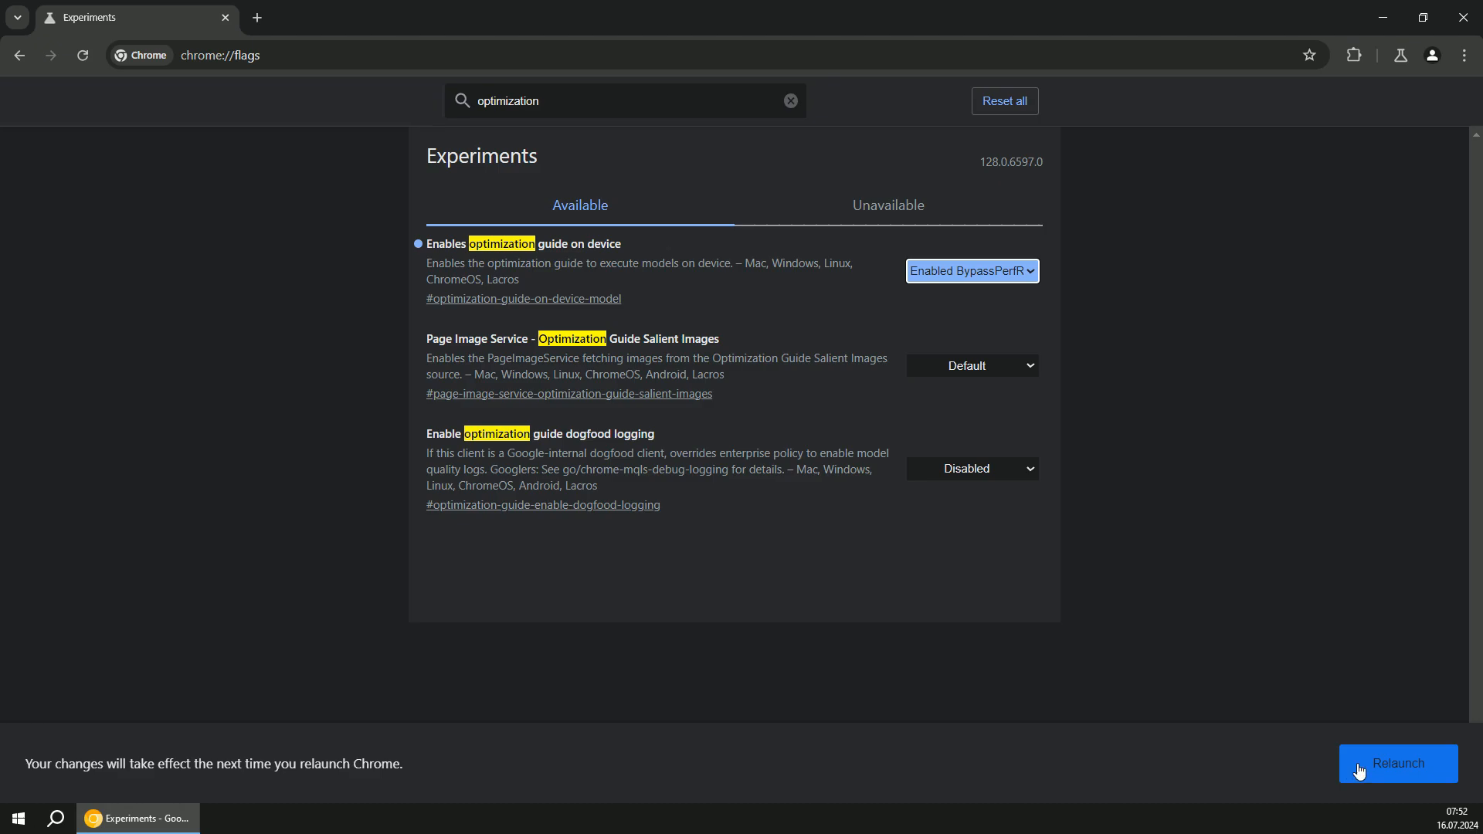
- Relaunch Chrome and run await ai.canCreateTextSession() in the DevTools console
click(1398, 763)
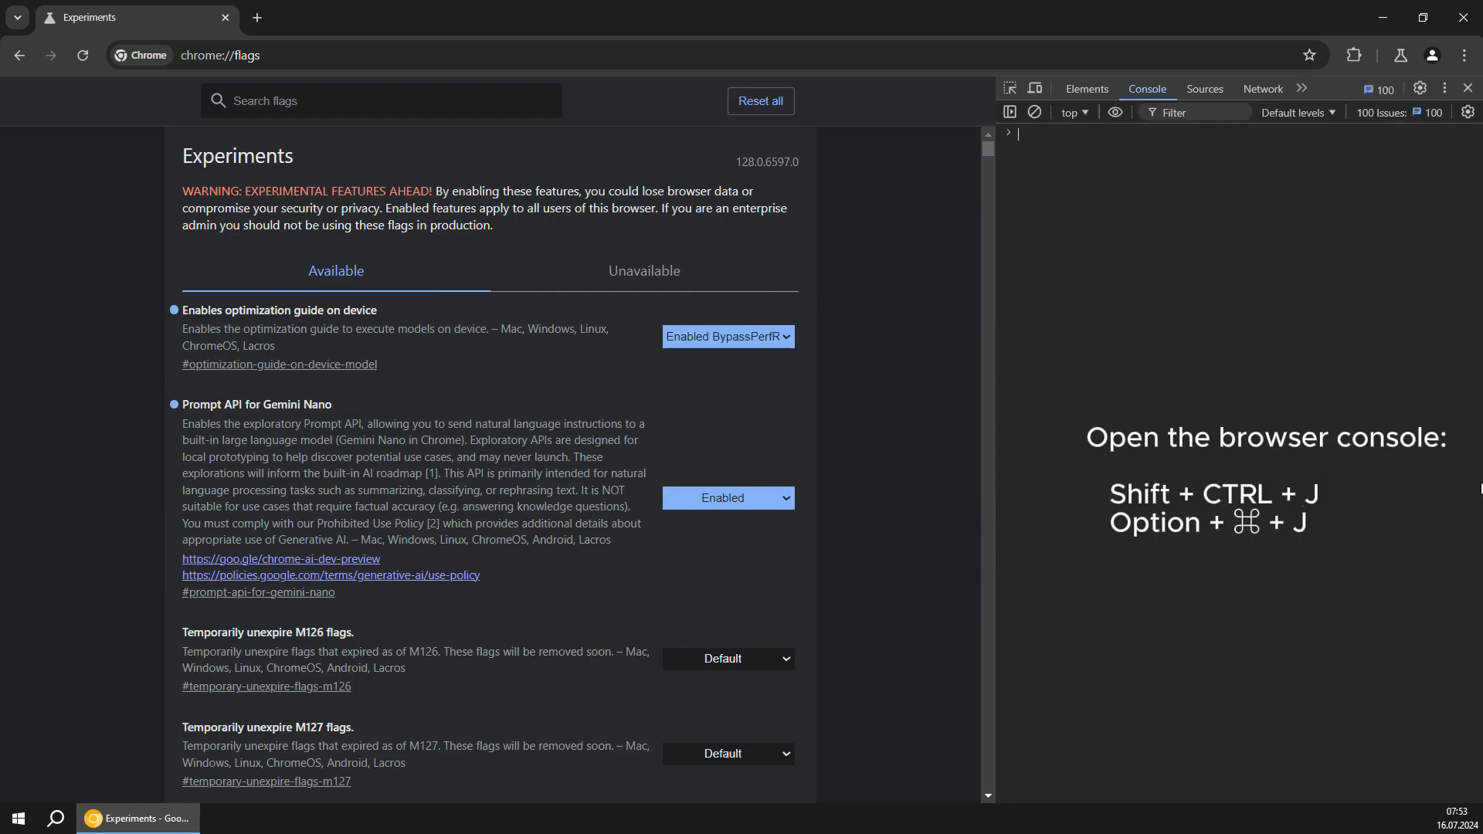
text(await ai.canCreateTextSession)
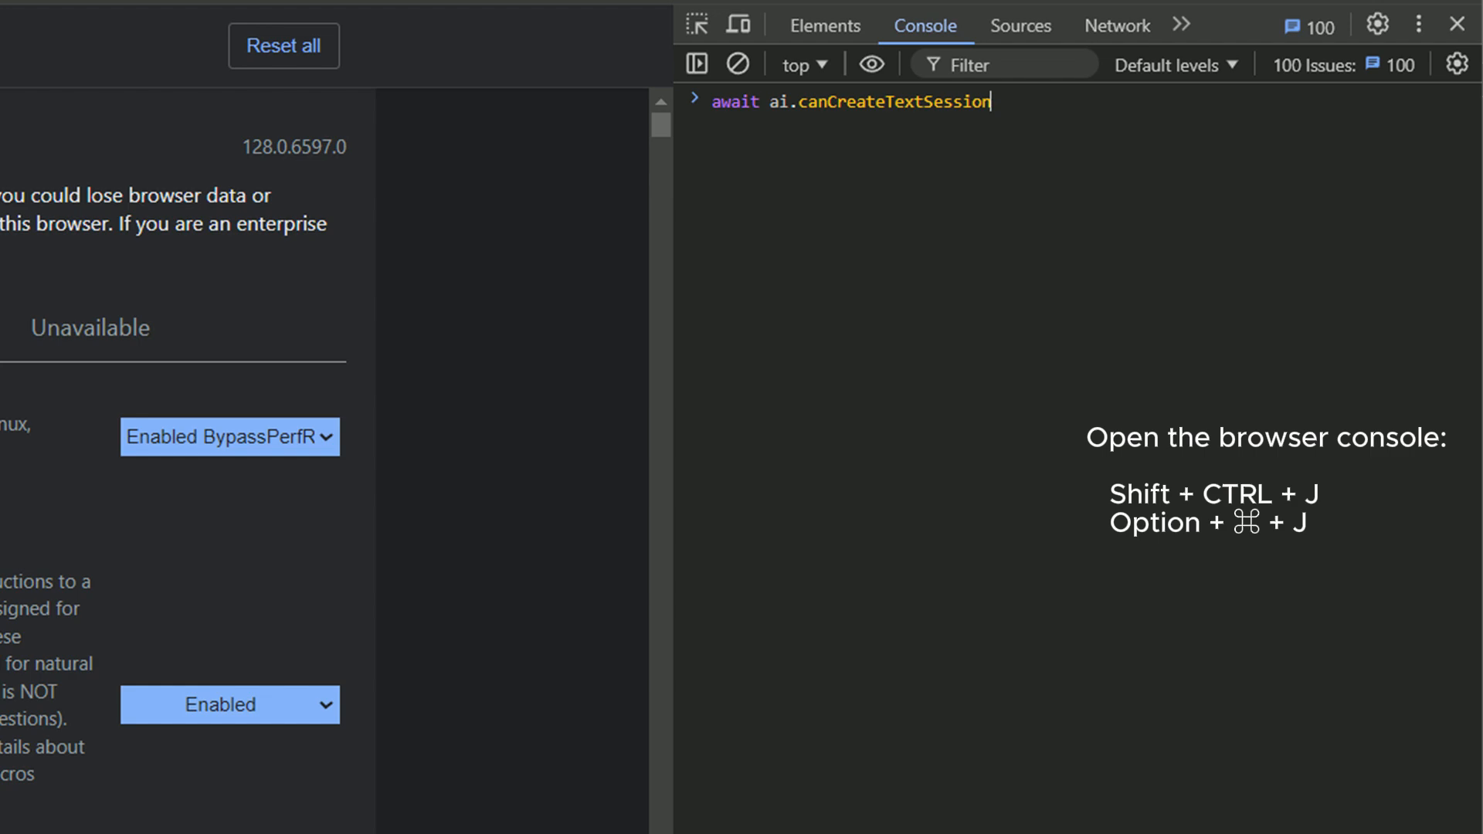
key(Enter)
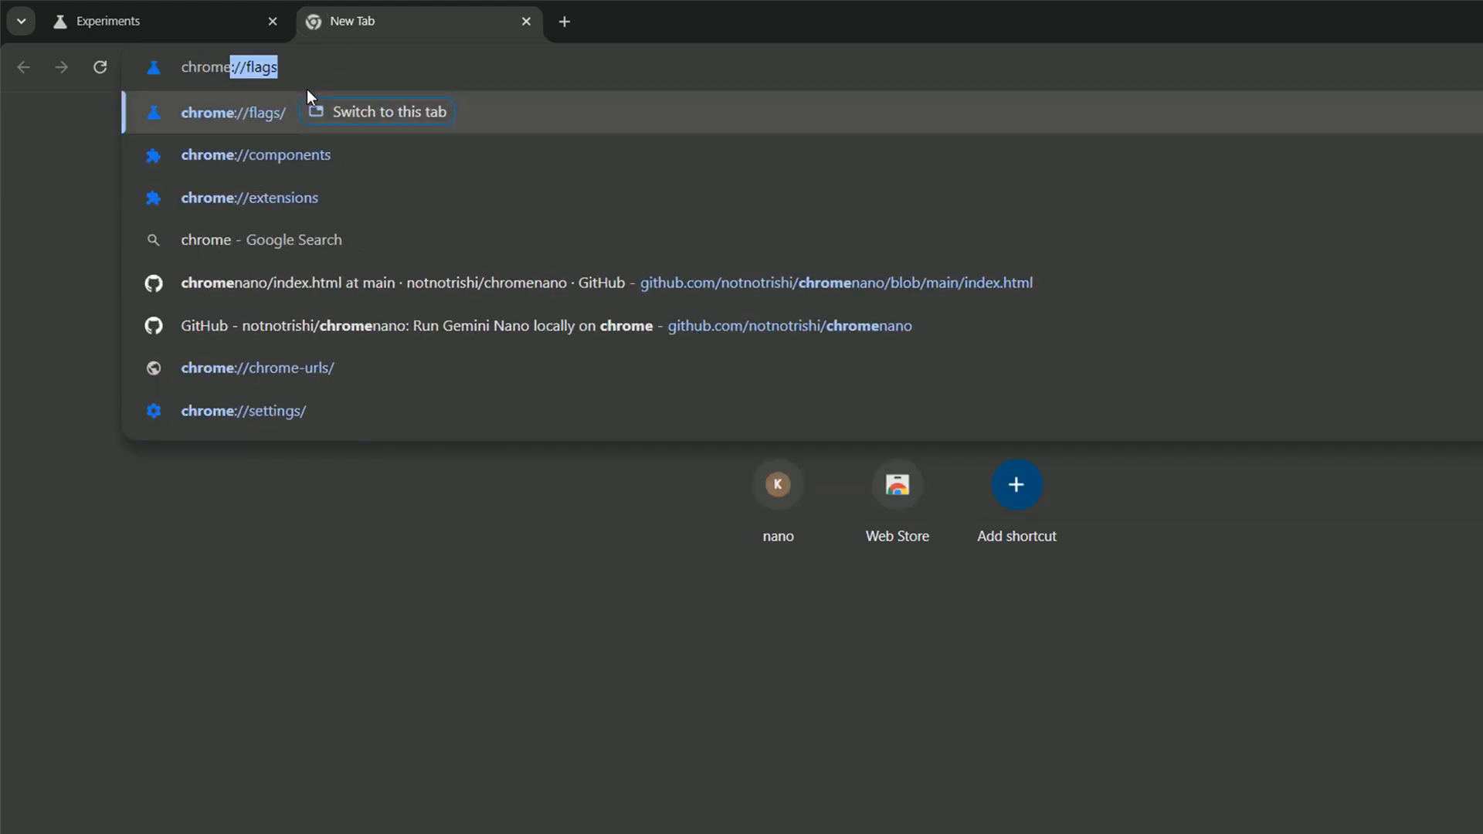
- On chrome://components, check Optimization Guide On Device Model for updates
click(255, 154)
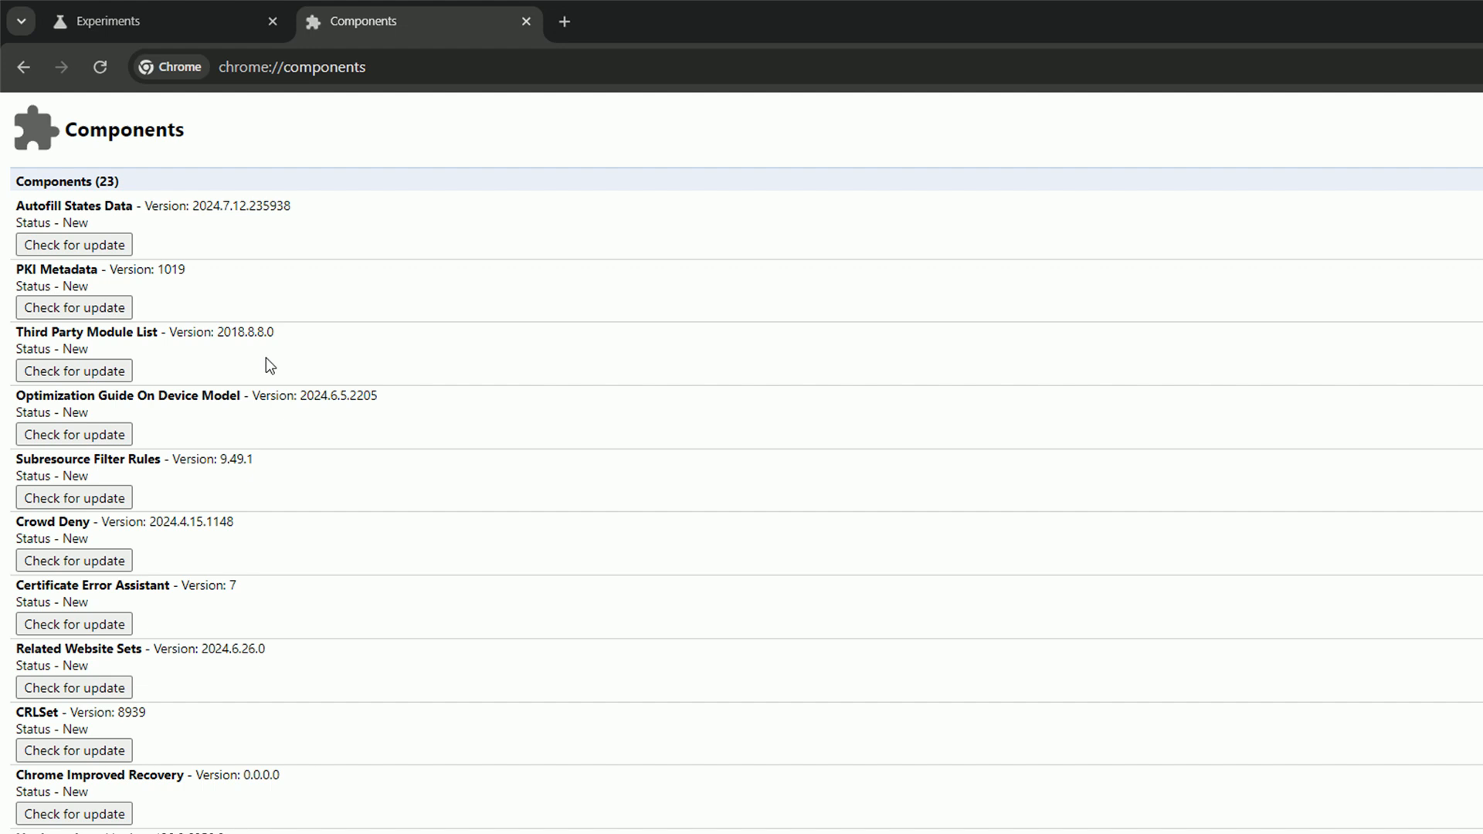
mouse_move(112, 444)
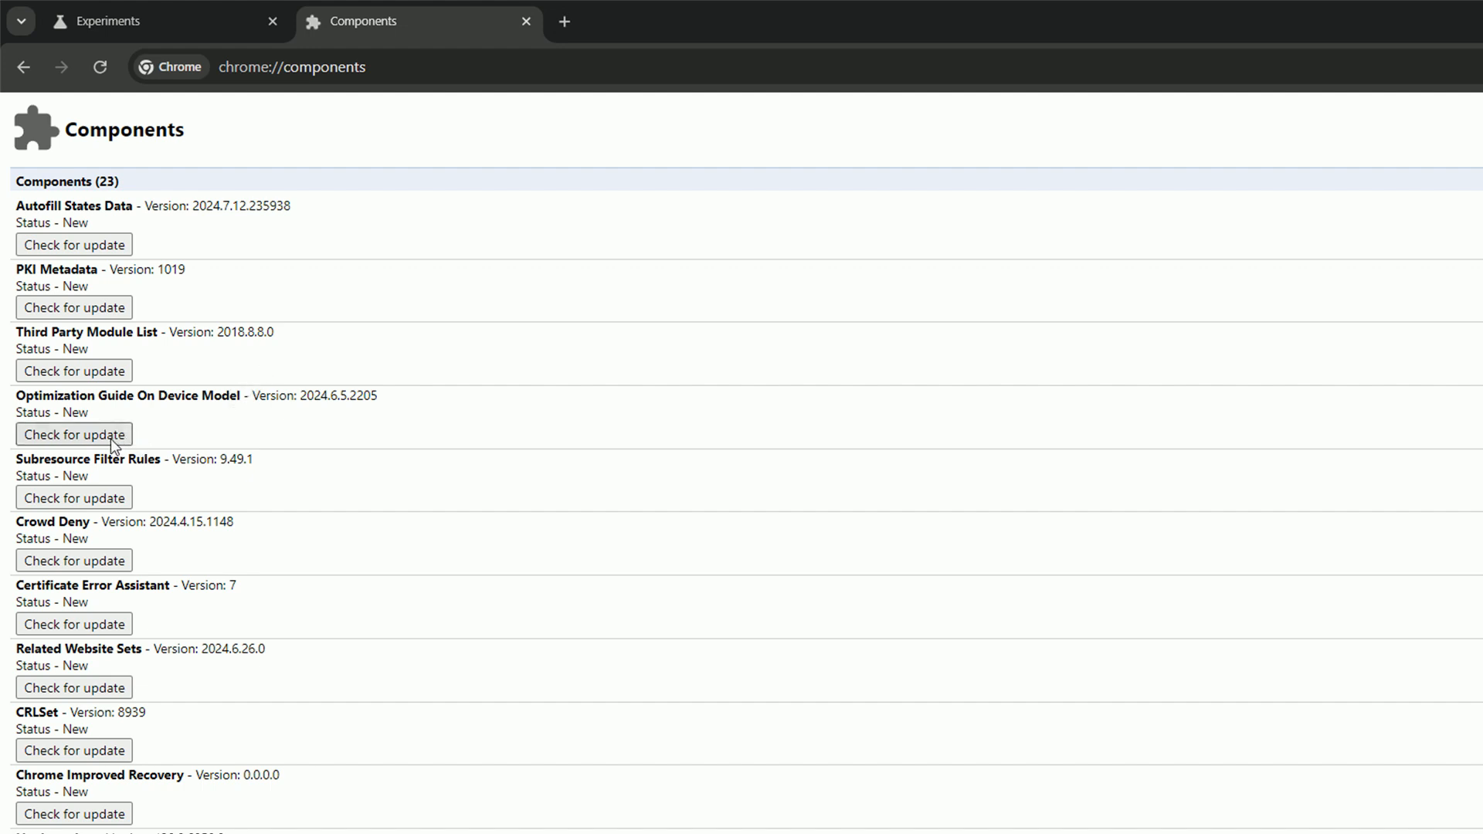
mouse_move(108, 441)
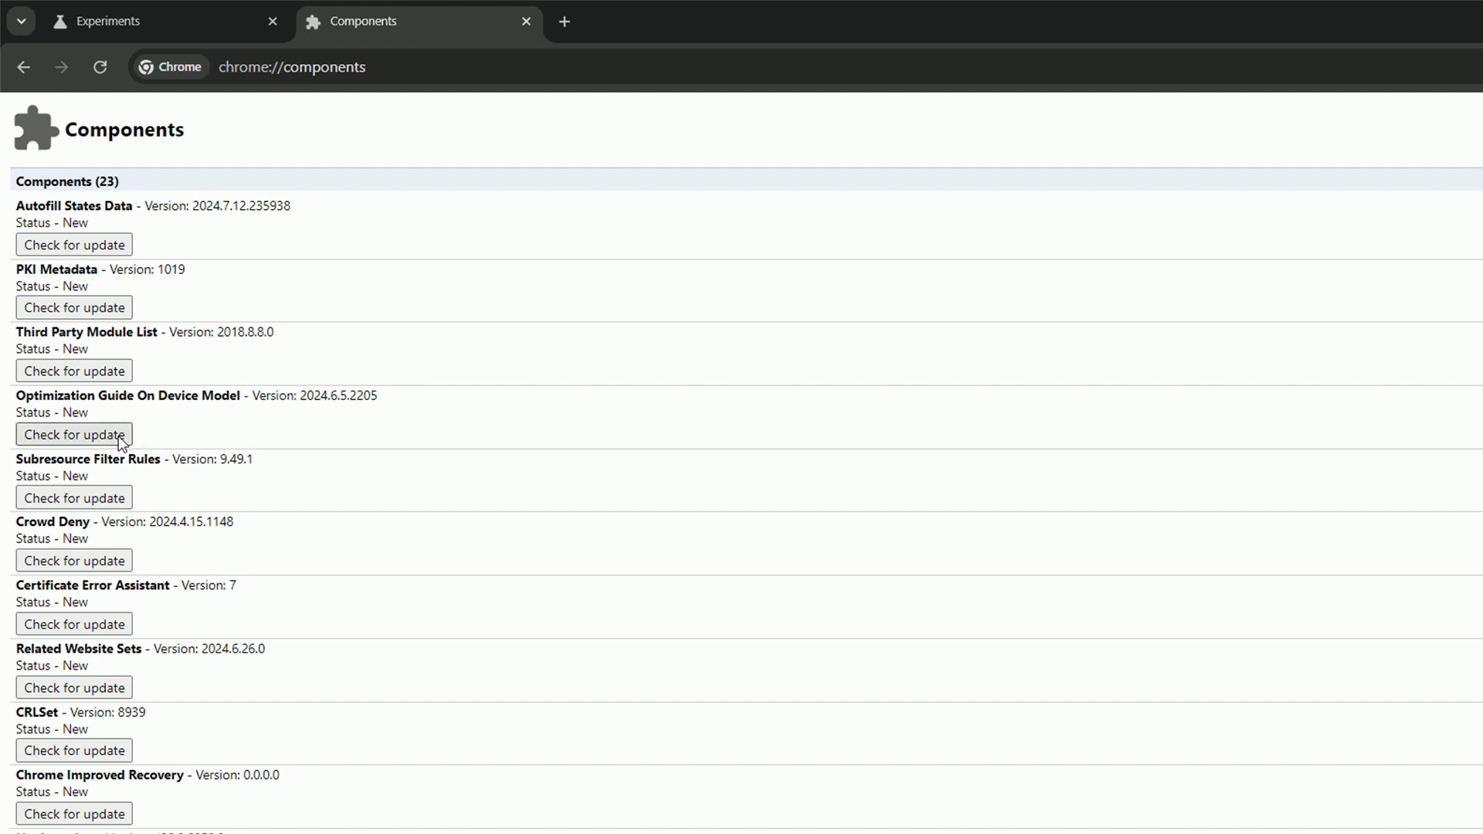
click(74, 435)
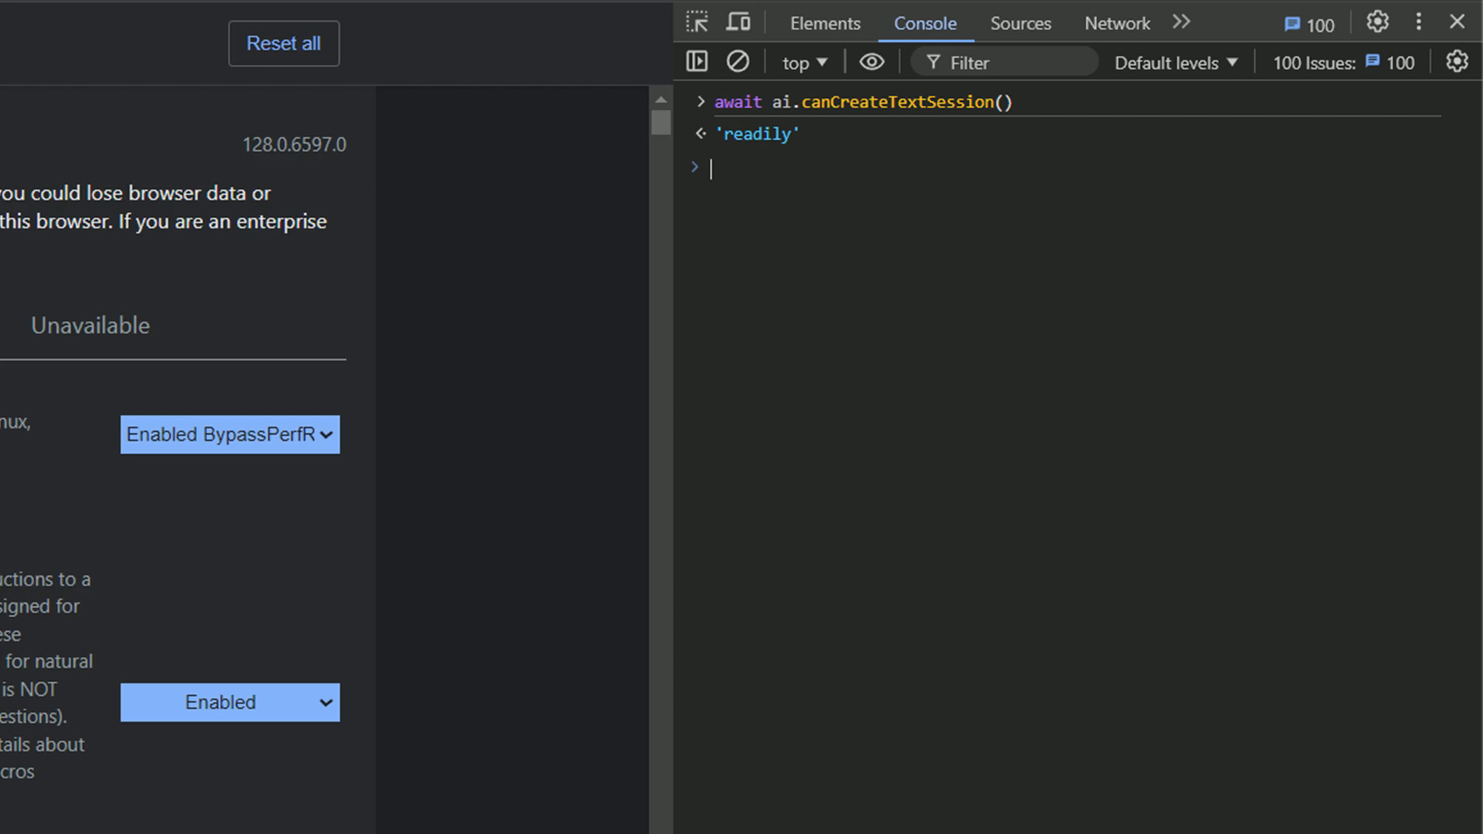
- In the console, create a Gemini Nano session, prompt "Who are you?" and log the result
text(const session = await.)
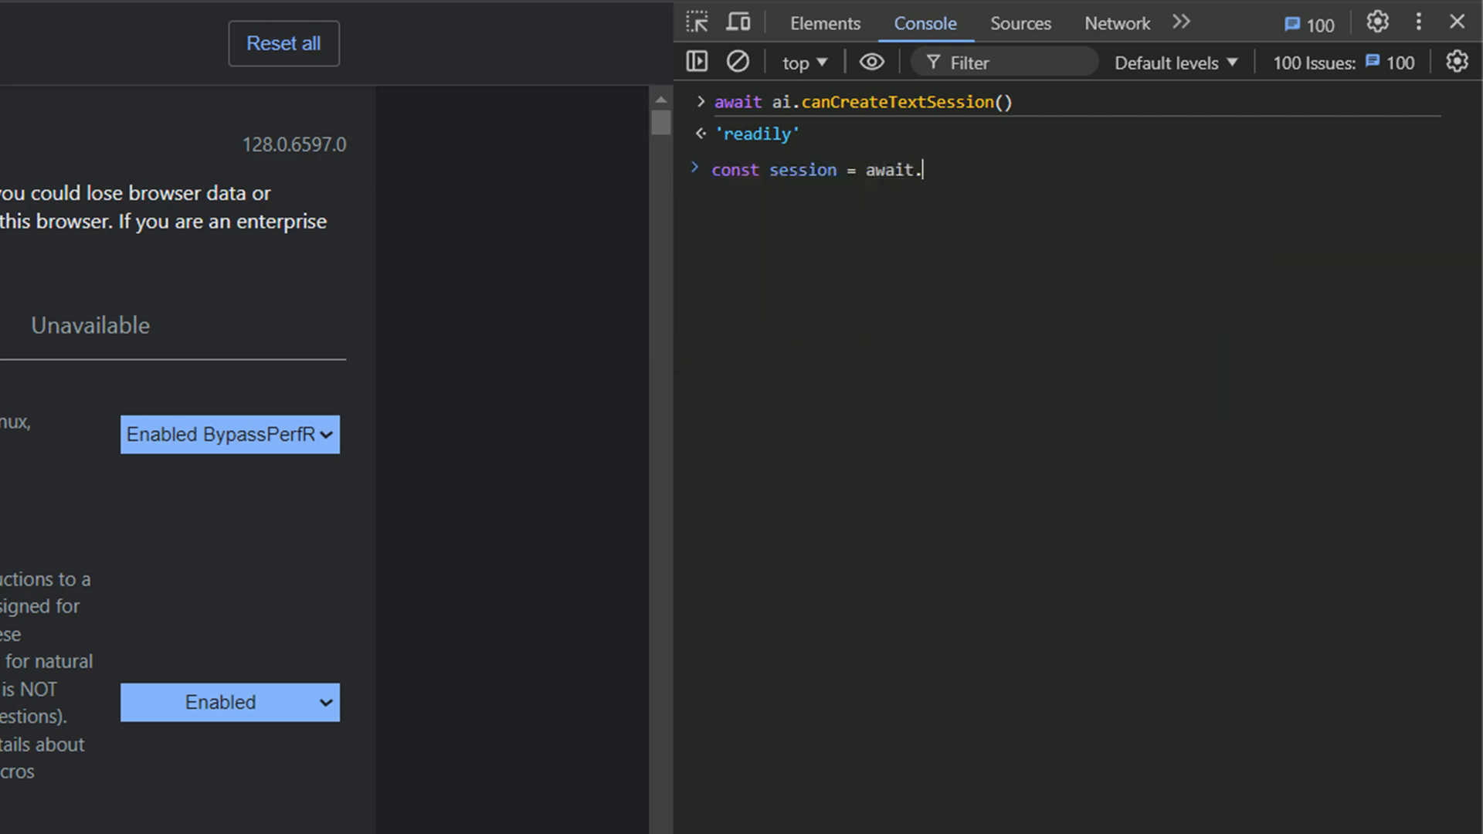
text(ai.cre)
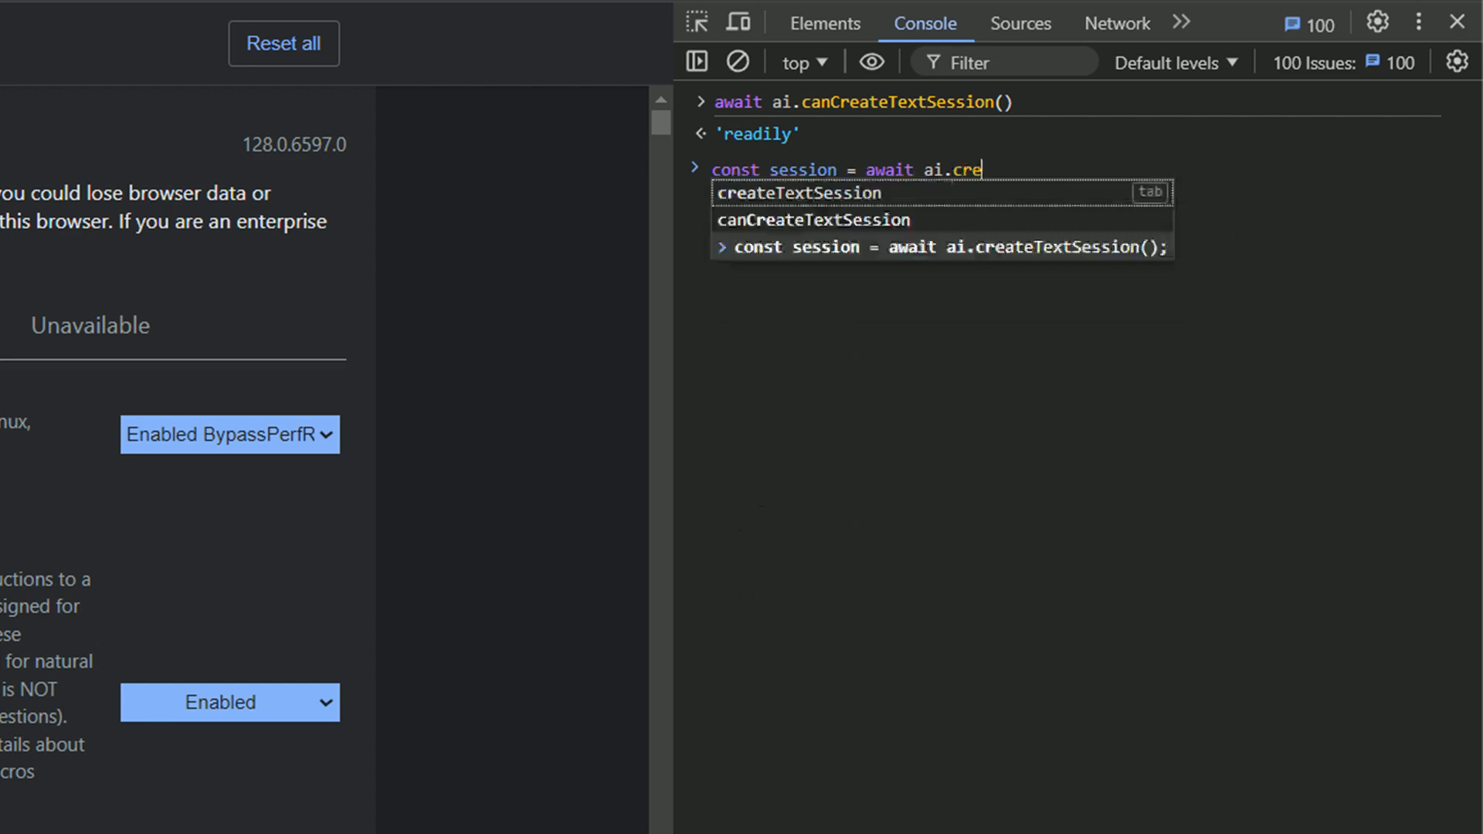
key(Tab)
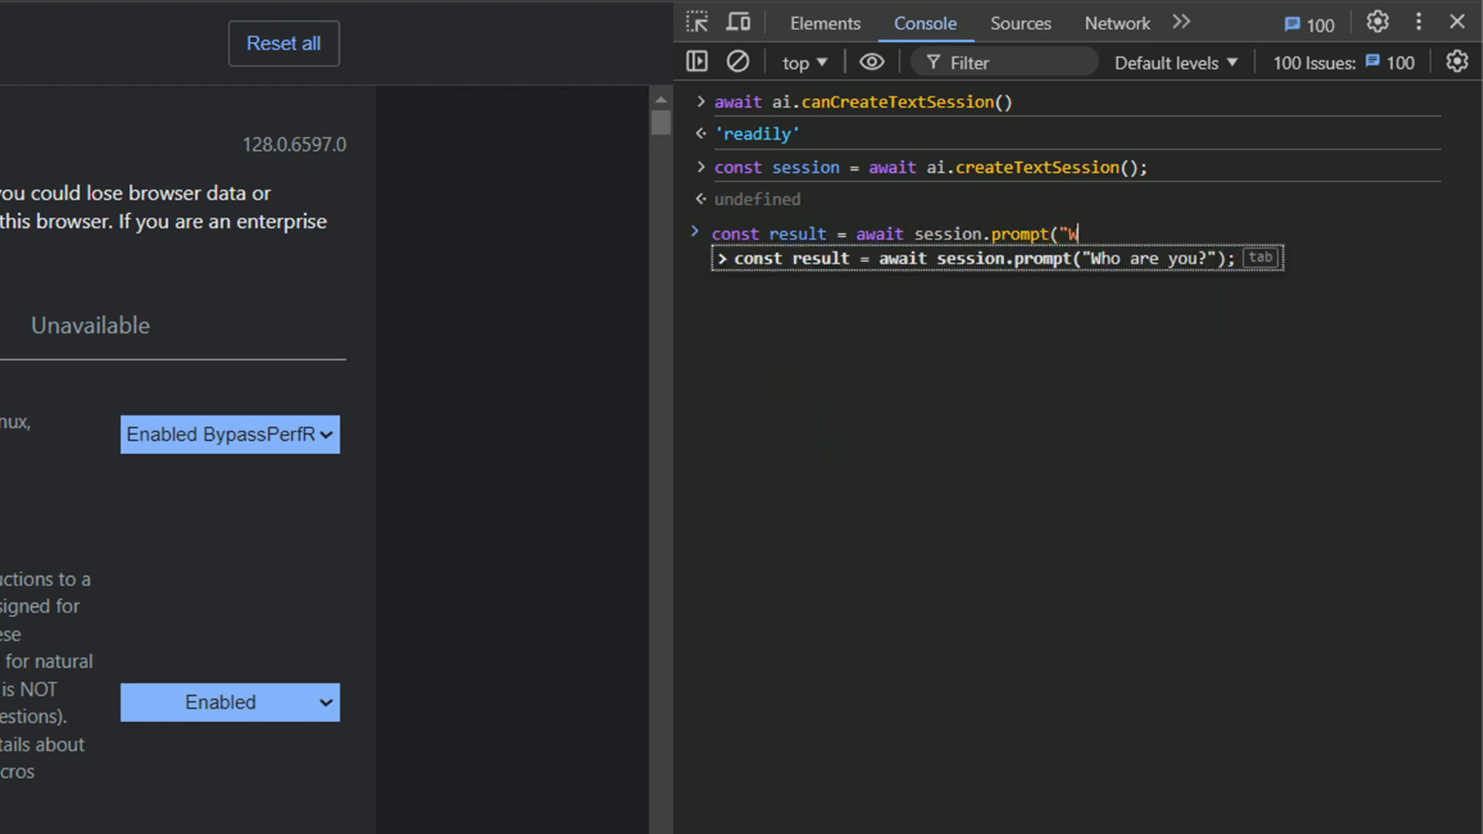
text(ho are you?");)
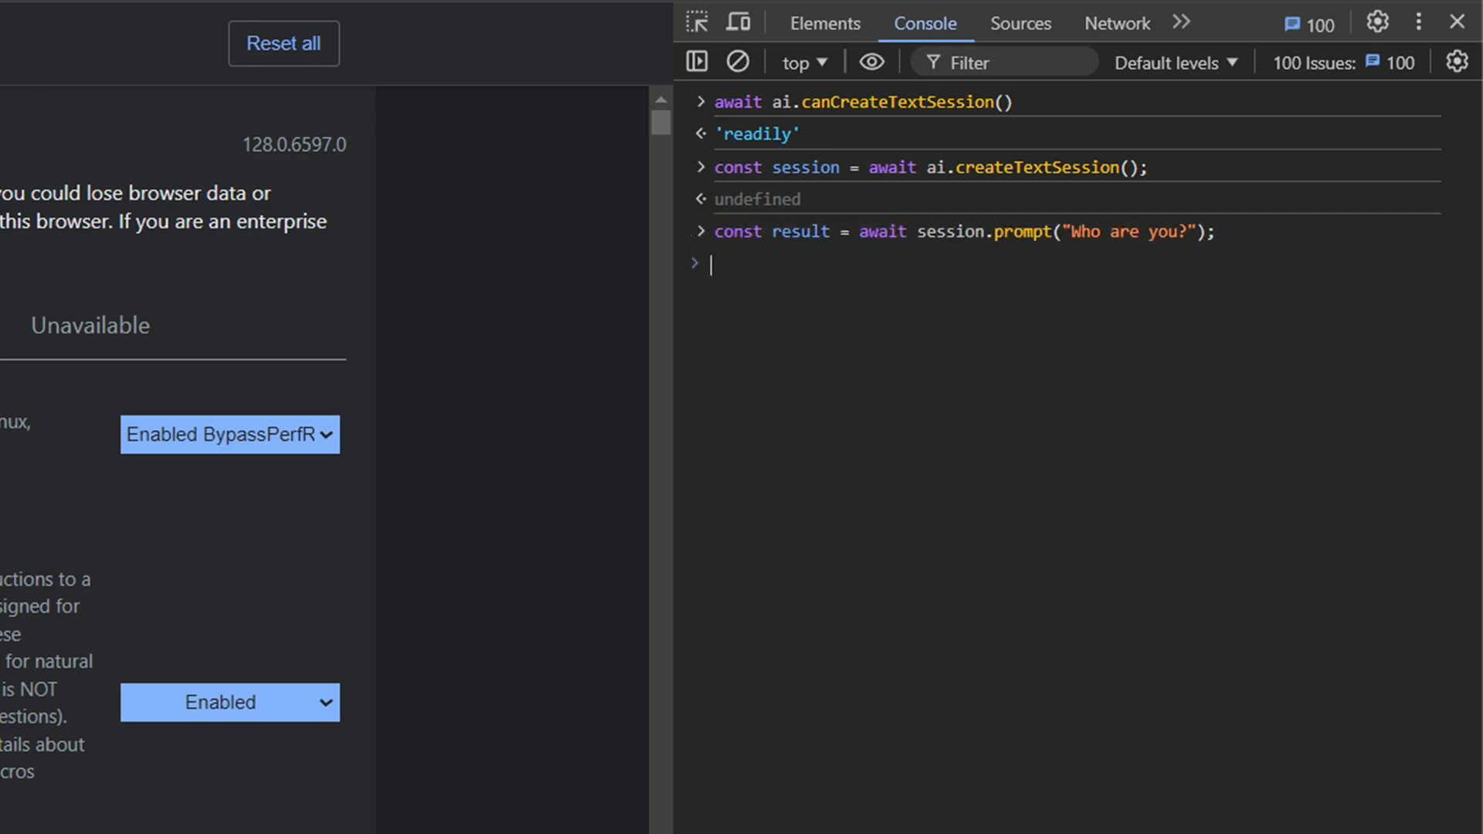
text(console.log(result);)
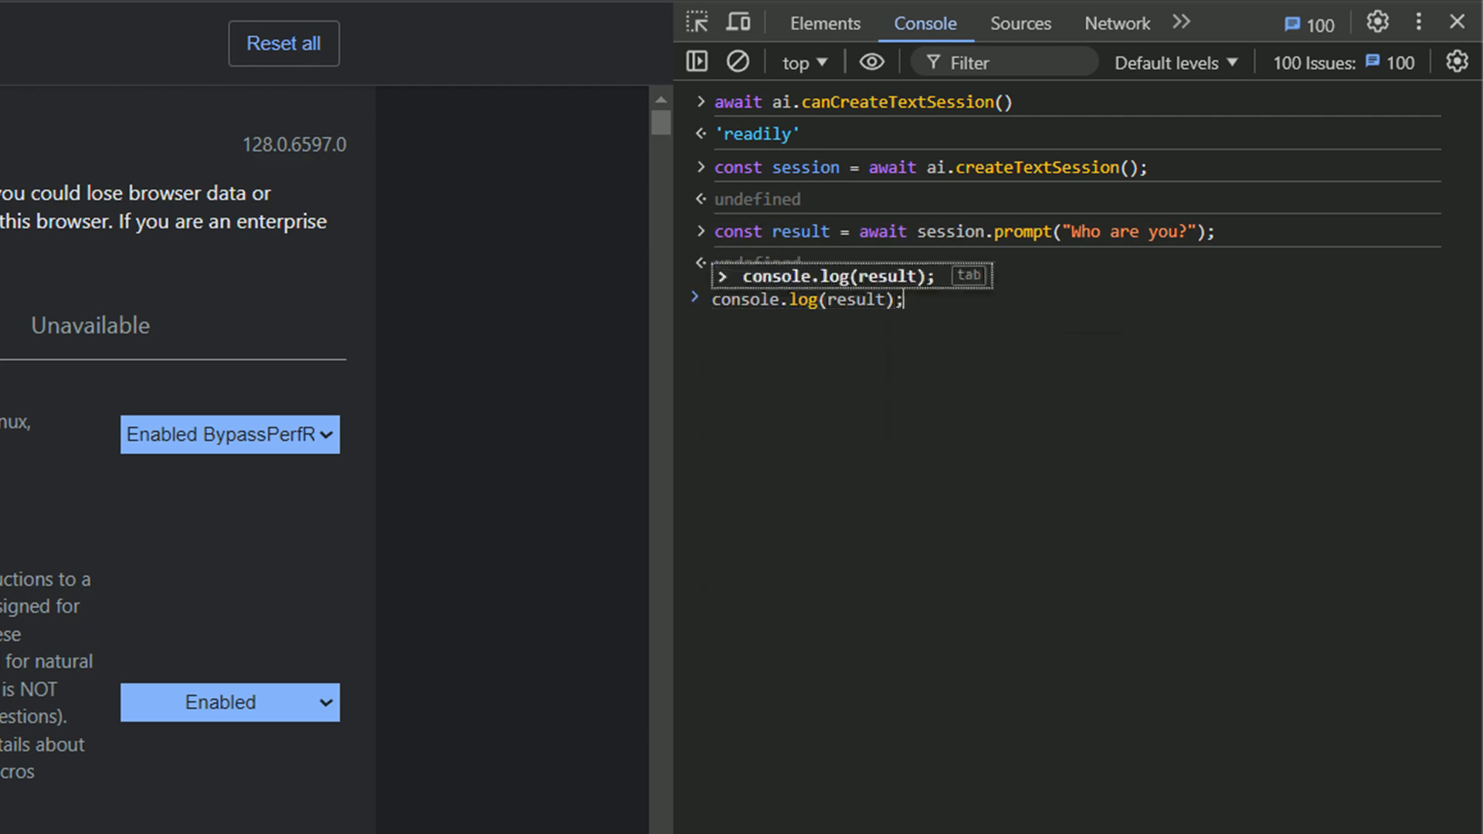
key(Enter)
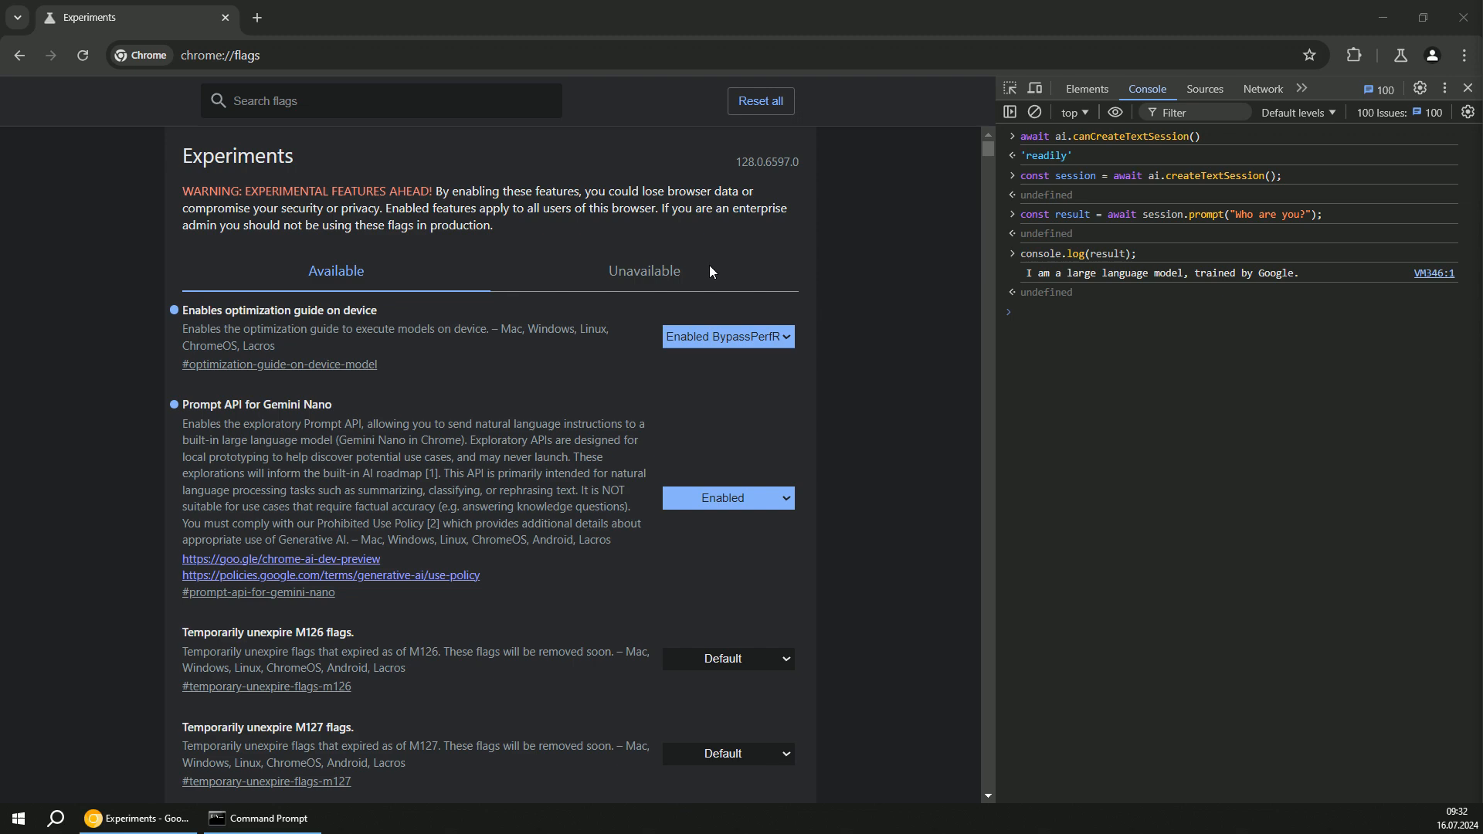
click(259, 16)
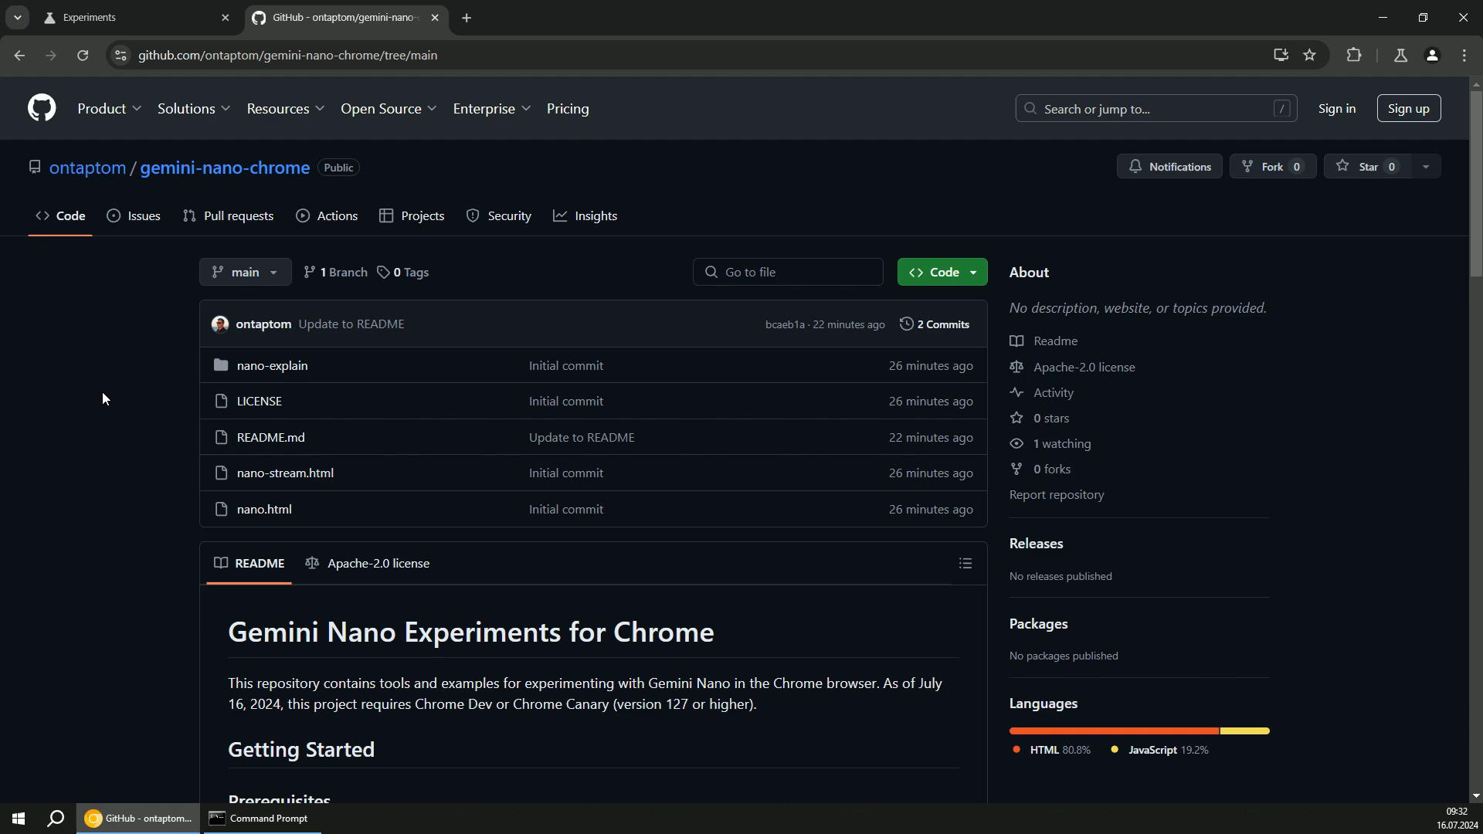
- Scroll the gemini-nano-chrome README down to its prerequisites
scroll(down, 3)
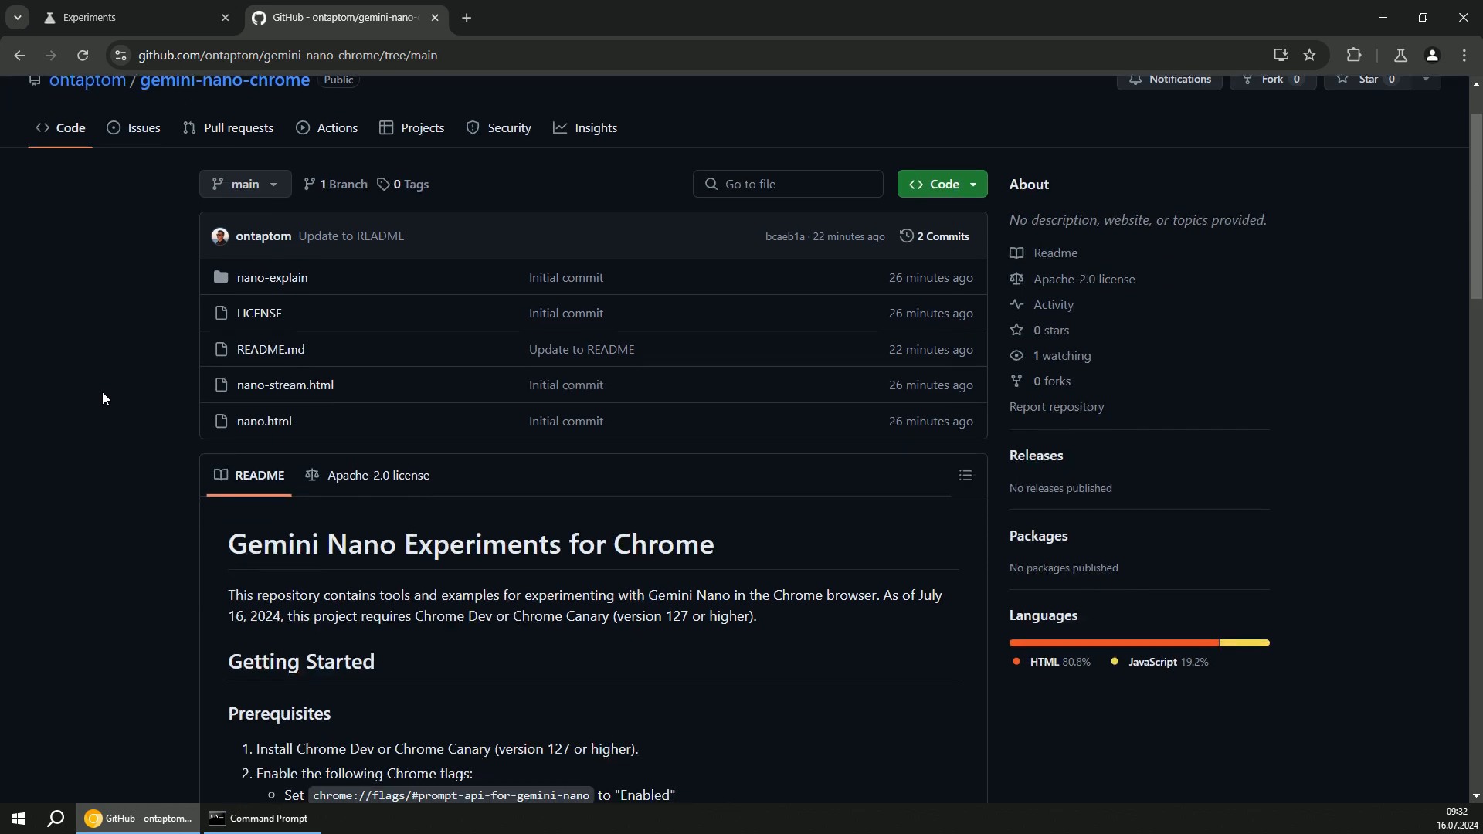
scroll(down, 3)
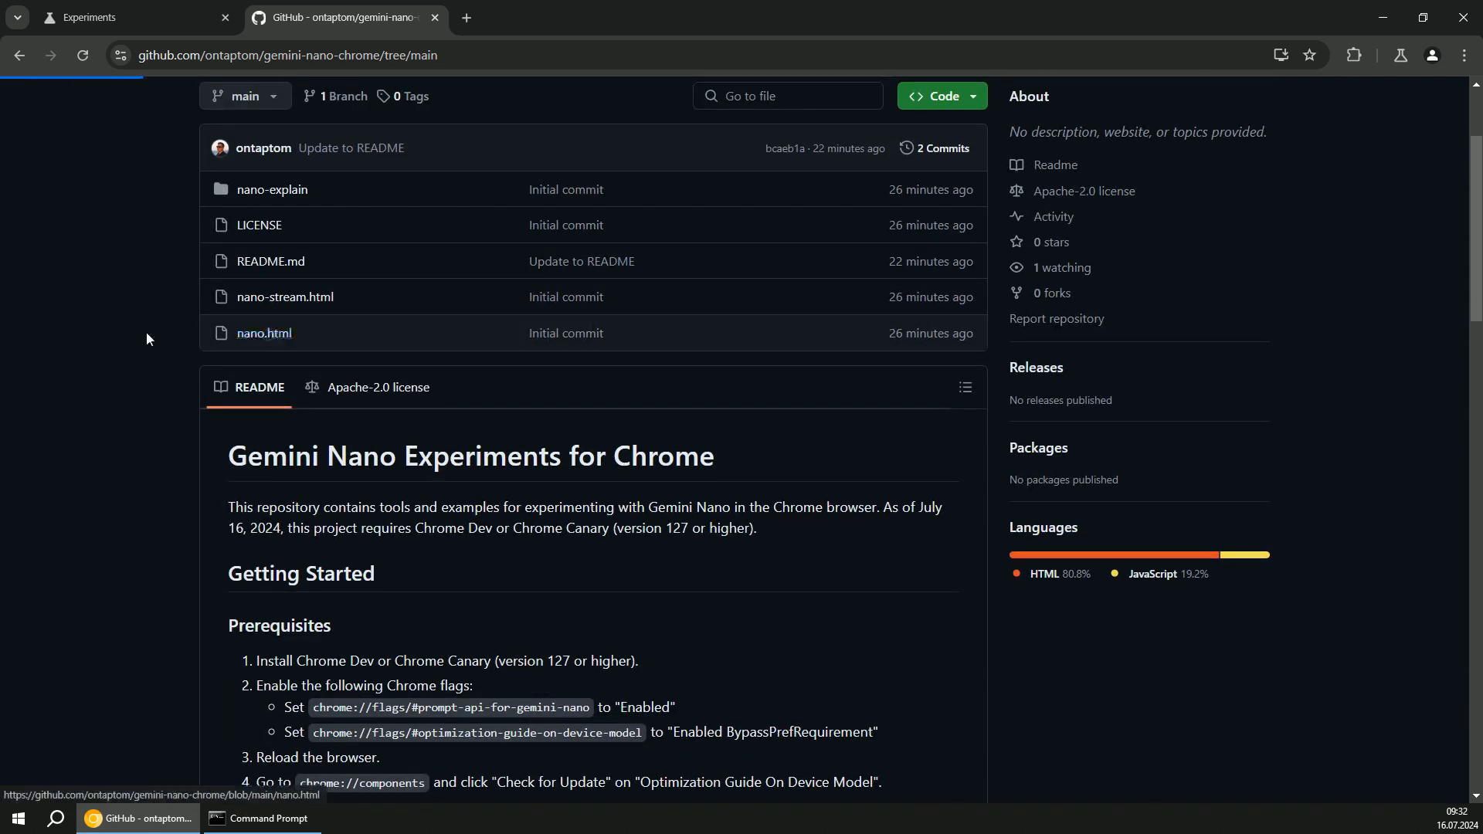
- Browse the nano.html and nano-stream.html source code on GitHub
click(263, 333)
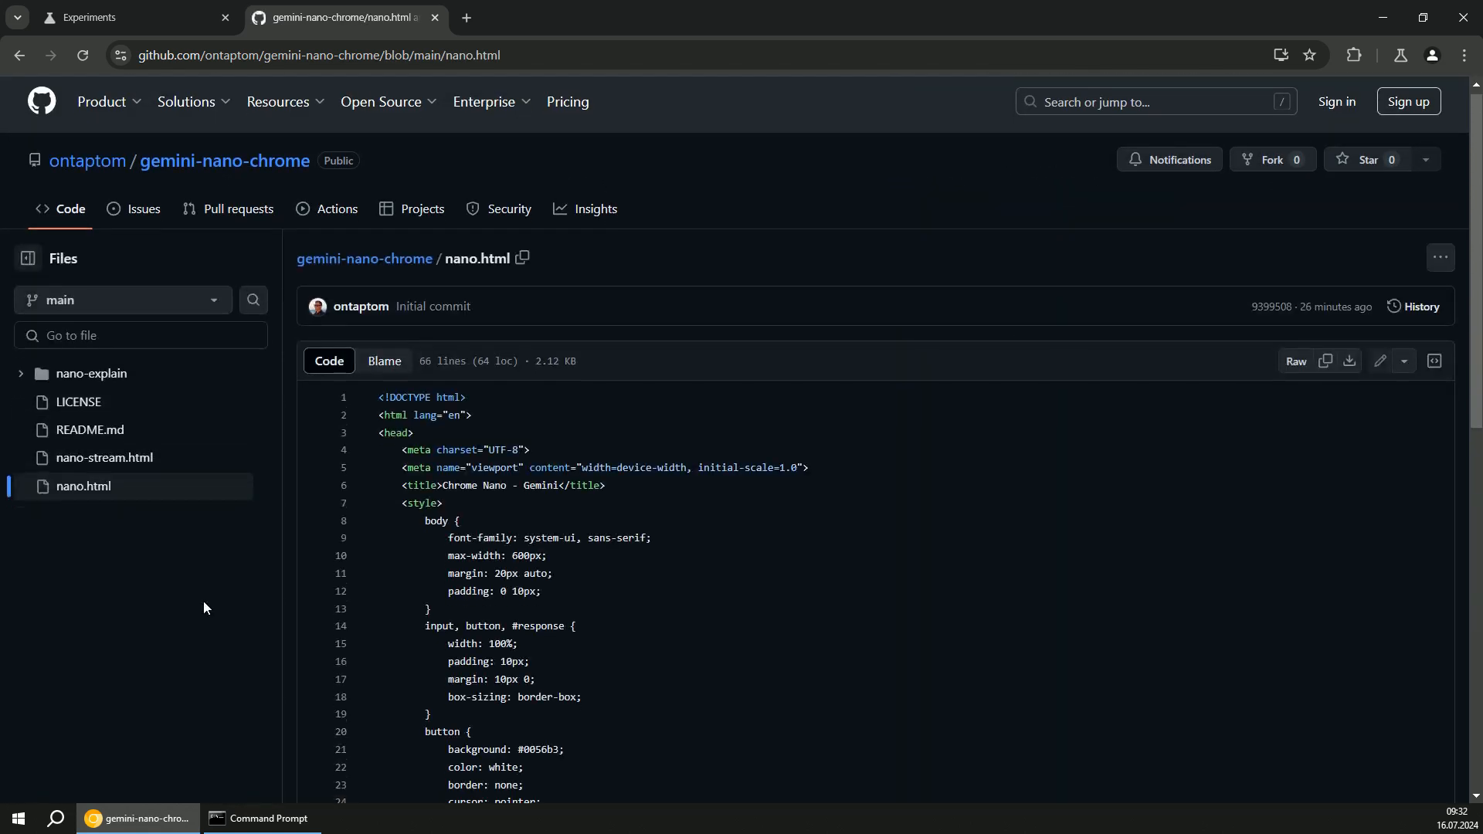
scroll(down, 3)
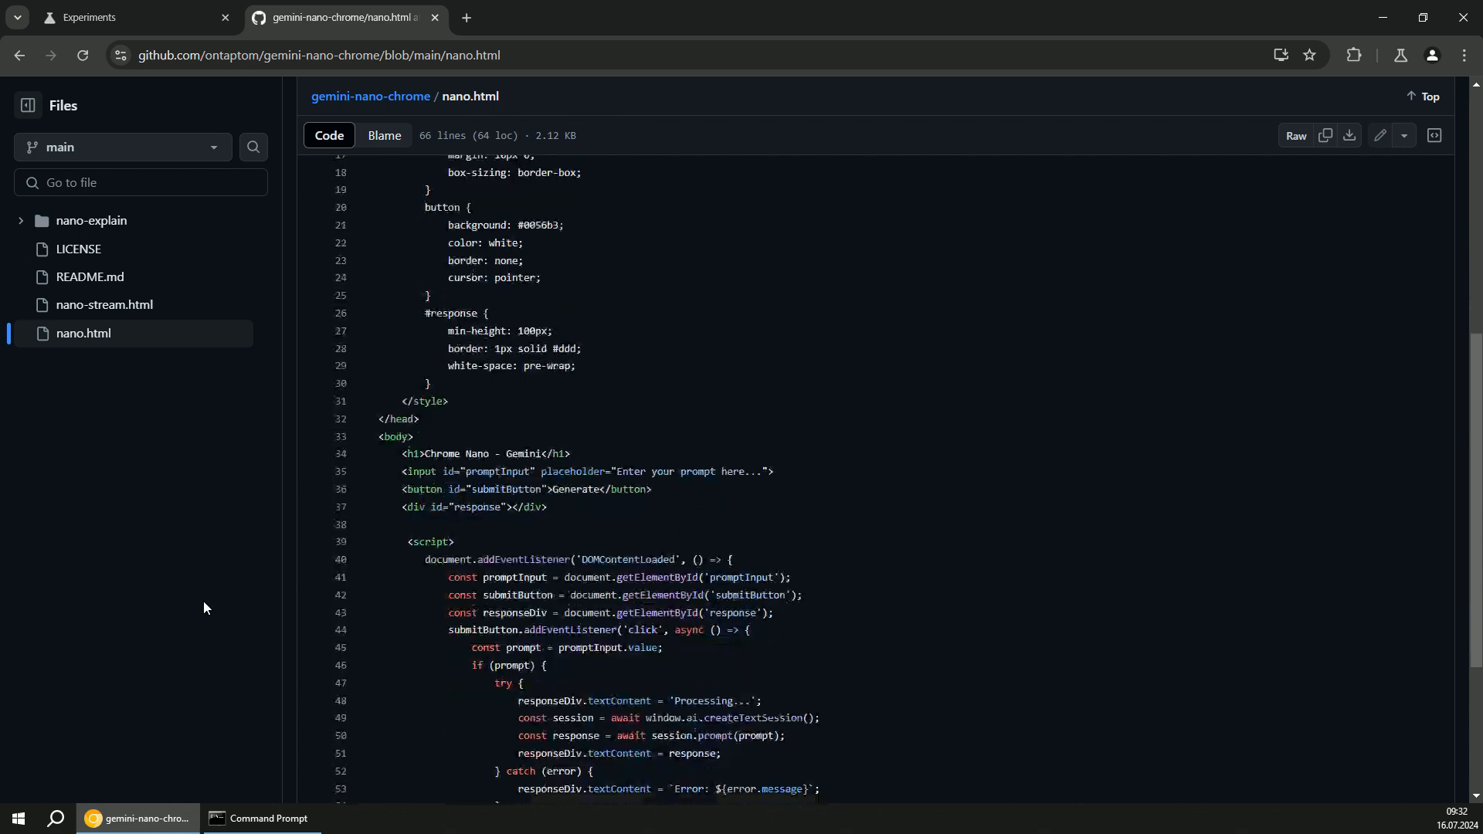
scroll(down, 3)
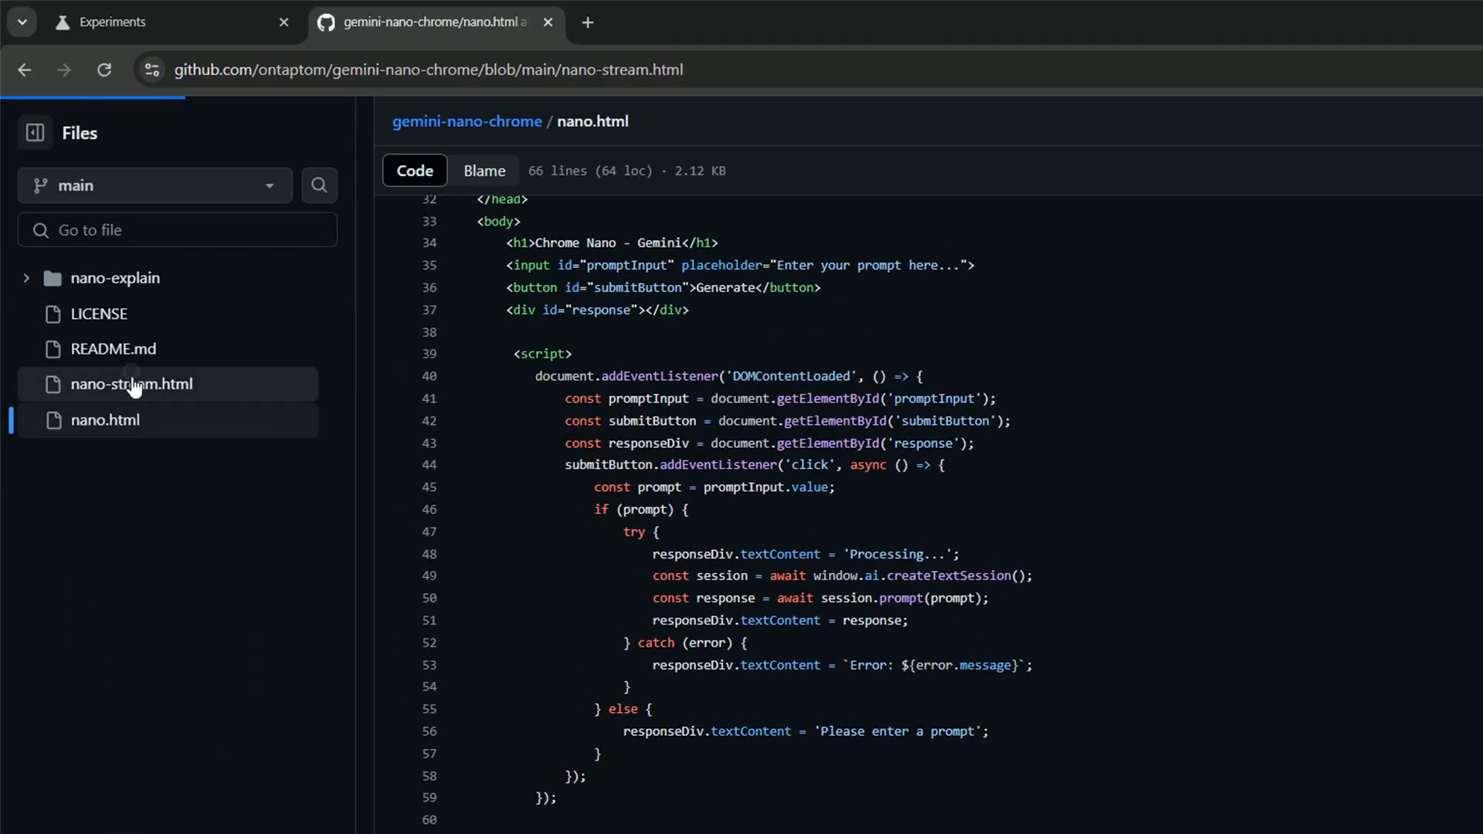
click(131, 385)
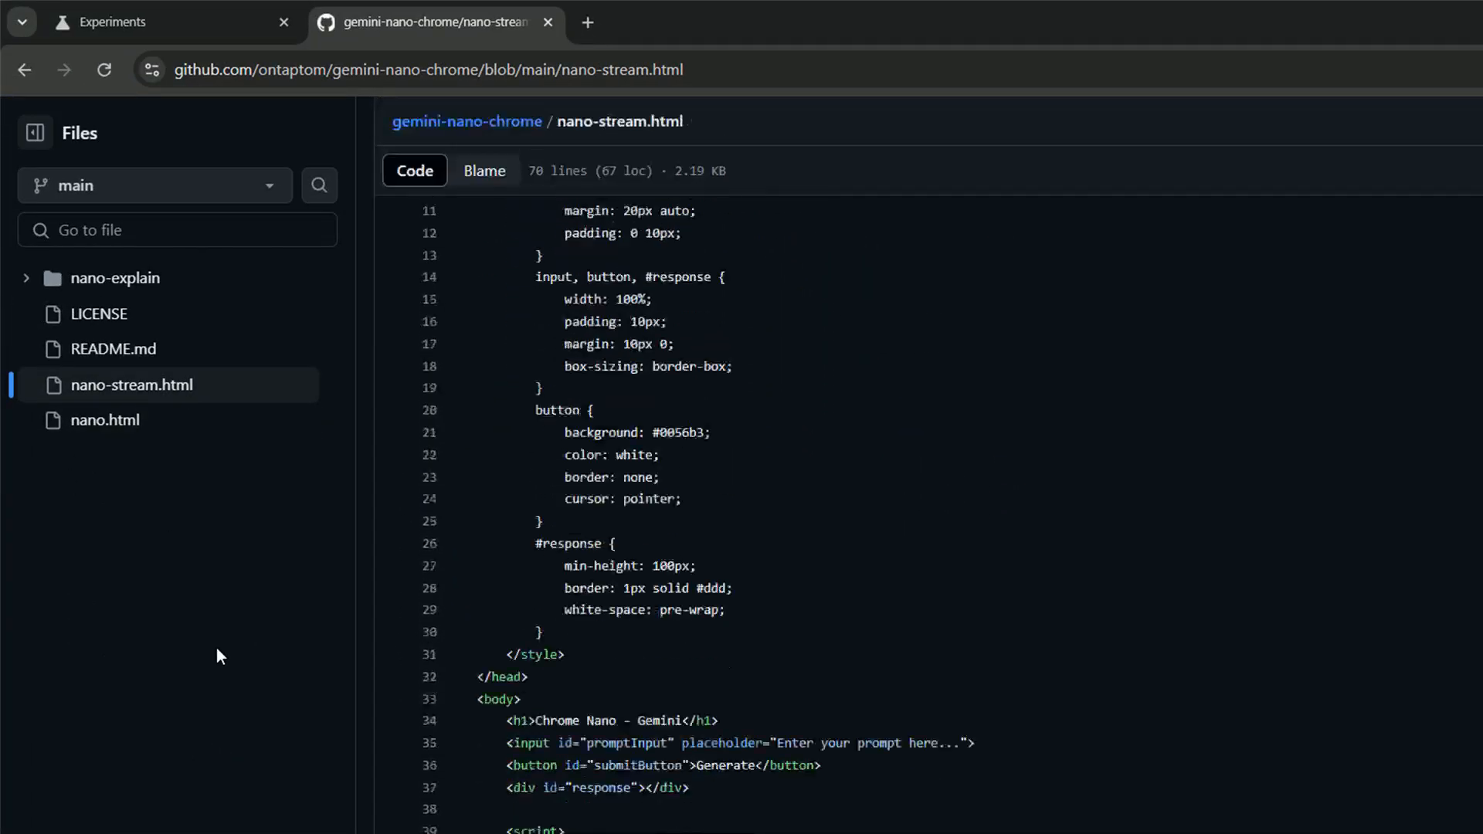
scroll(down, 3)
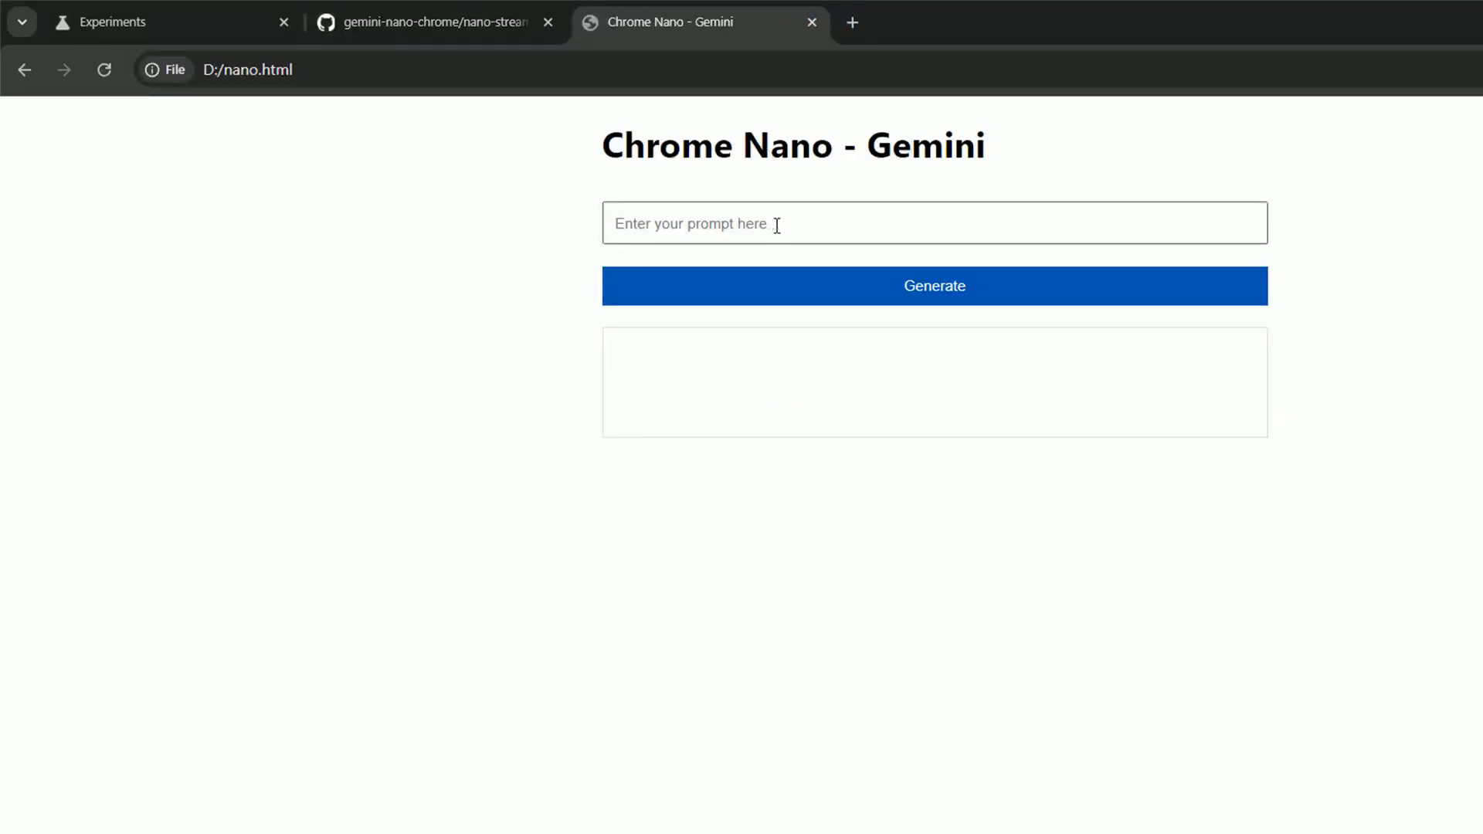
- Ask the local demo "tell me something interesting about UK" and generate an answer
text(tell)
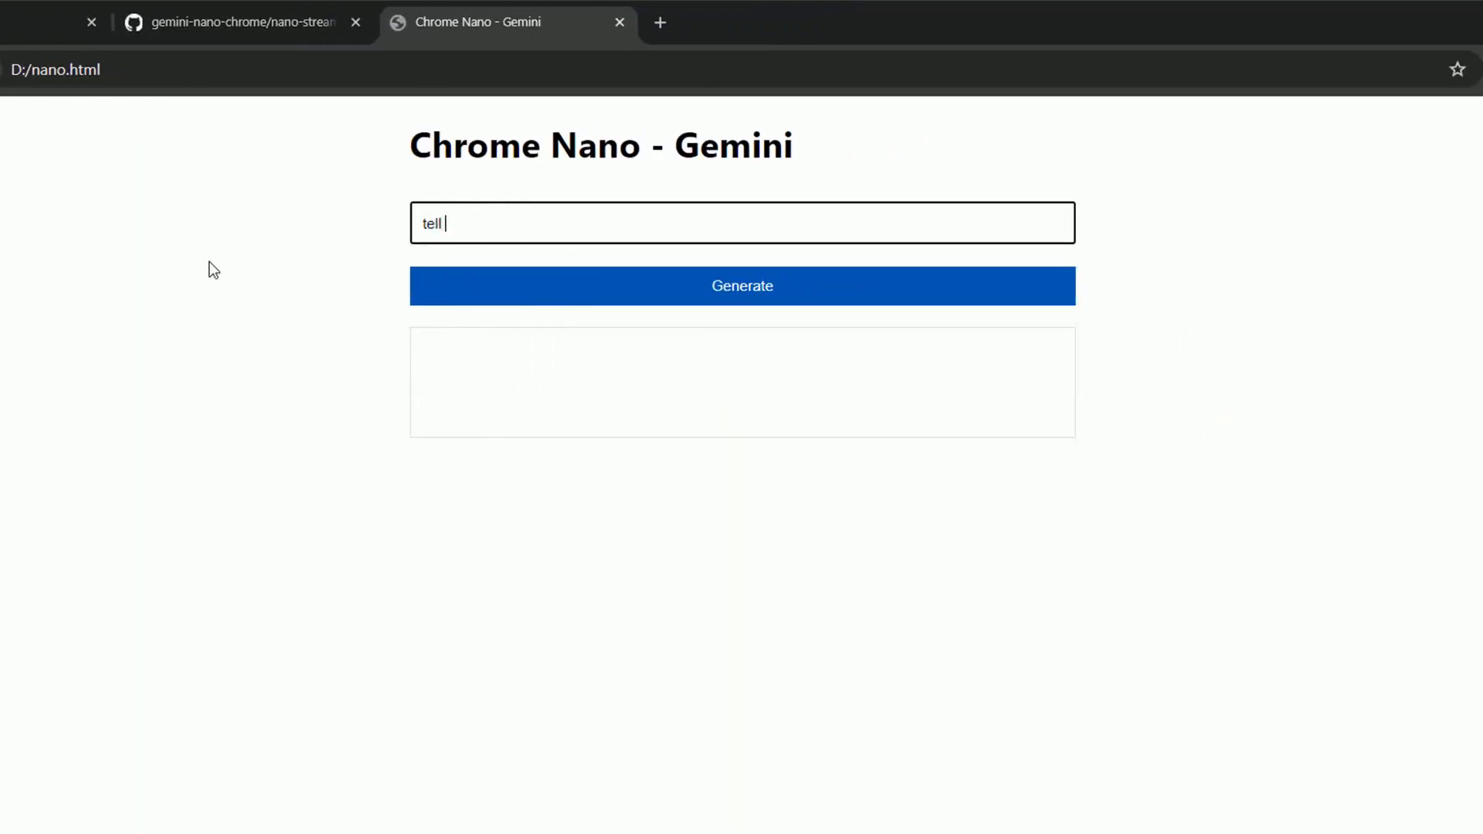
text(me something interesting)
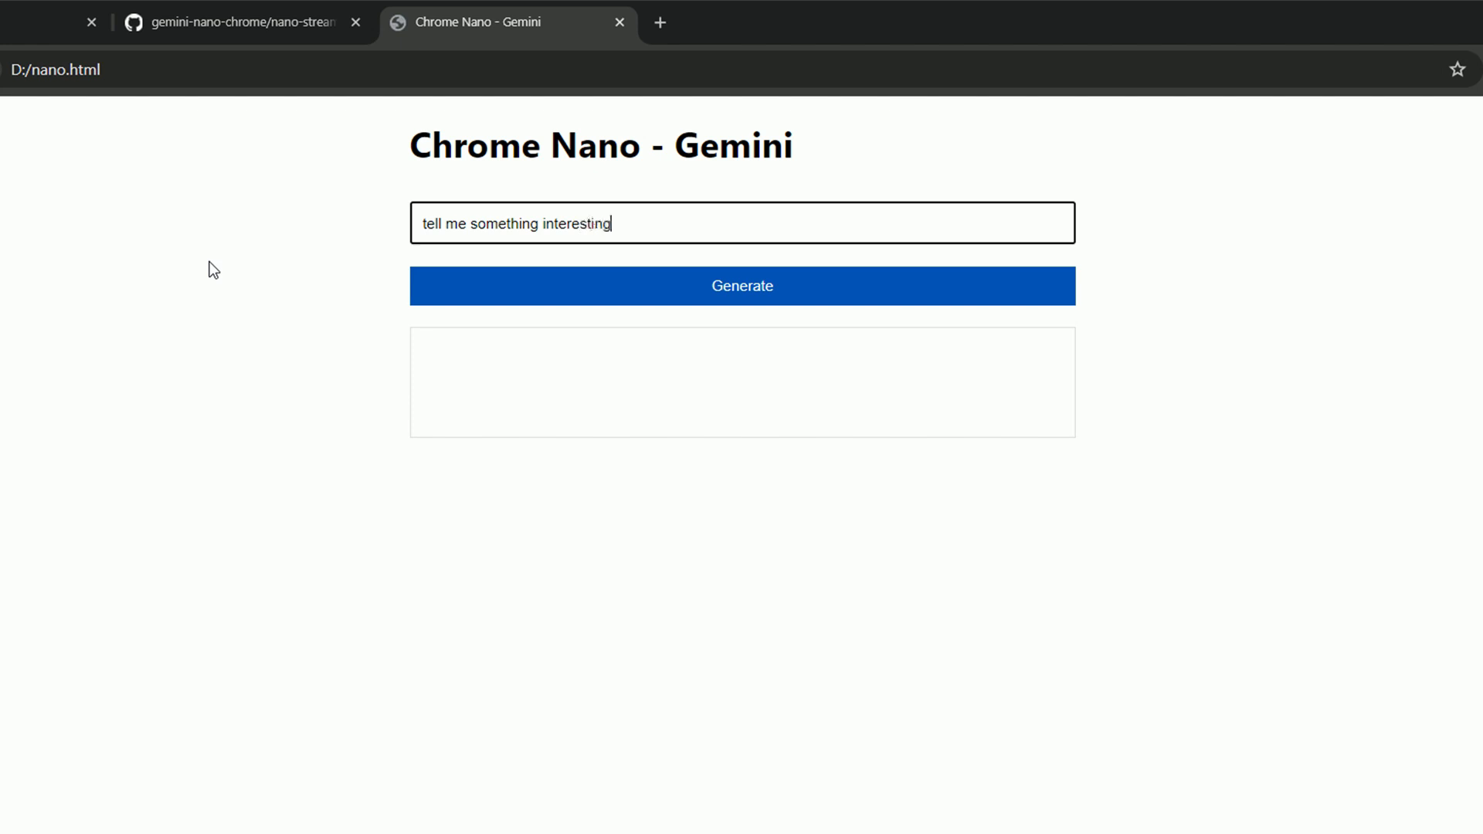
text(about UK)
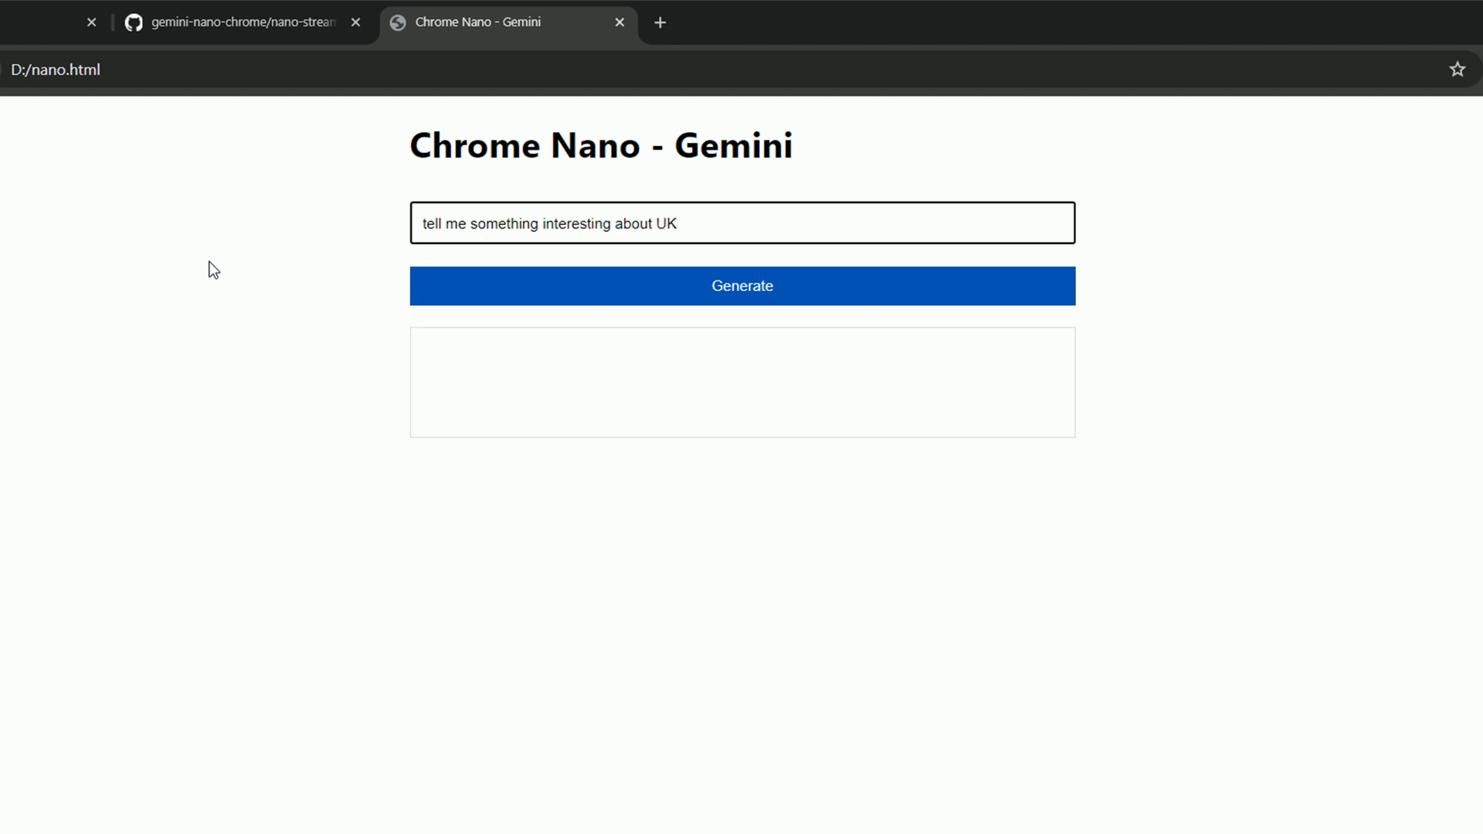
click(742, 286)
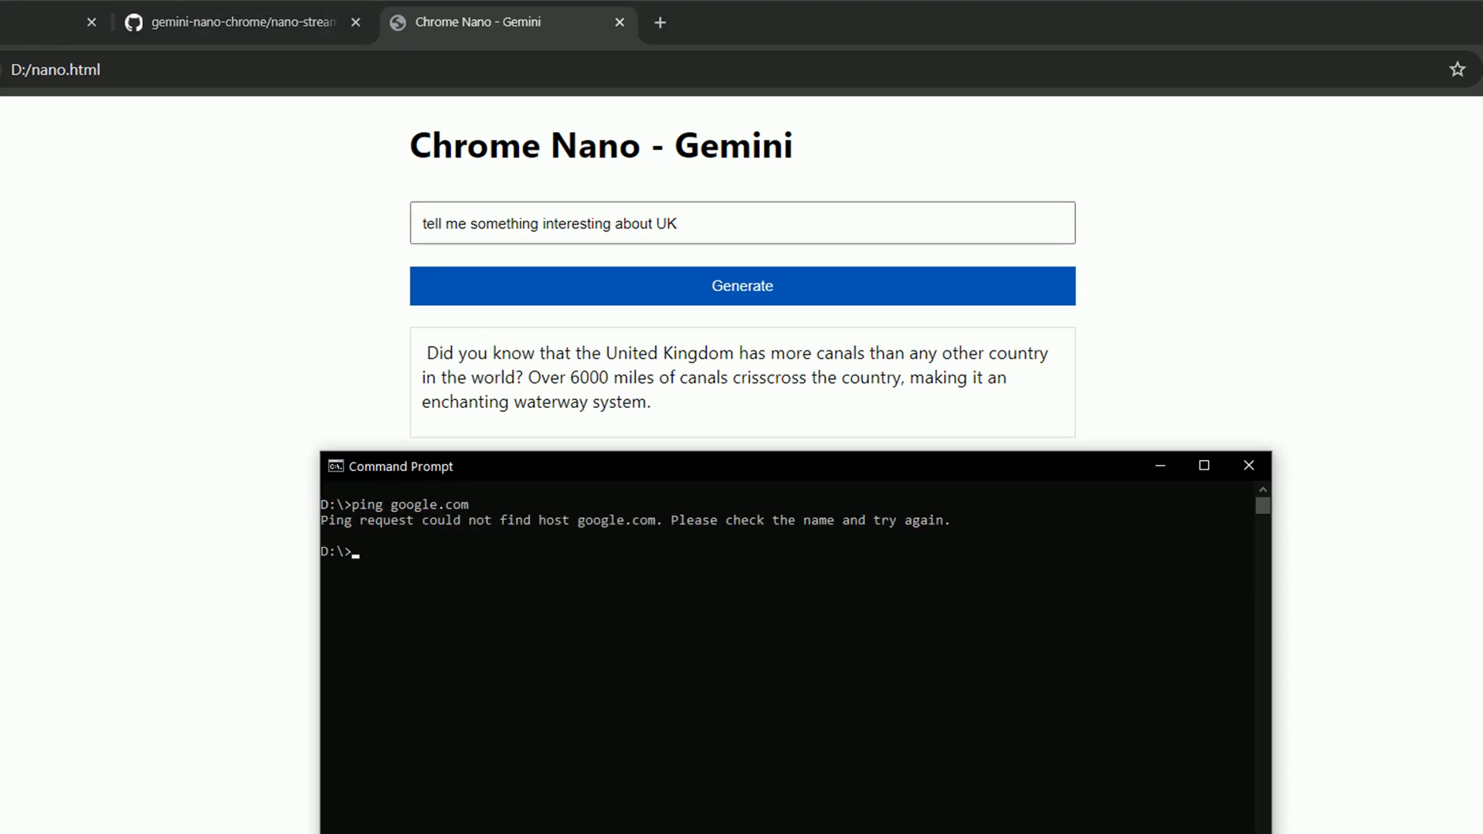
- Ping 8.8.8.8 in Command Prompt to confirm there is no internet connection
text(ping 8.8.8)
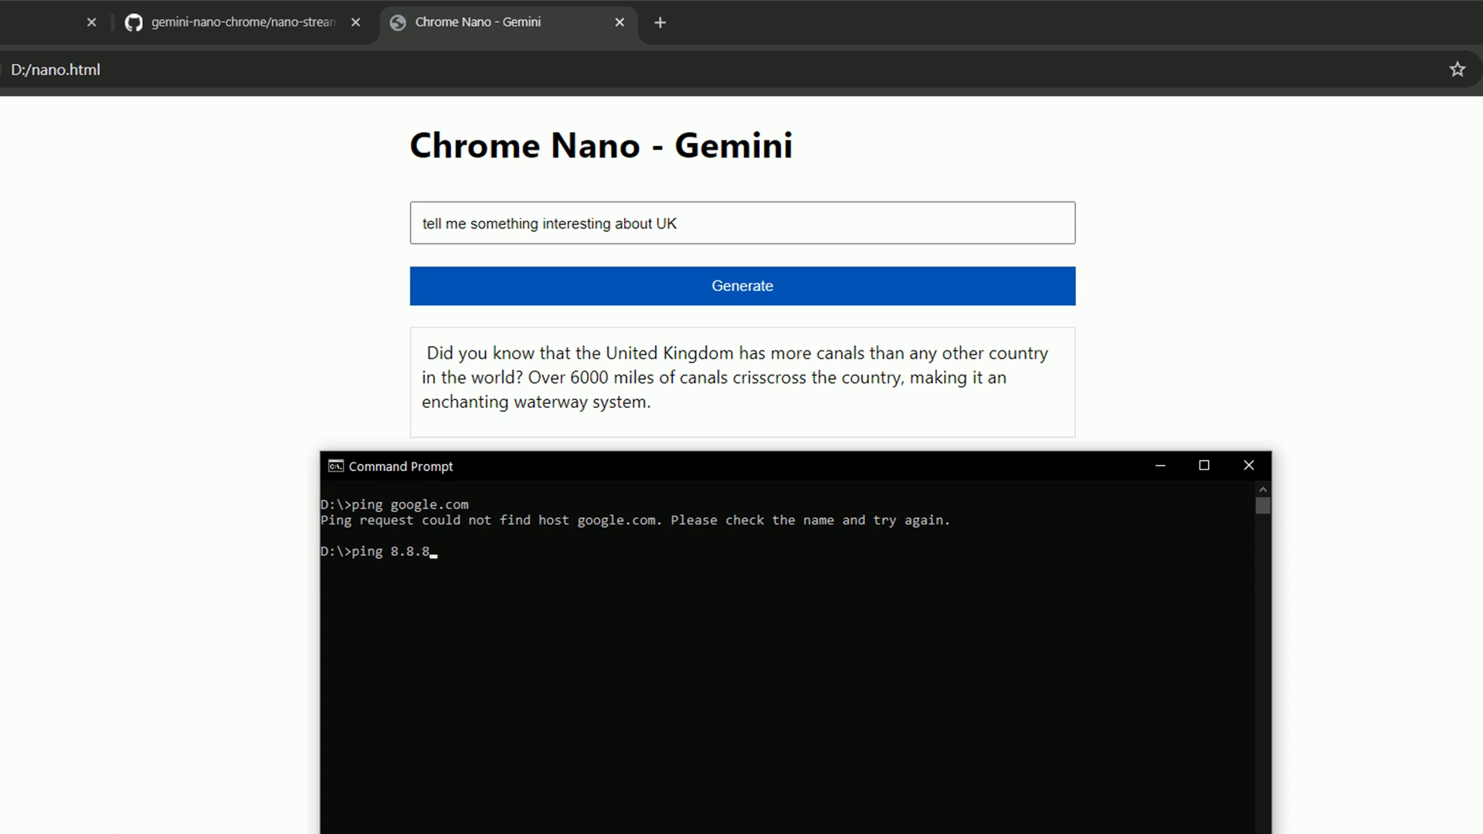
key(Enter)
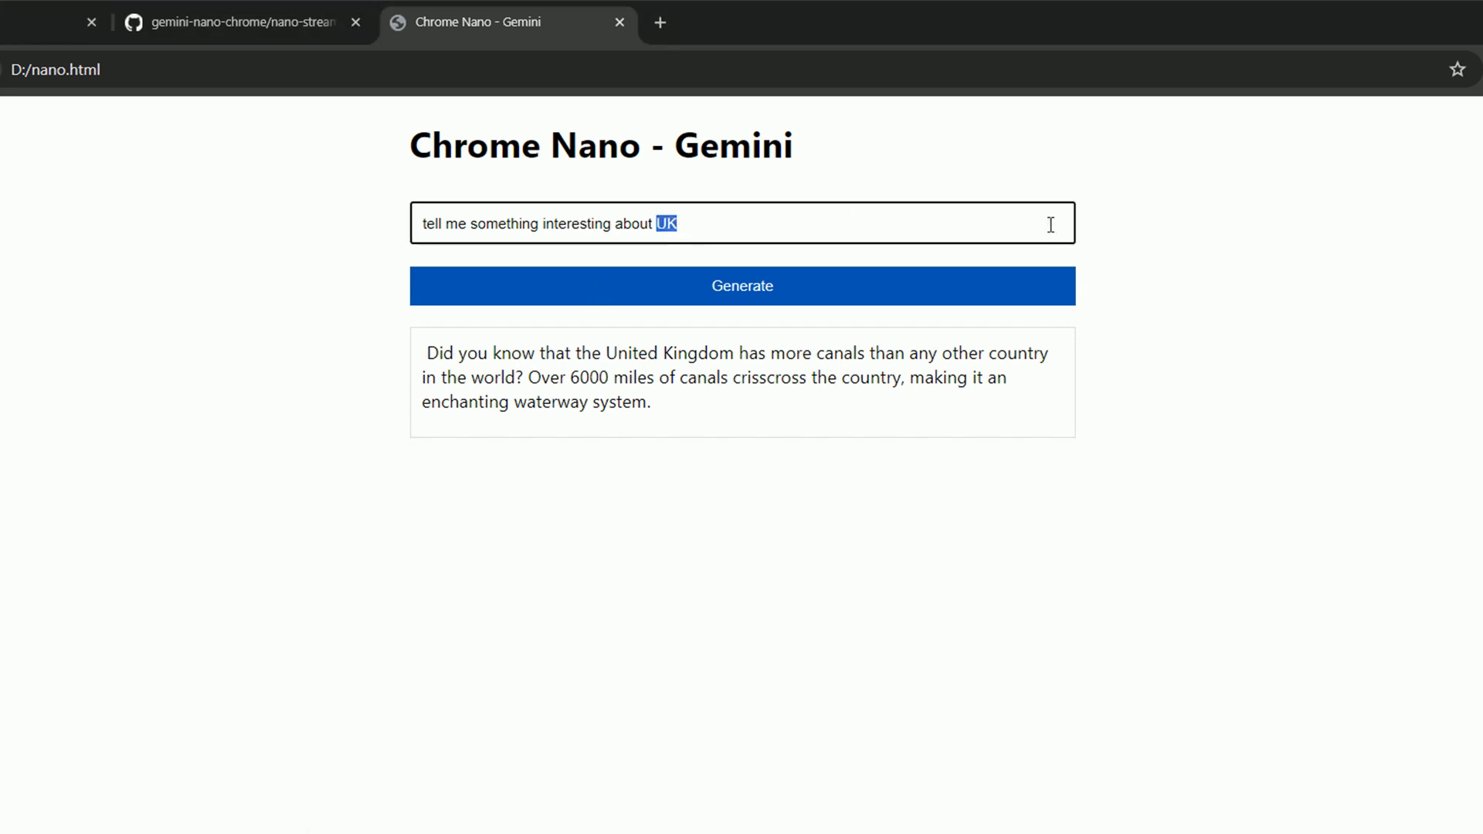
- Change the prompt to ask about Poland and generate a new offline answer
text(Poland)
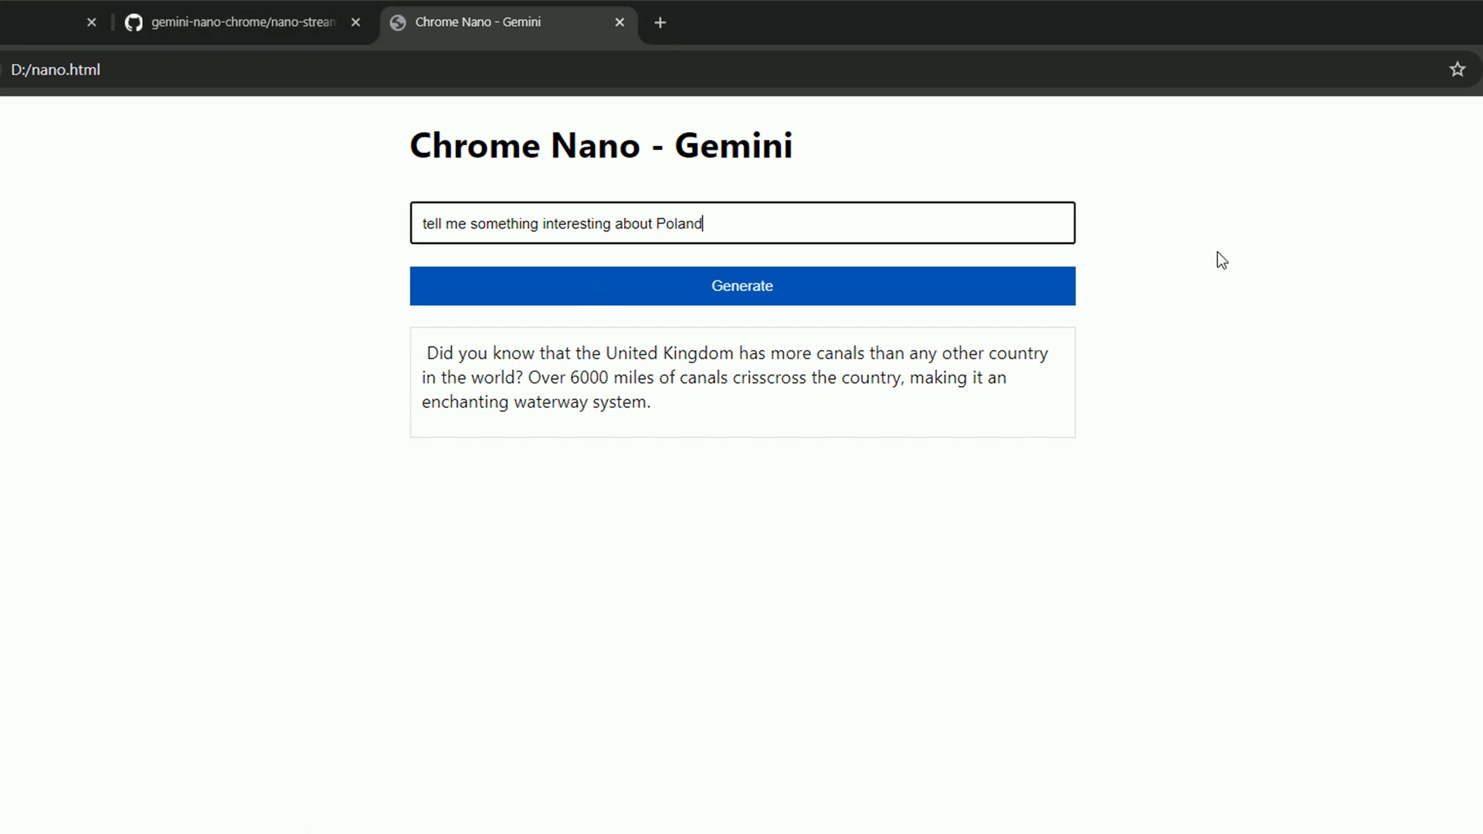
click(741, 286)
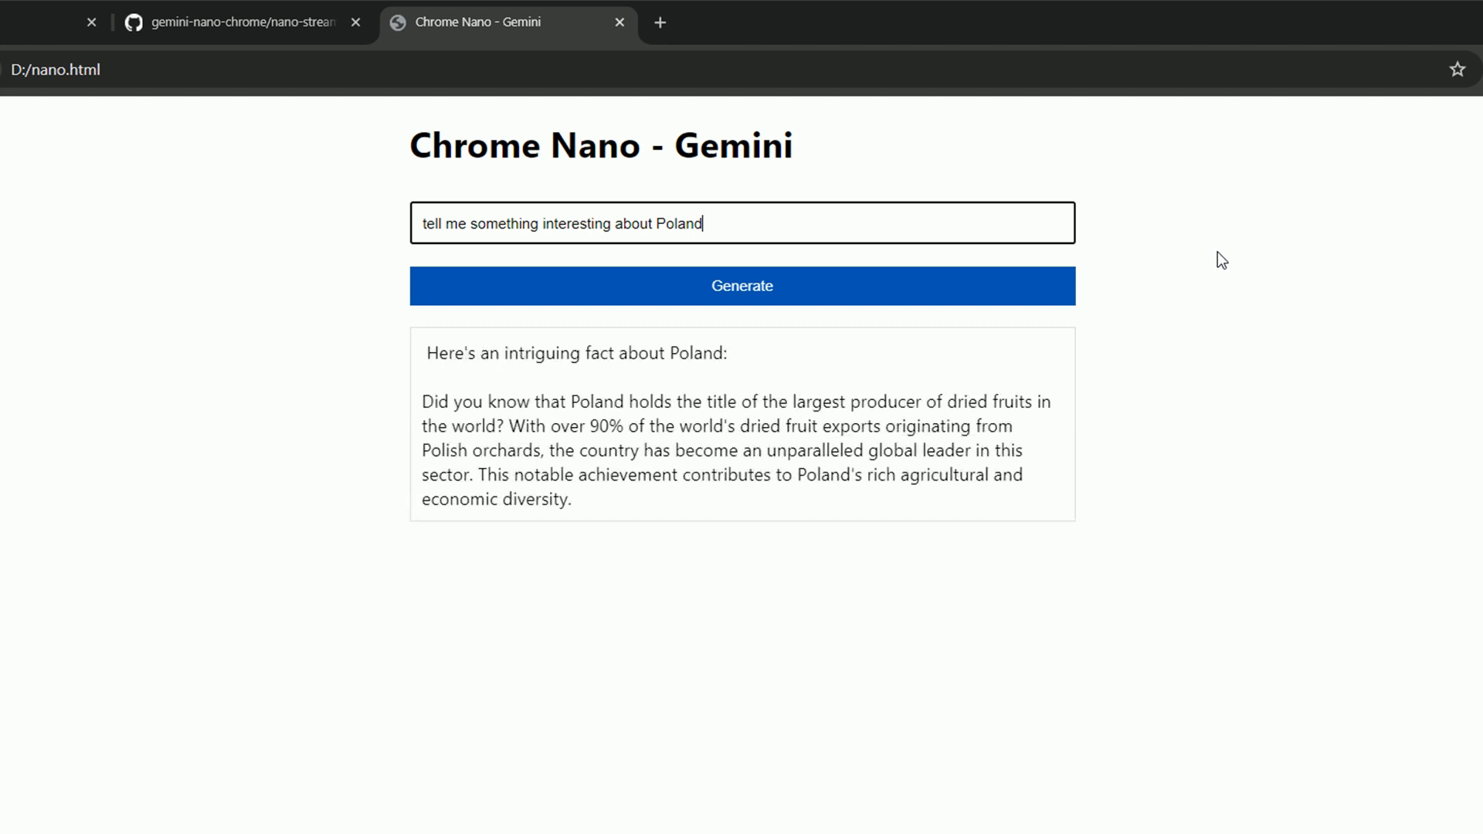
mouse_move(1125, 419)
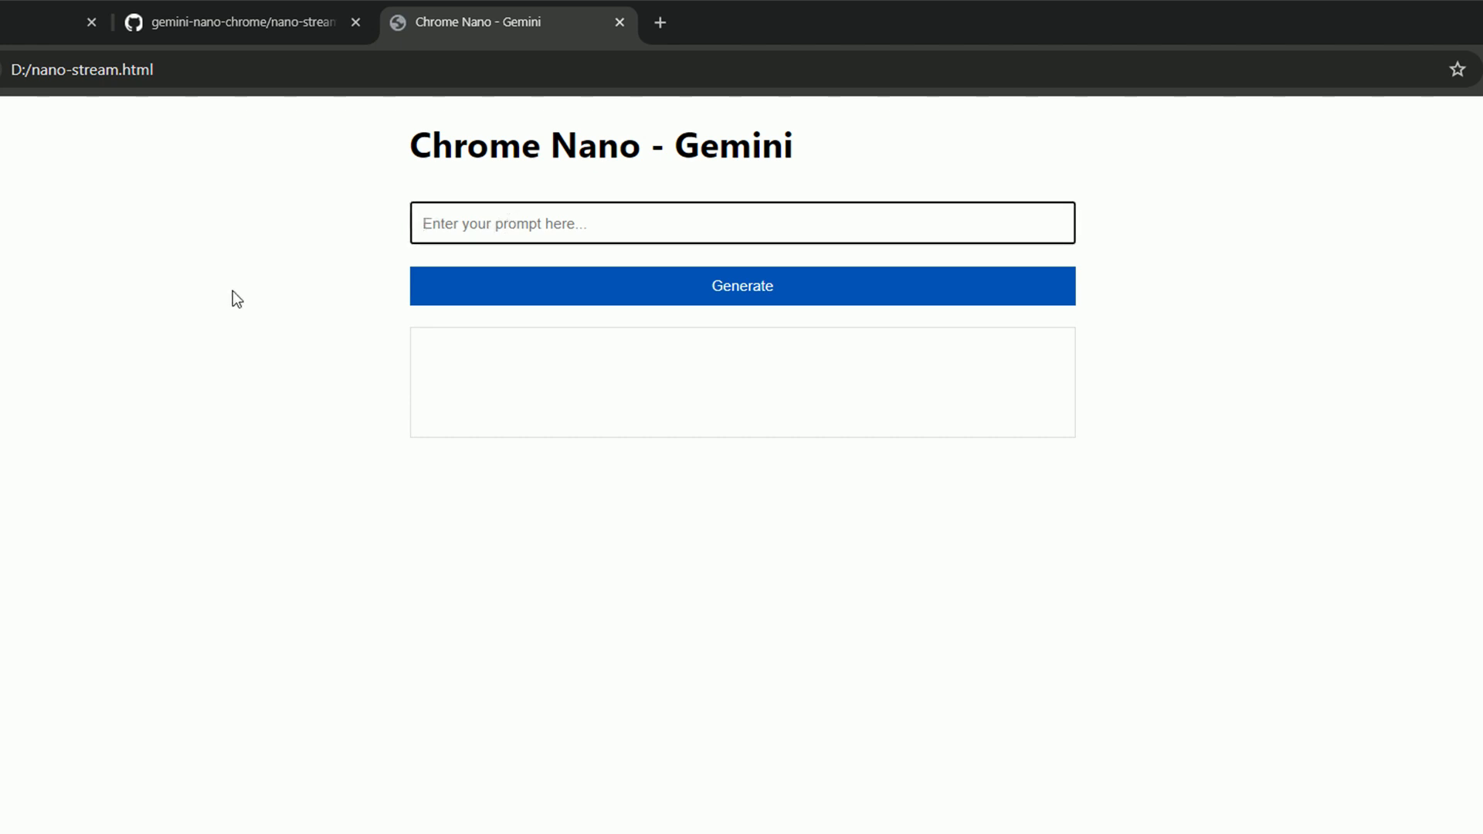
- Run the Translate prompt on the dried-fruit passage, then prefix it with 'Summarize it in one sentence:'
text(Translate)
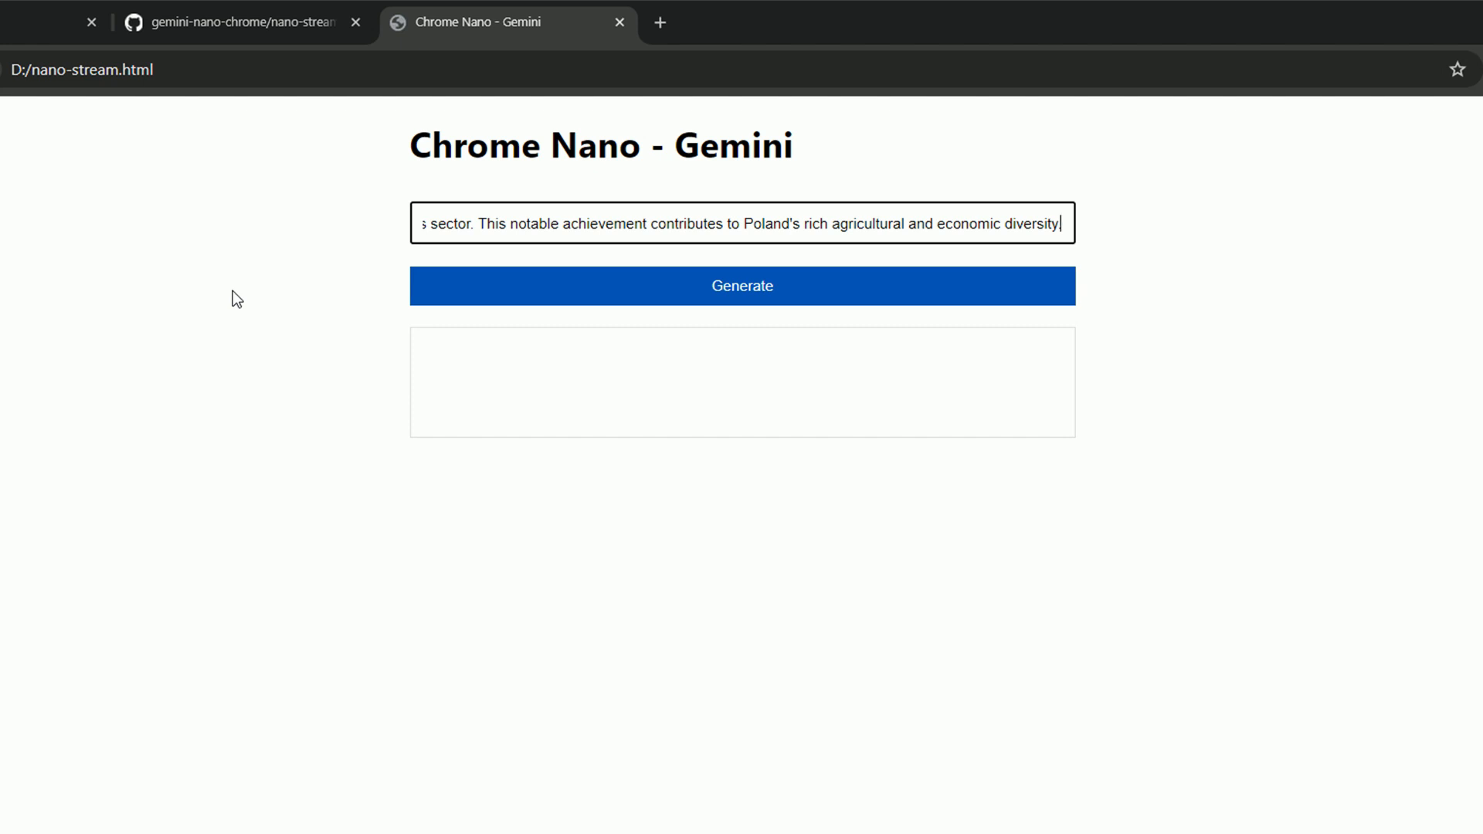
click(741, 286)
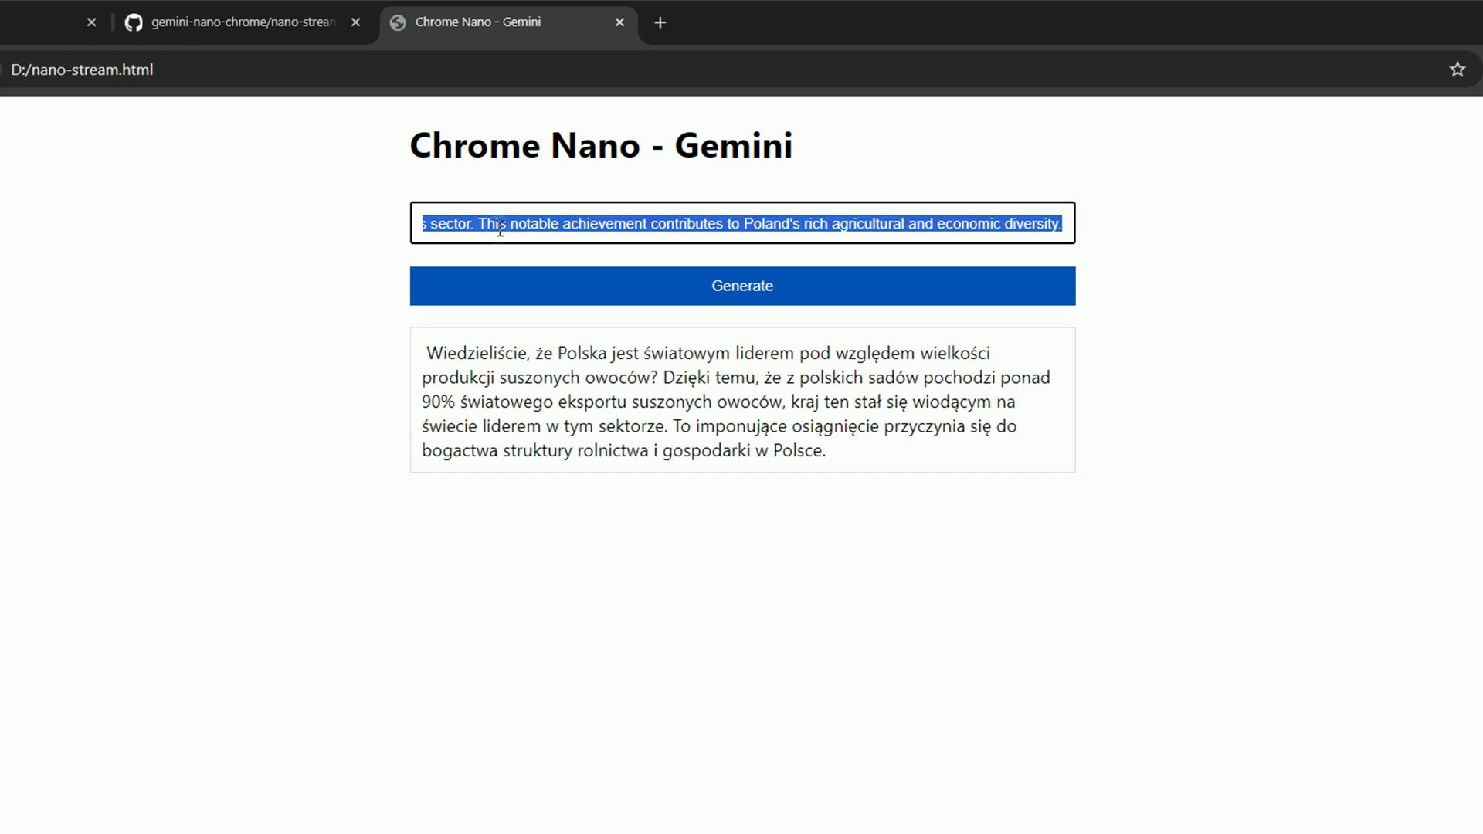
text(Summarize it i)
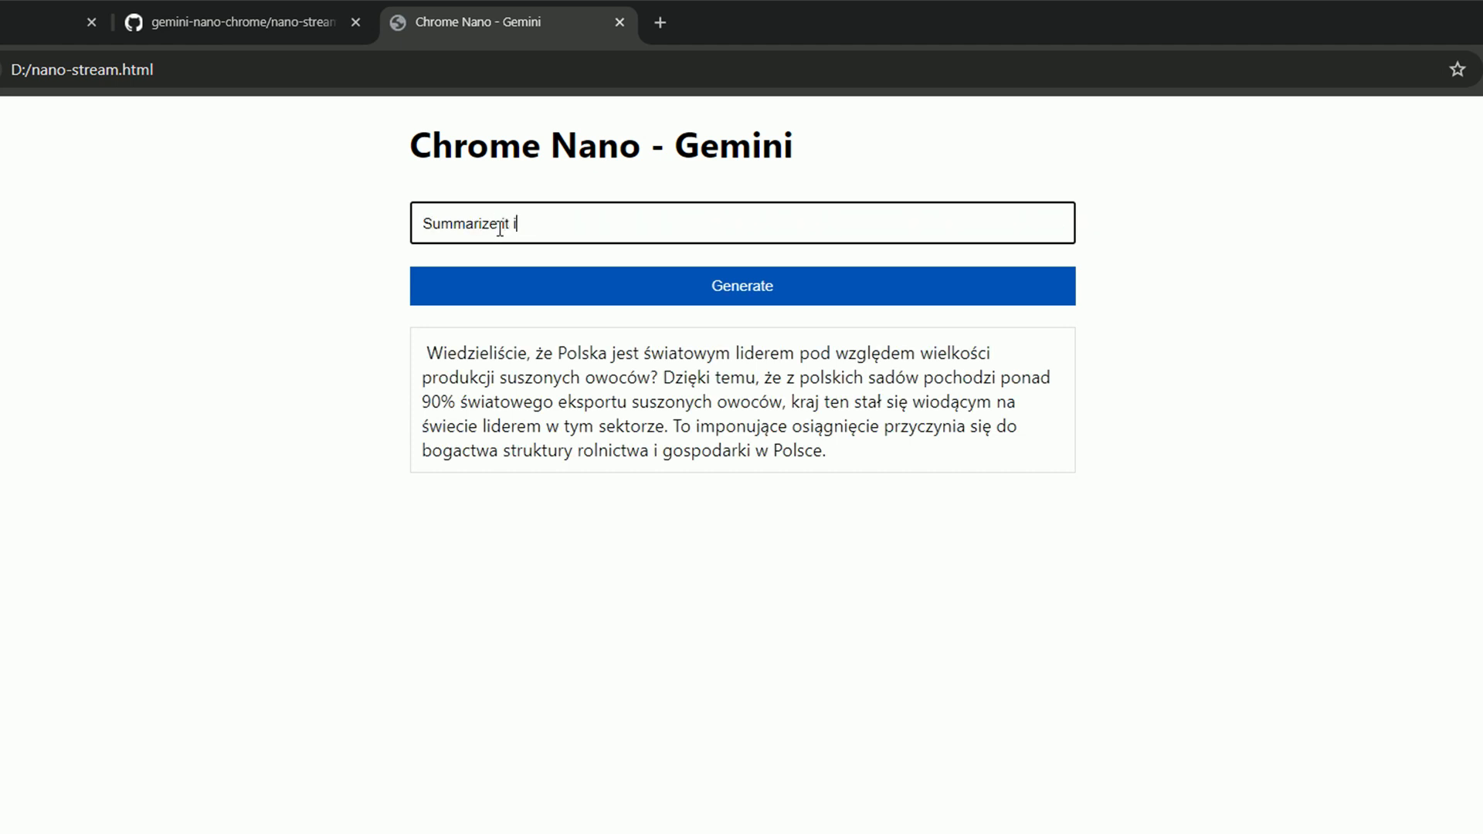
text(n one sentence:)
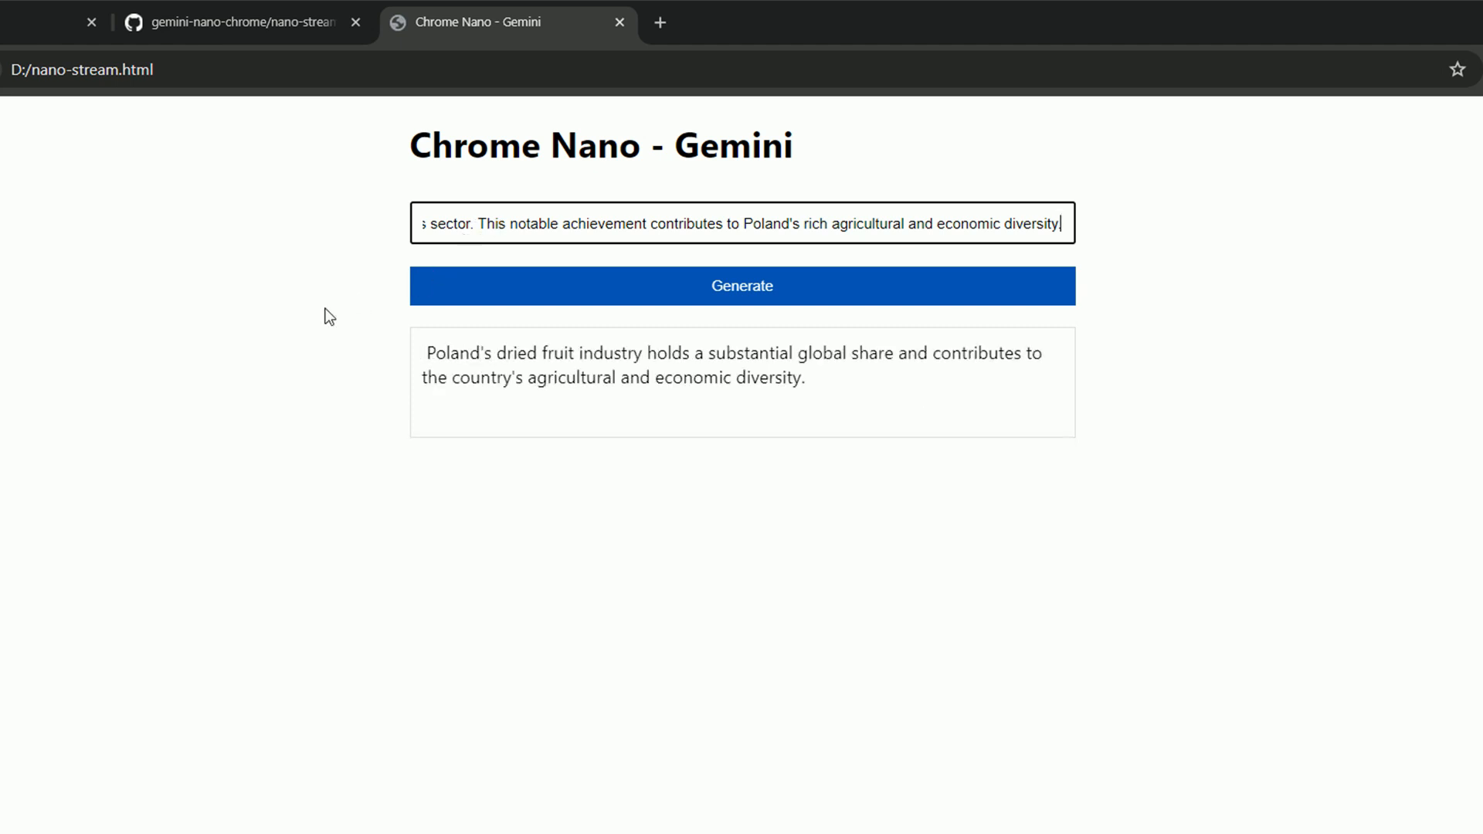
mouse_move(321, 326)
text(.)
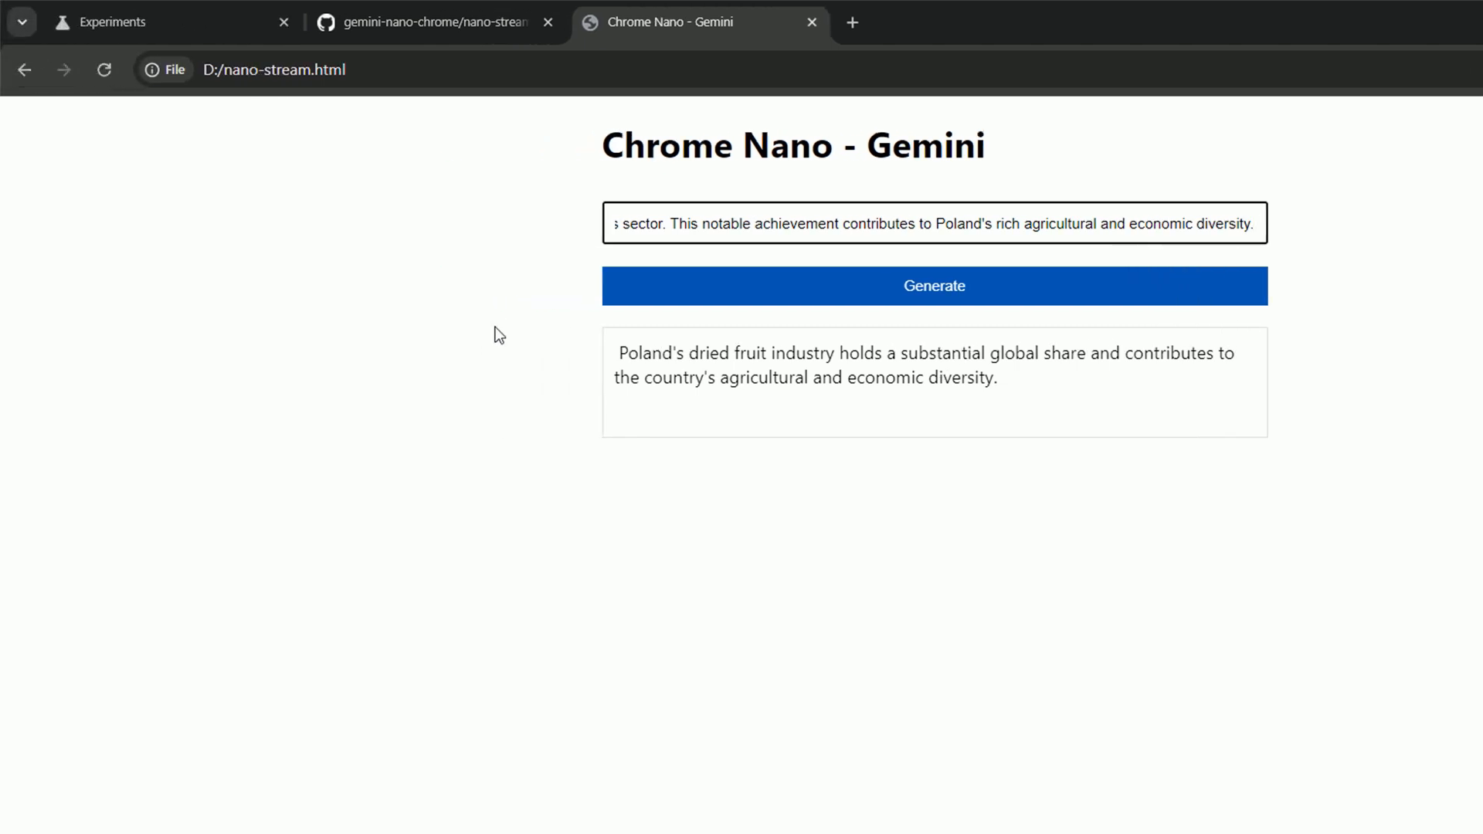
- Reload the gemini-nano-chrome GitHub repository tab and open its nano-explain folder
click(426, 23)
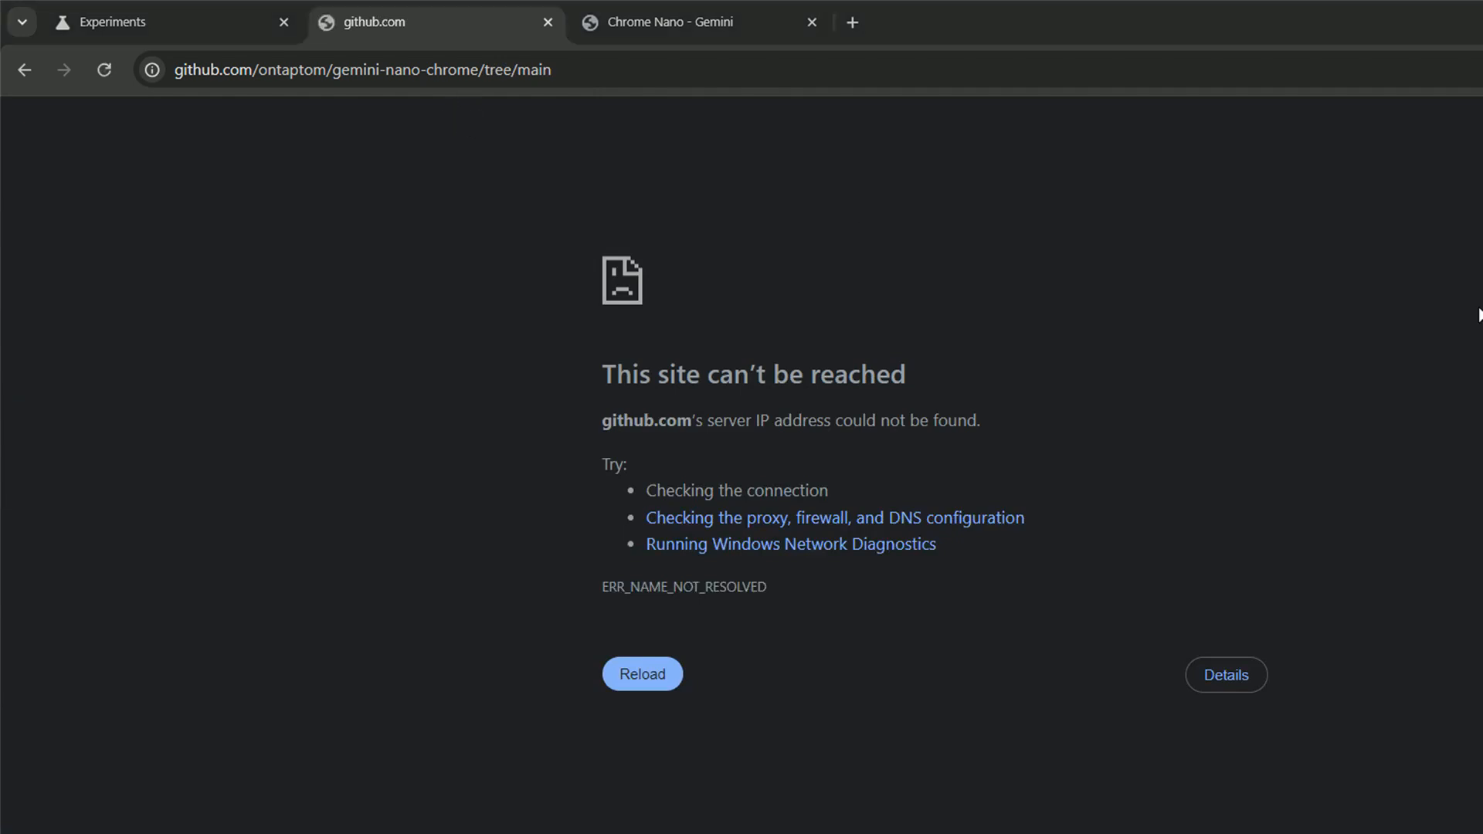
click(642, 673)
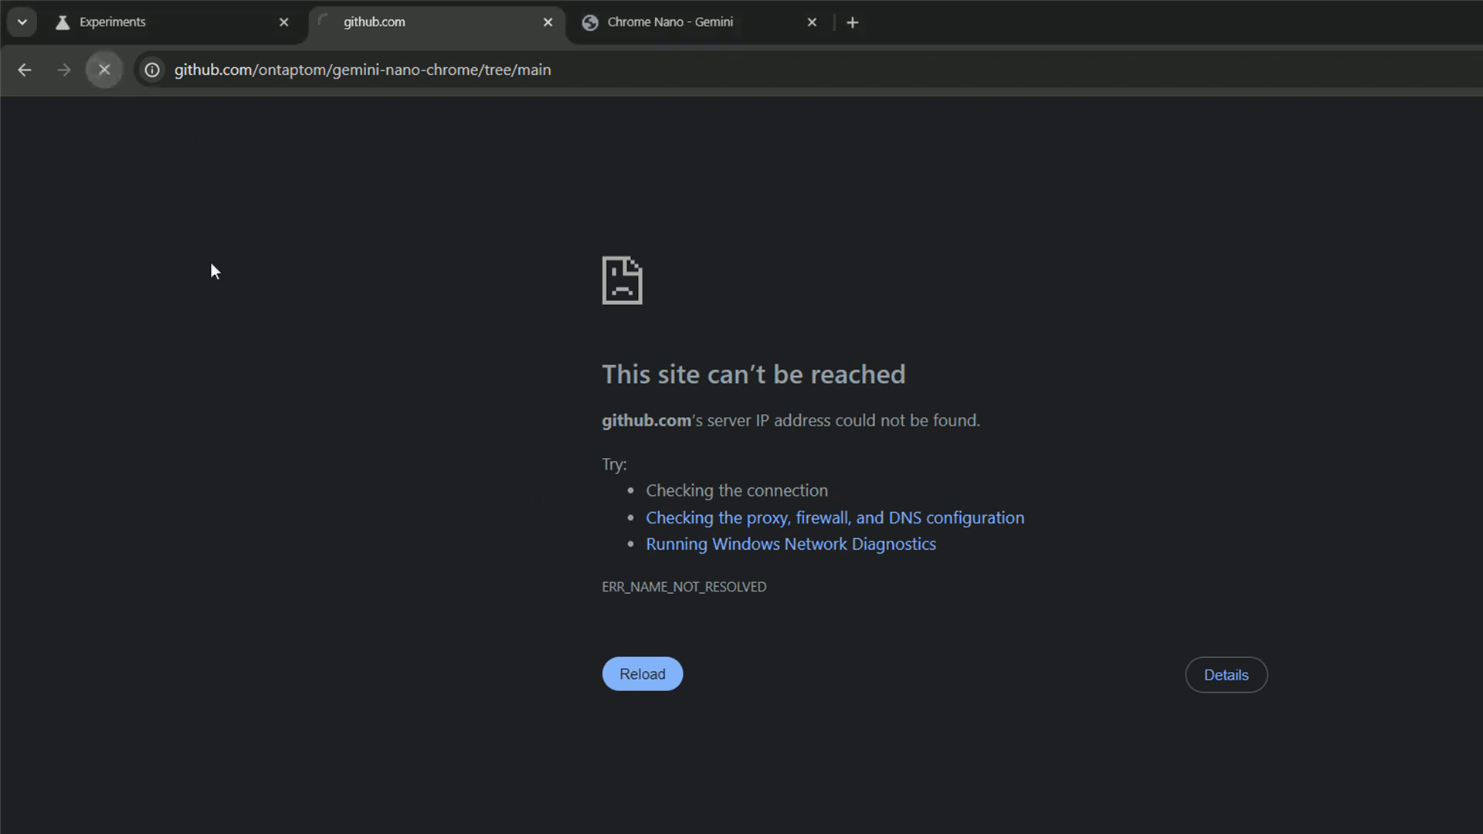
click(643, 673)
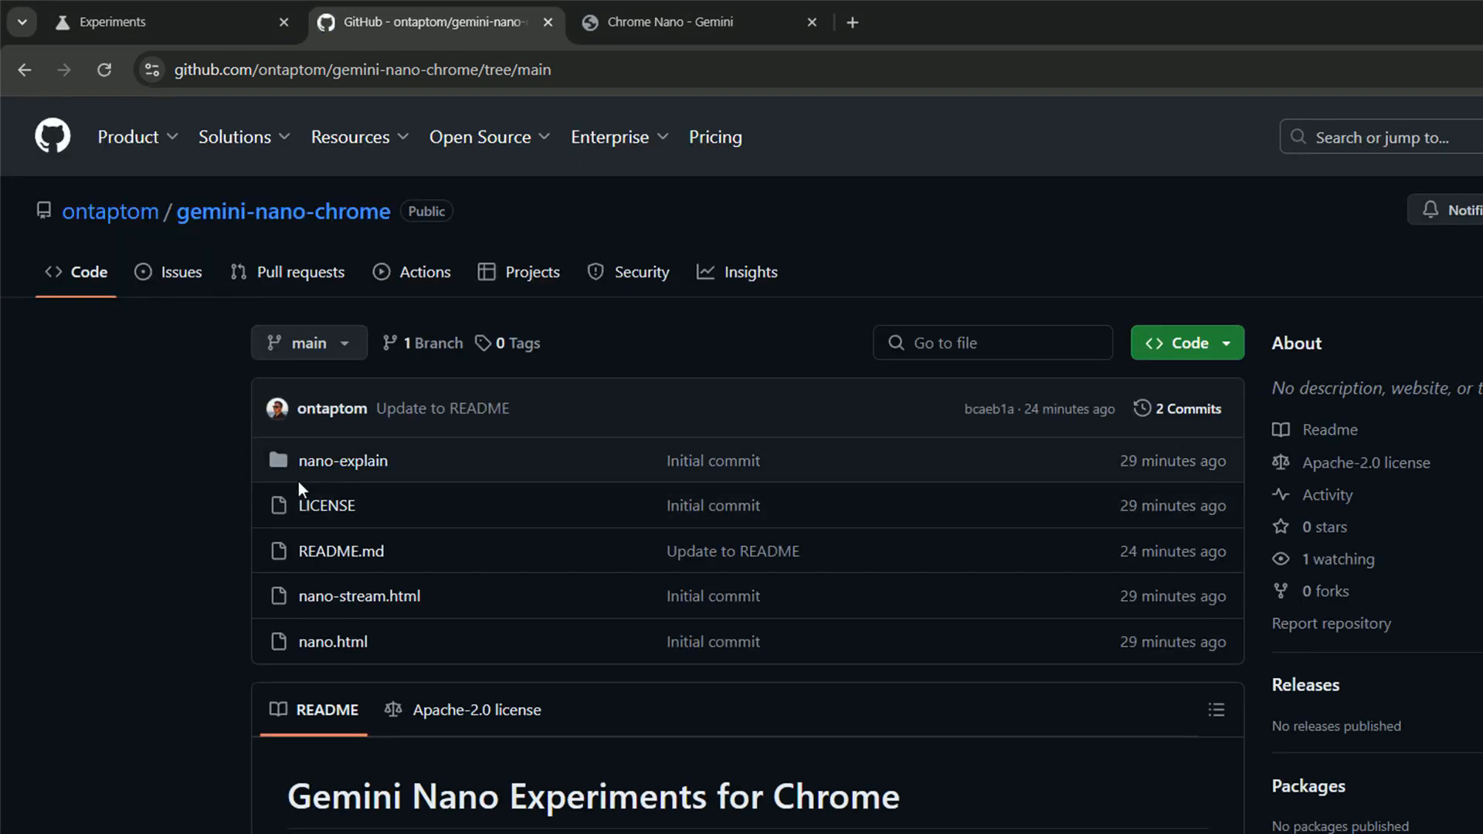
click(342, 460)
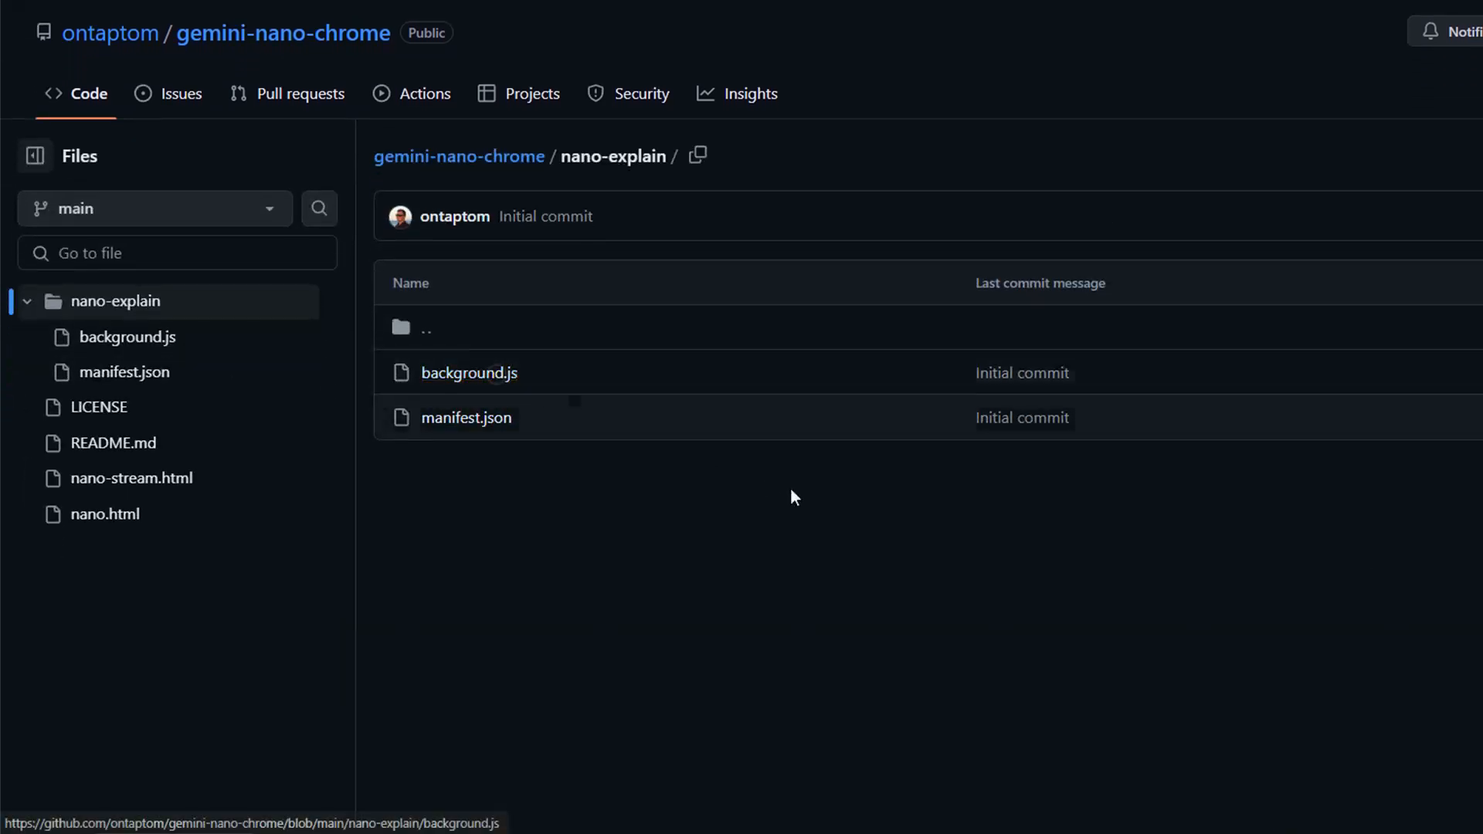
- Review background.js, marking the explain-like-I'm-5 prompt on line 12, then open manifest.json
click(469, 373)
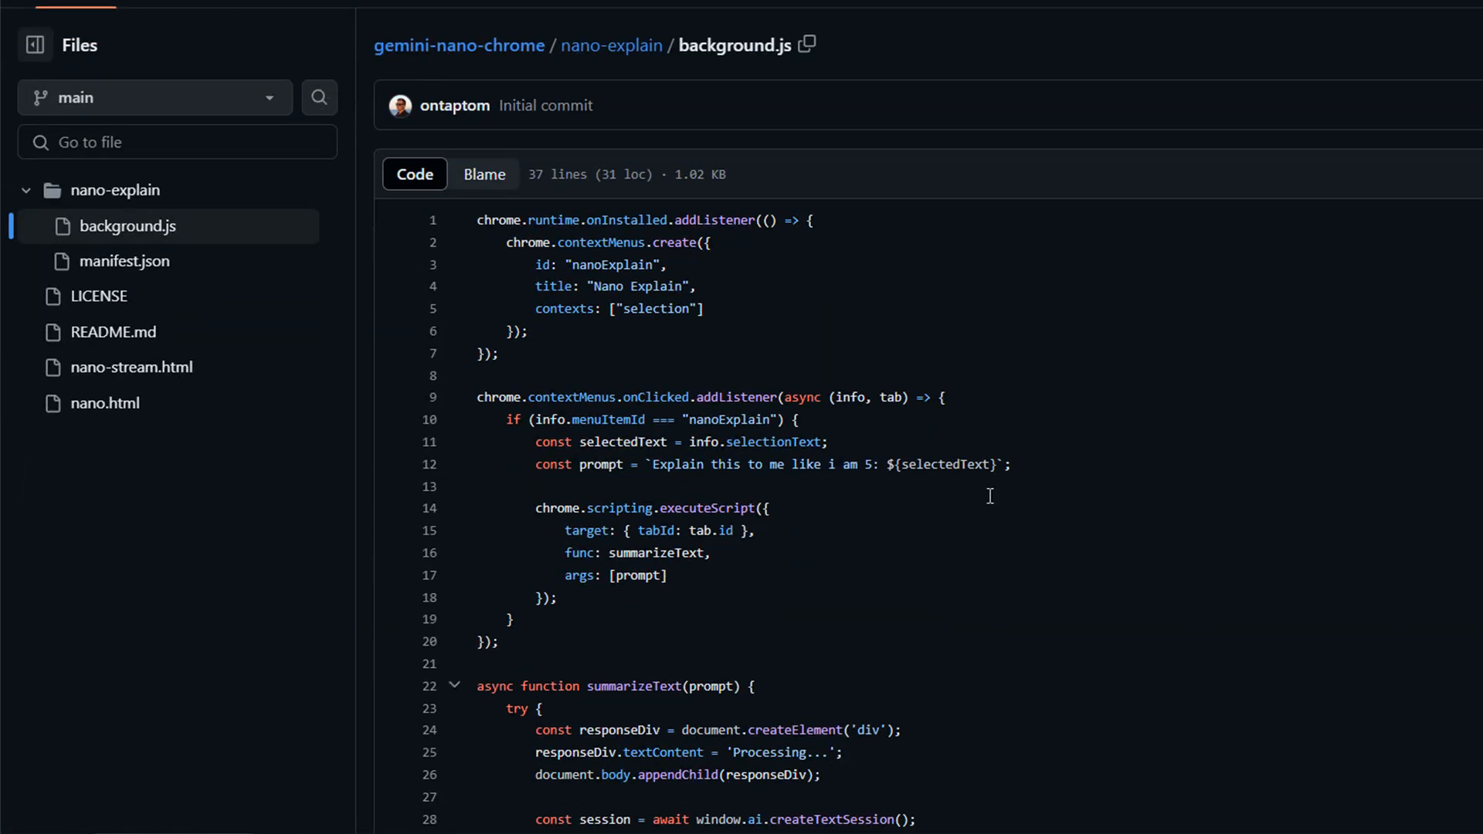
drag(653, 464, 1010, 464)
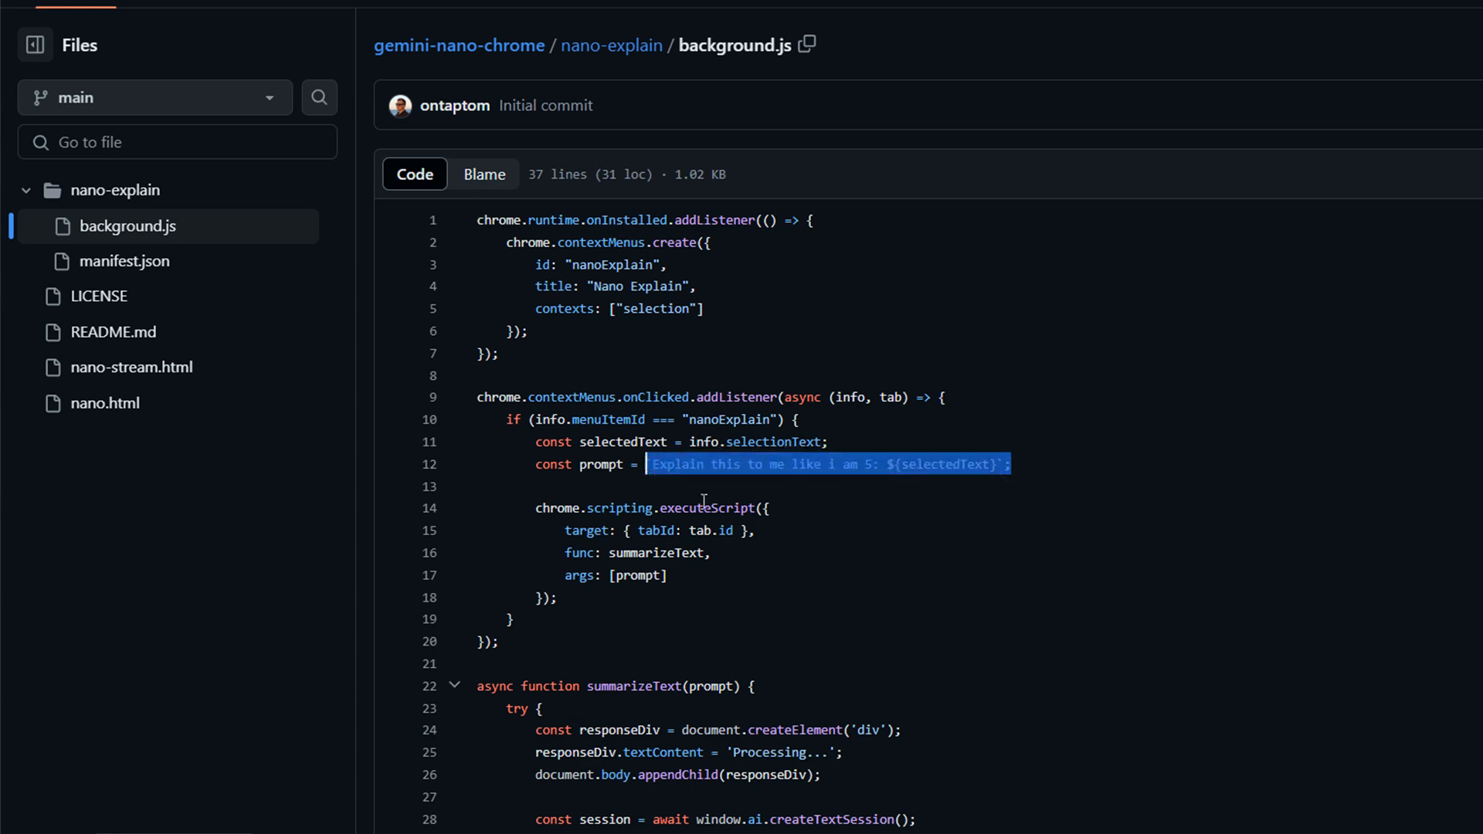
mouse_move(1011, 561)
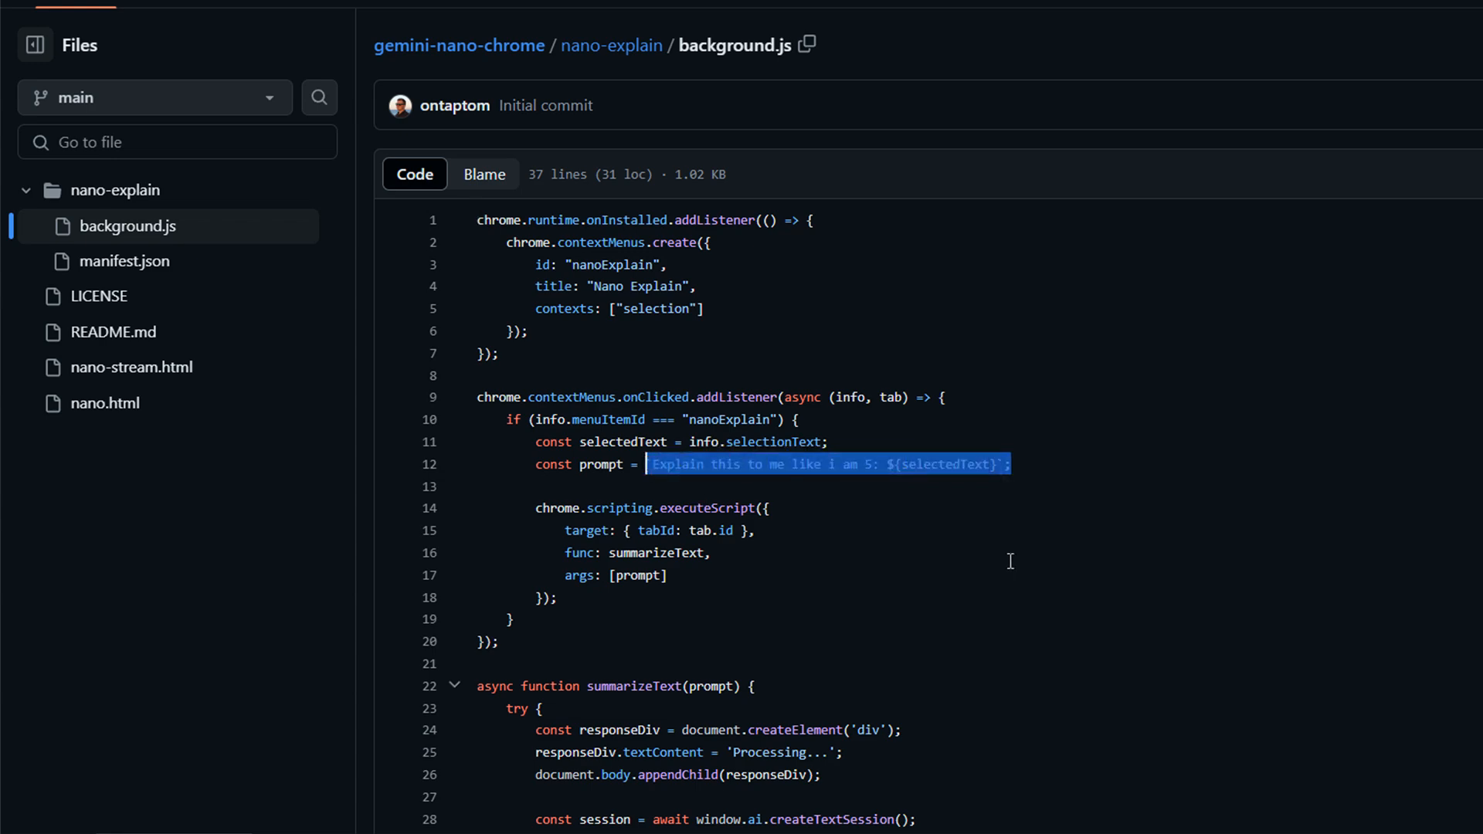
scroll(down, 3)
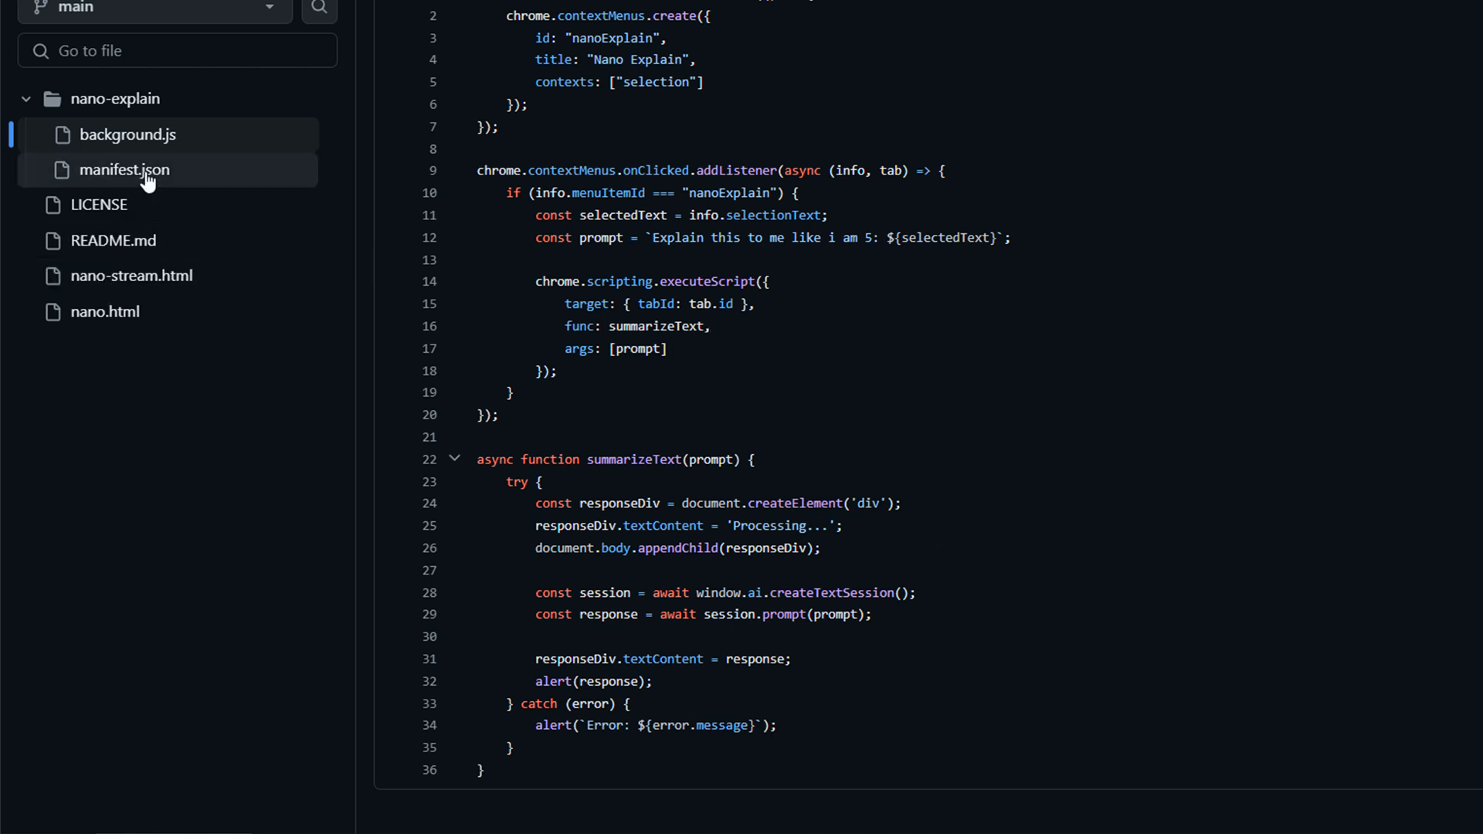
click(125, 170)
text(chrome:)
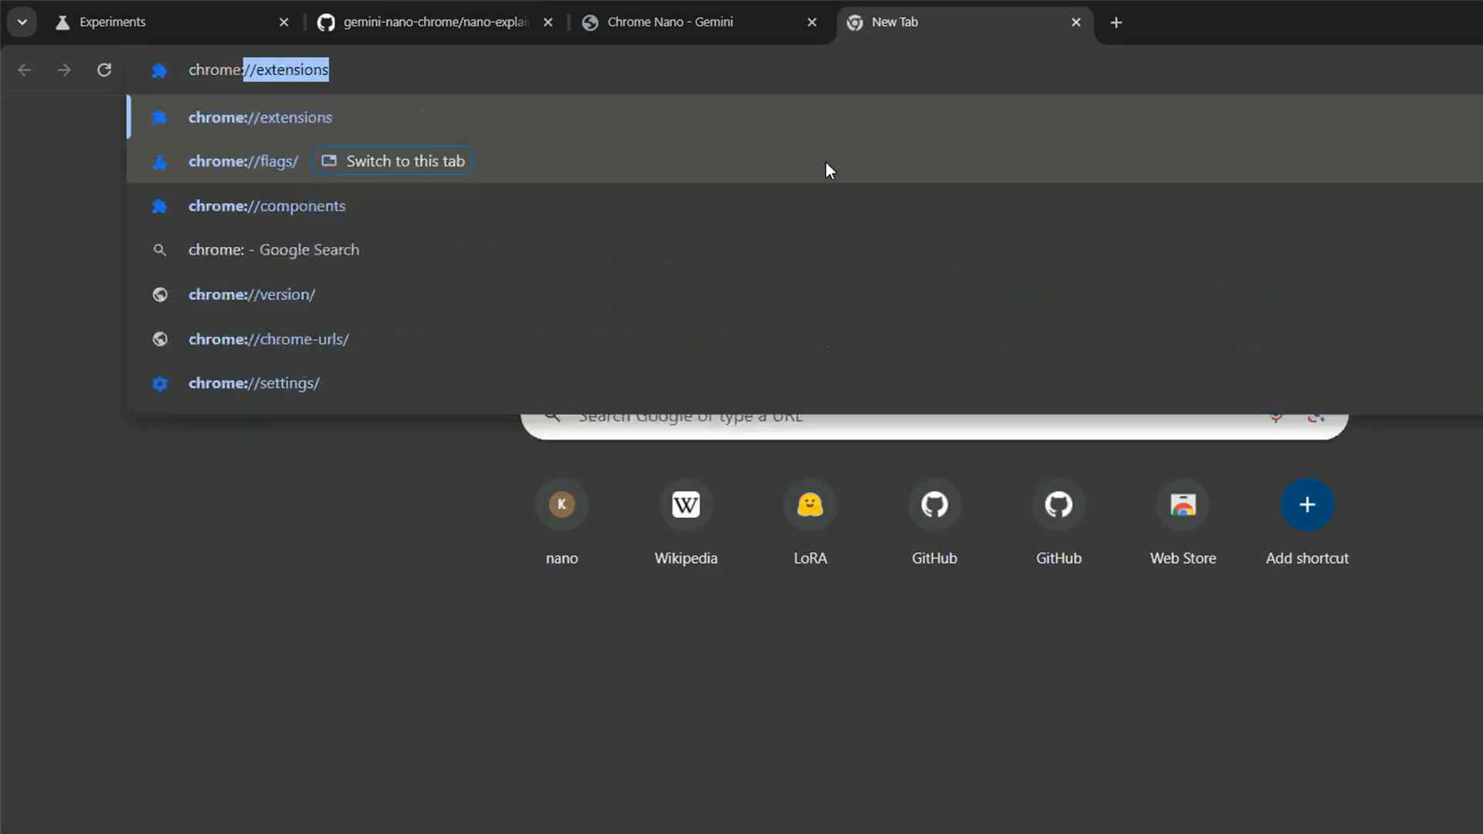
- Confirm Nano Explain 1.0 is installed on chrome://extensions, then return to the Chrome Nano - Gemini tab
click(260, 116)
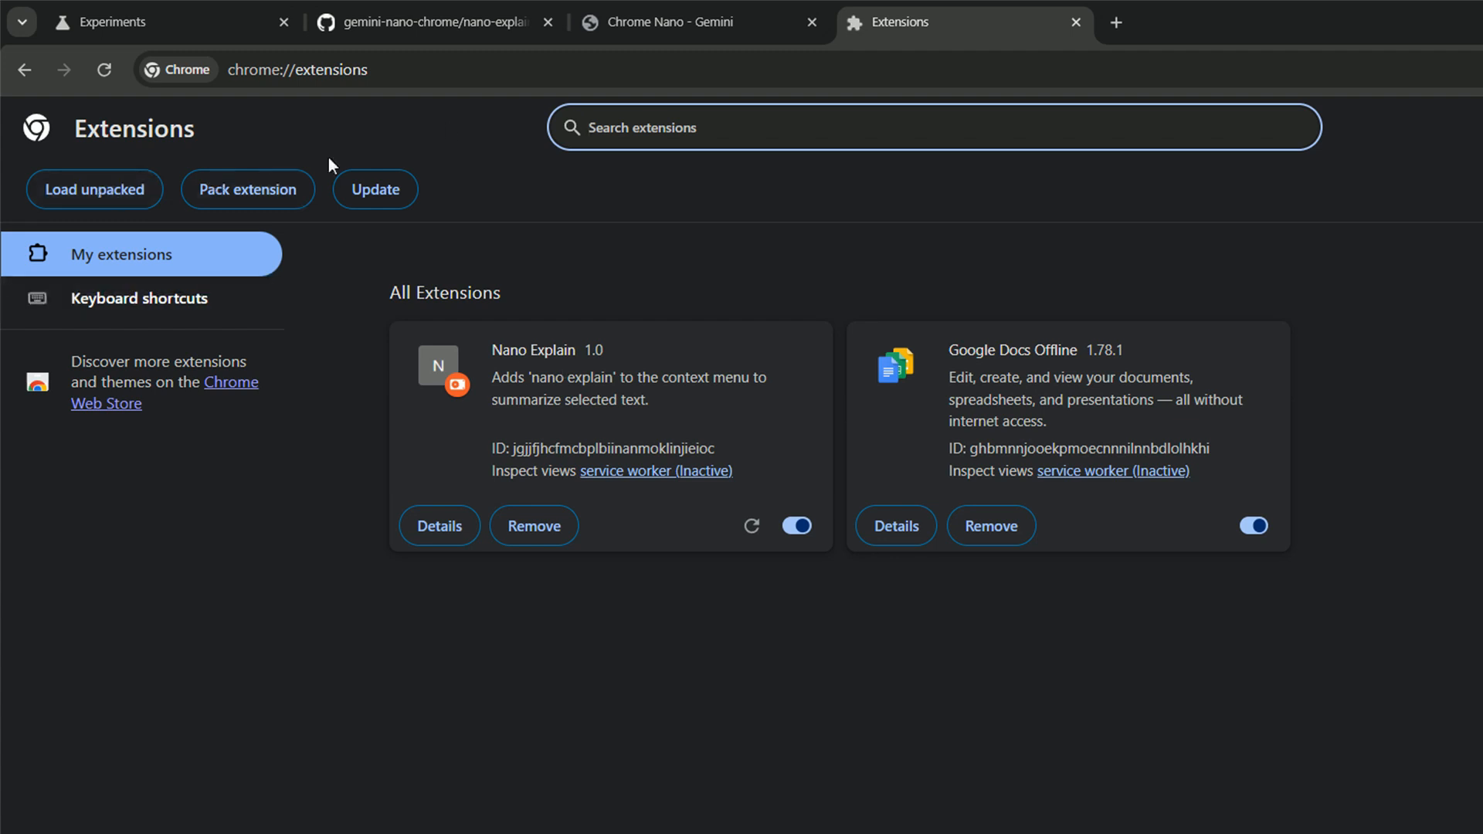
mouse_move(703, 34)
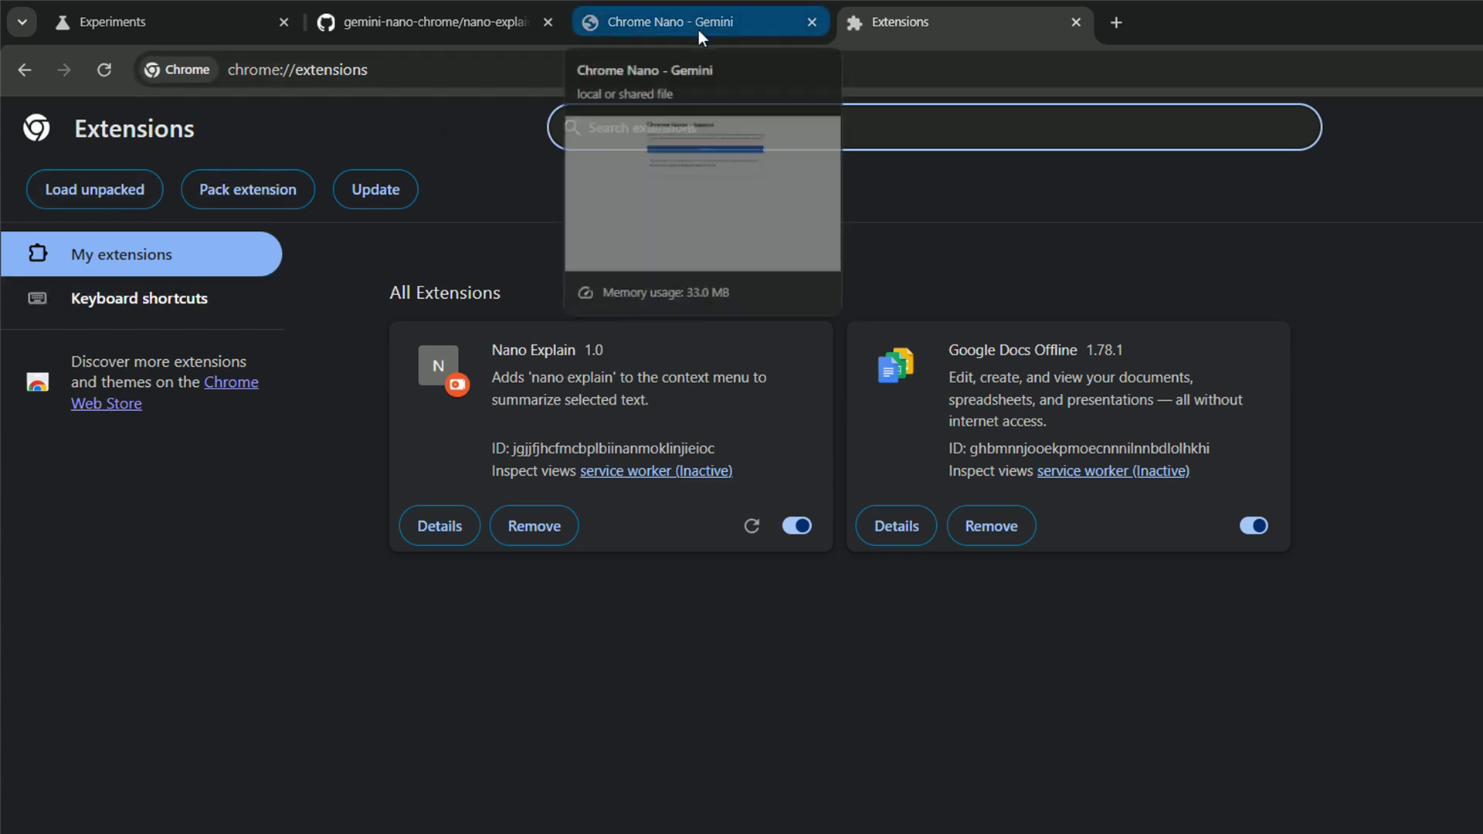
click(700, 21)
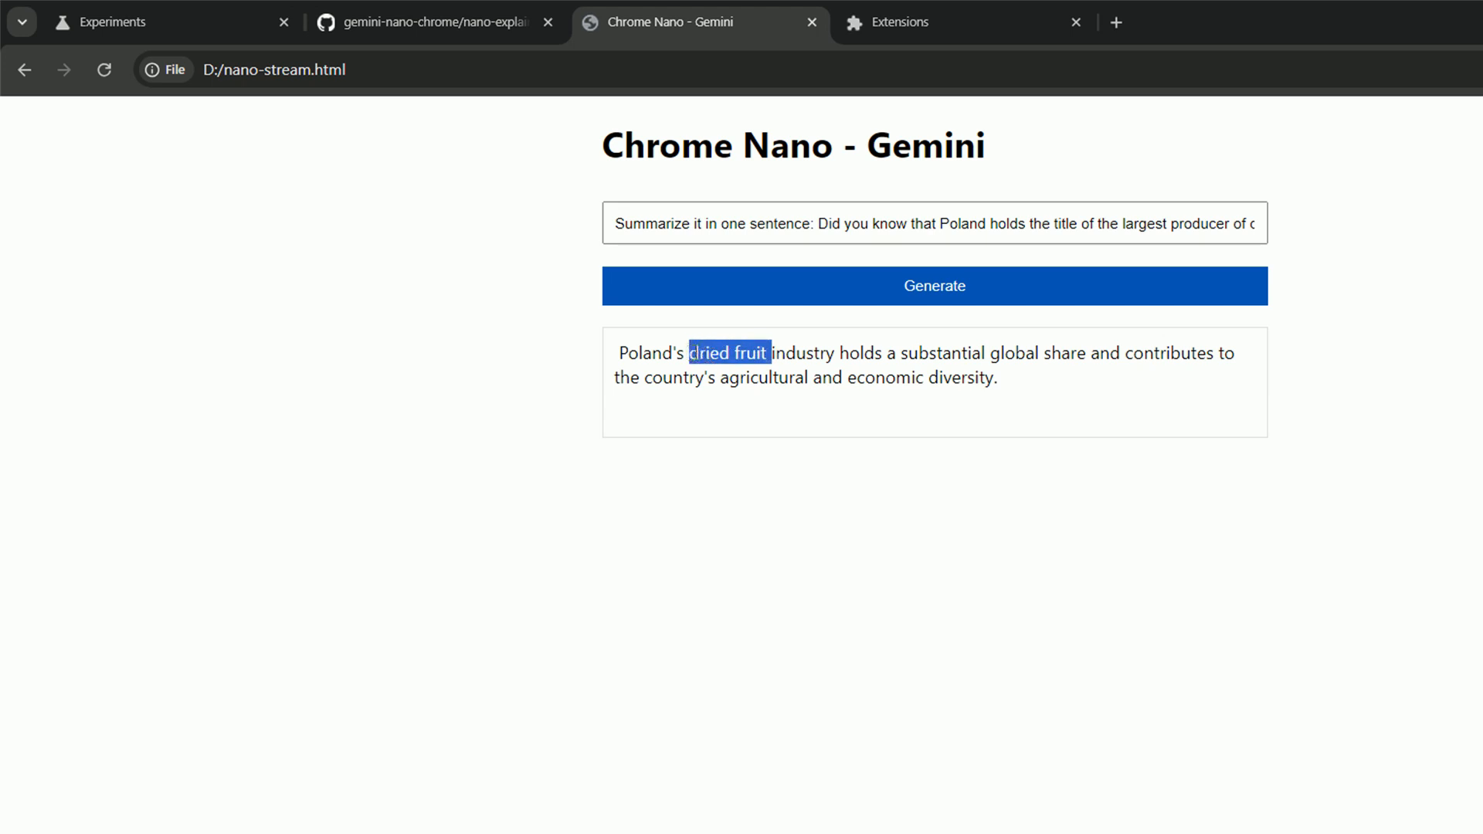
mouse_move(750, 552)
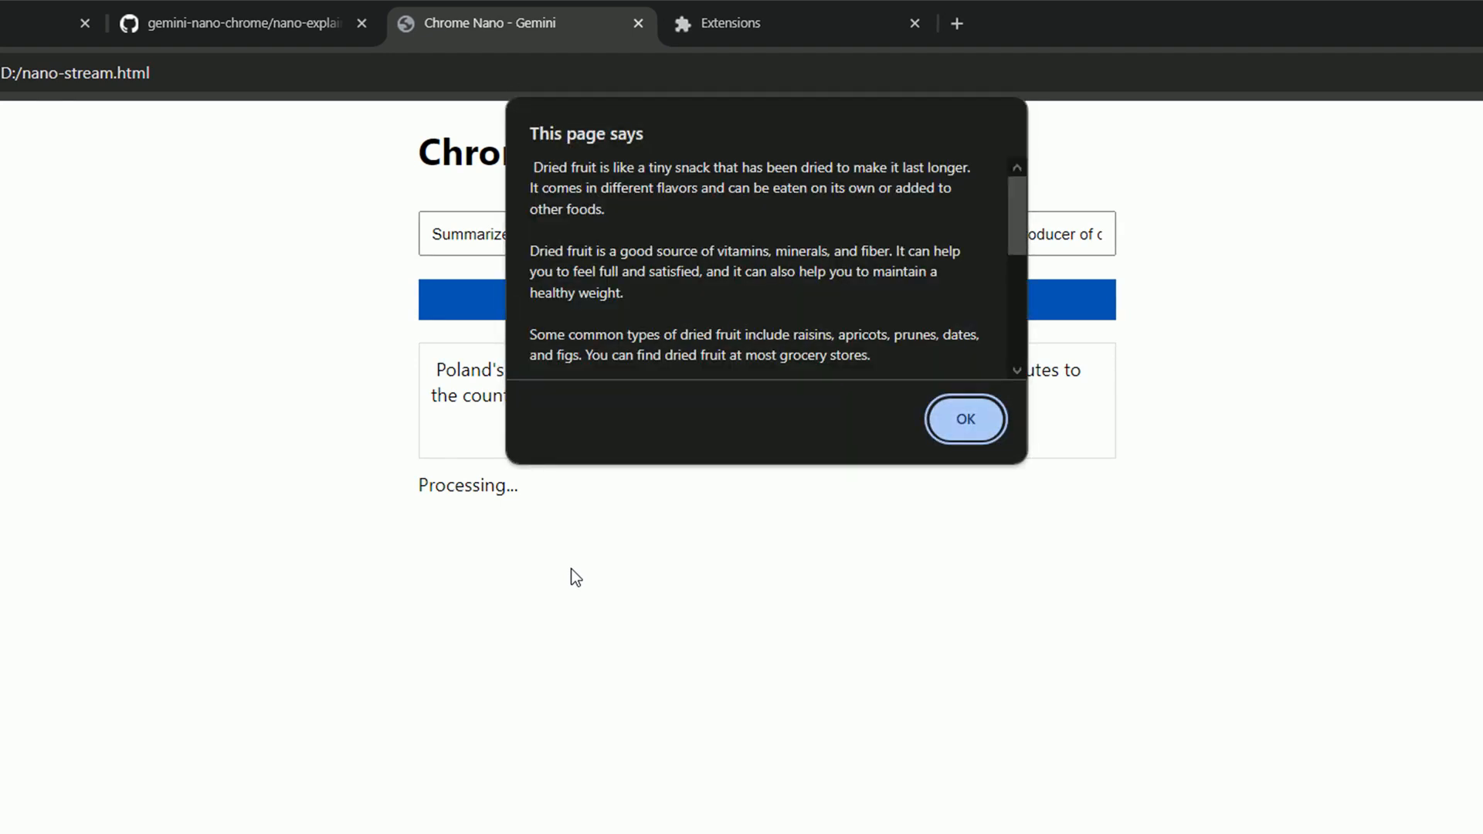
mouse_move(1009, 249)
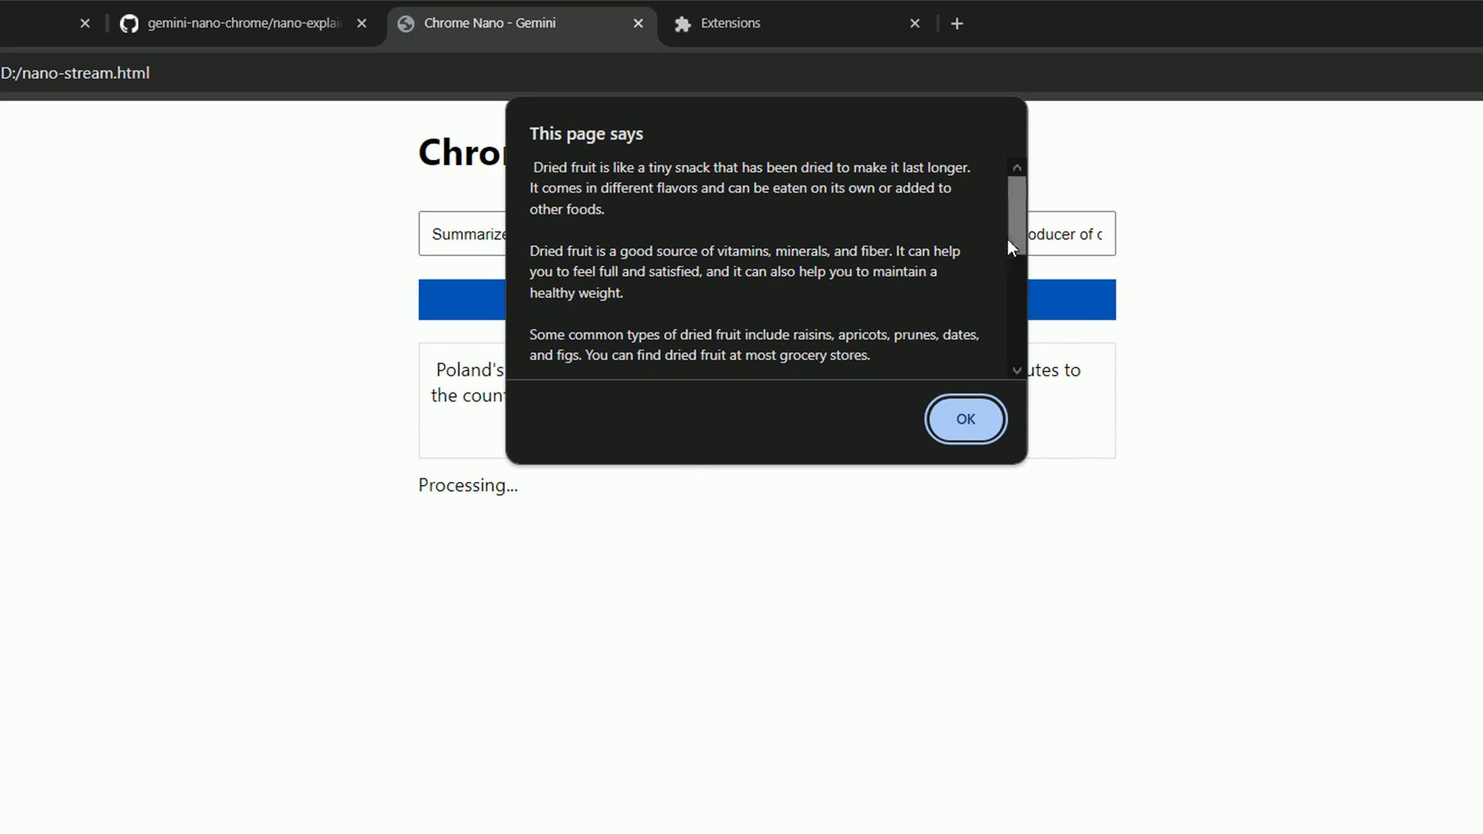
- Scroll through the Nano Explain answer about dried fruit and dismiss the alert
scroll(down, 3)
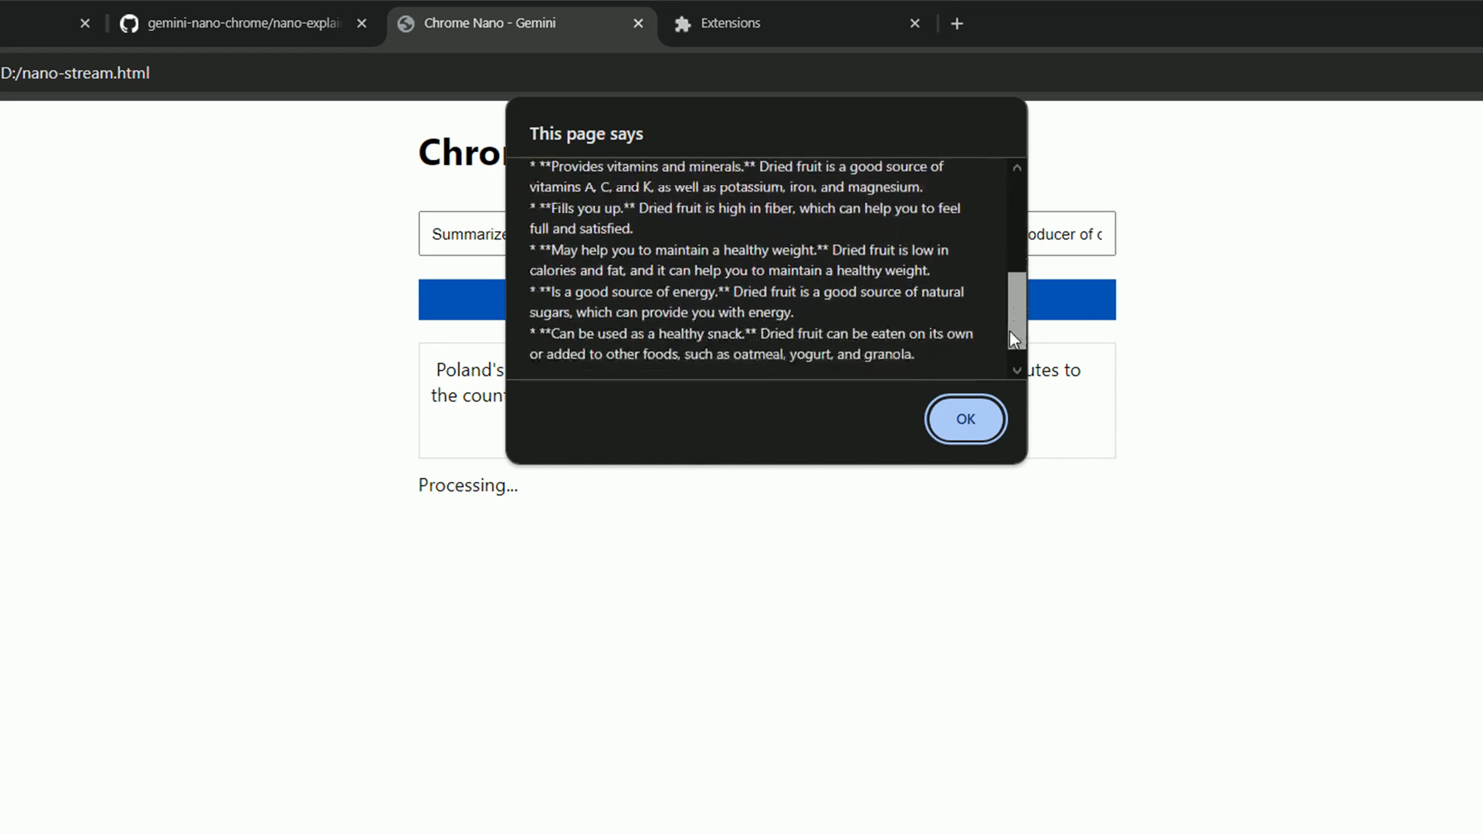
click(965, 419)
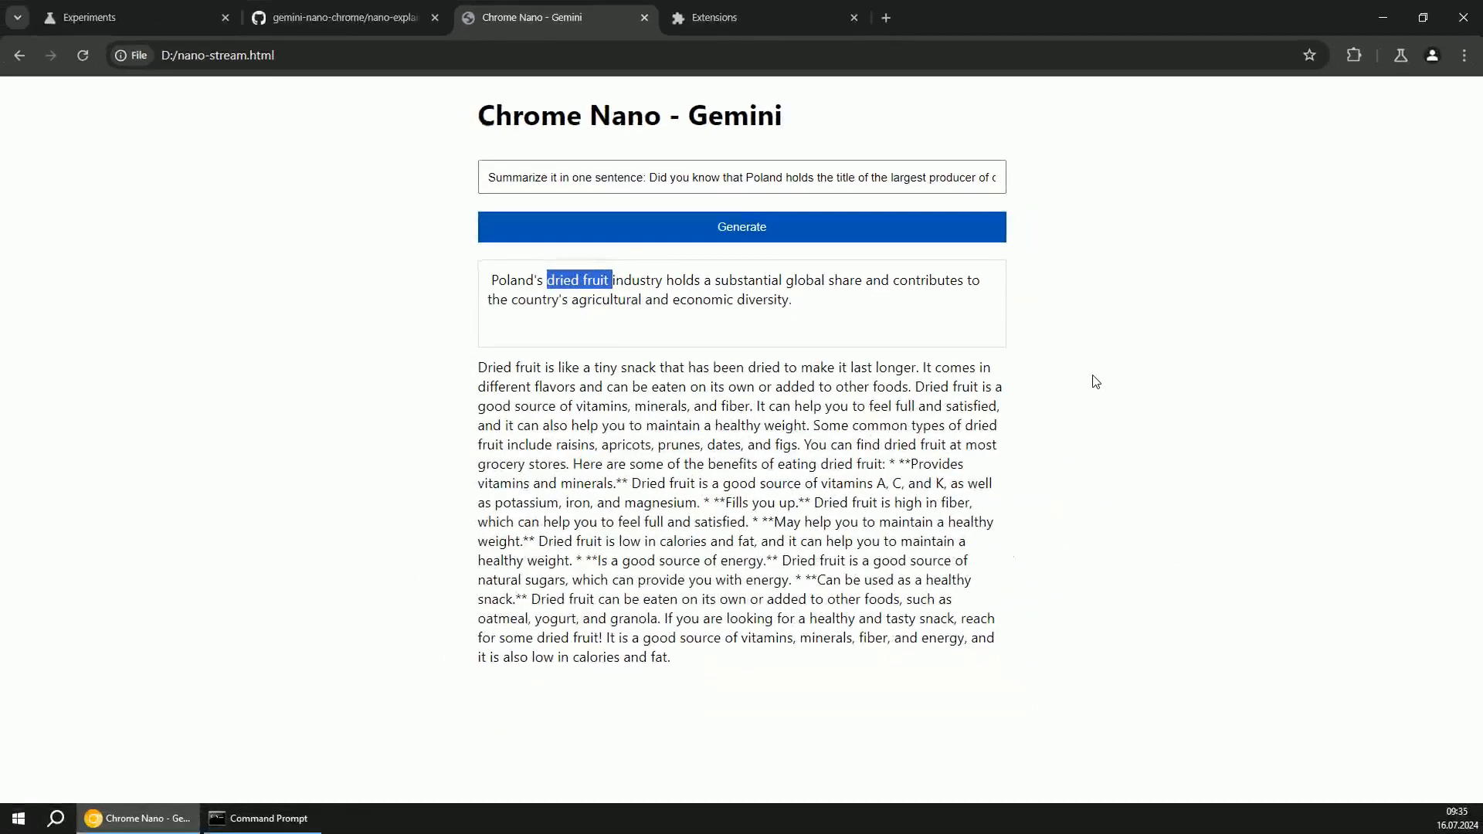
mouse_move(1381, 18)
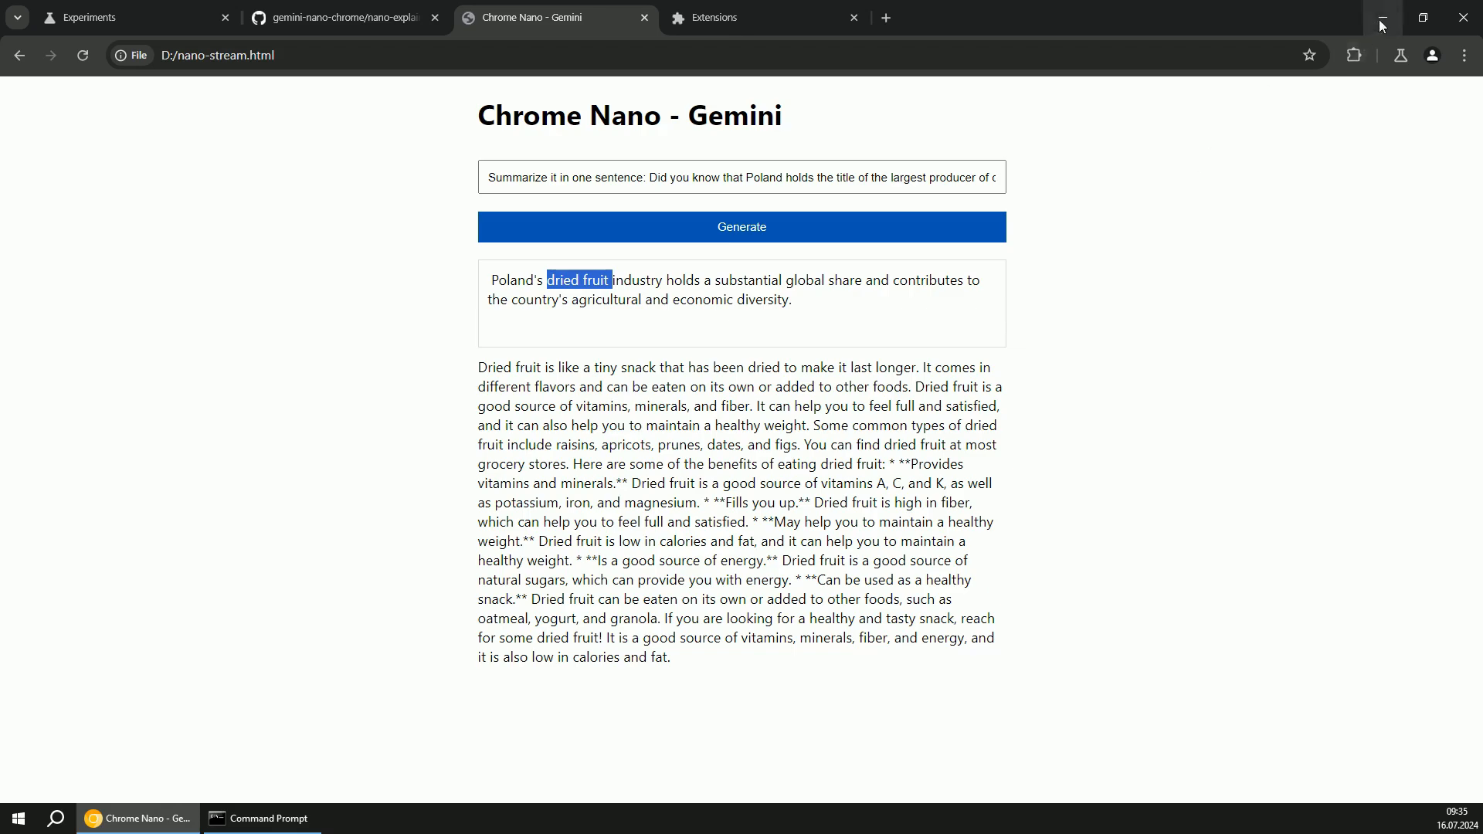